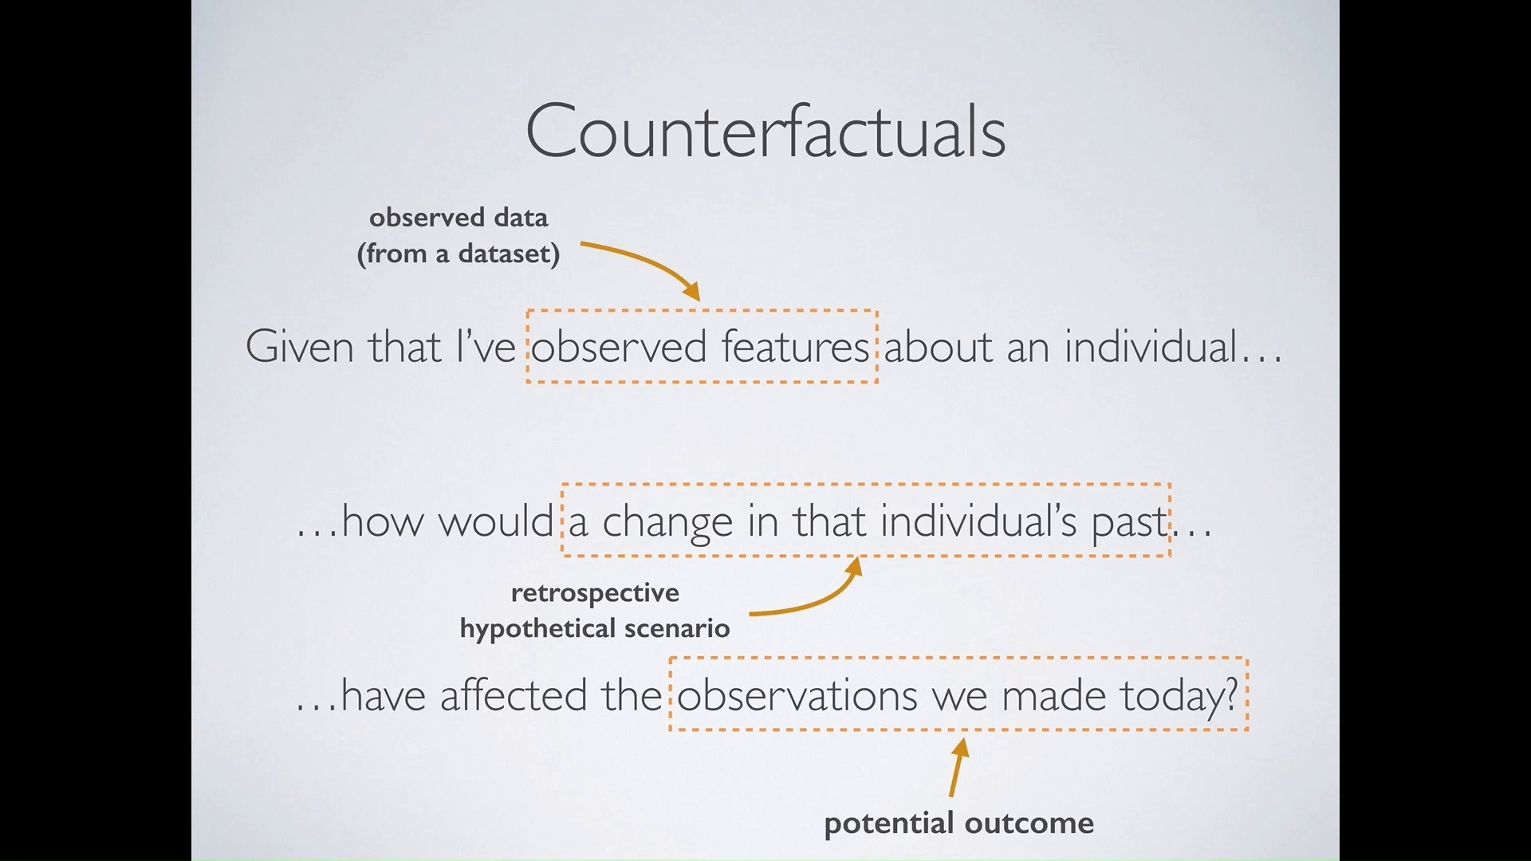
# - Advance the slideshow to the 'Asking a counterfactual question' slide about doubling intensity
pyautogui.press('right')
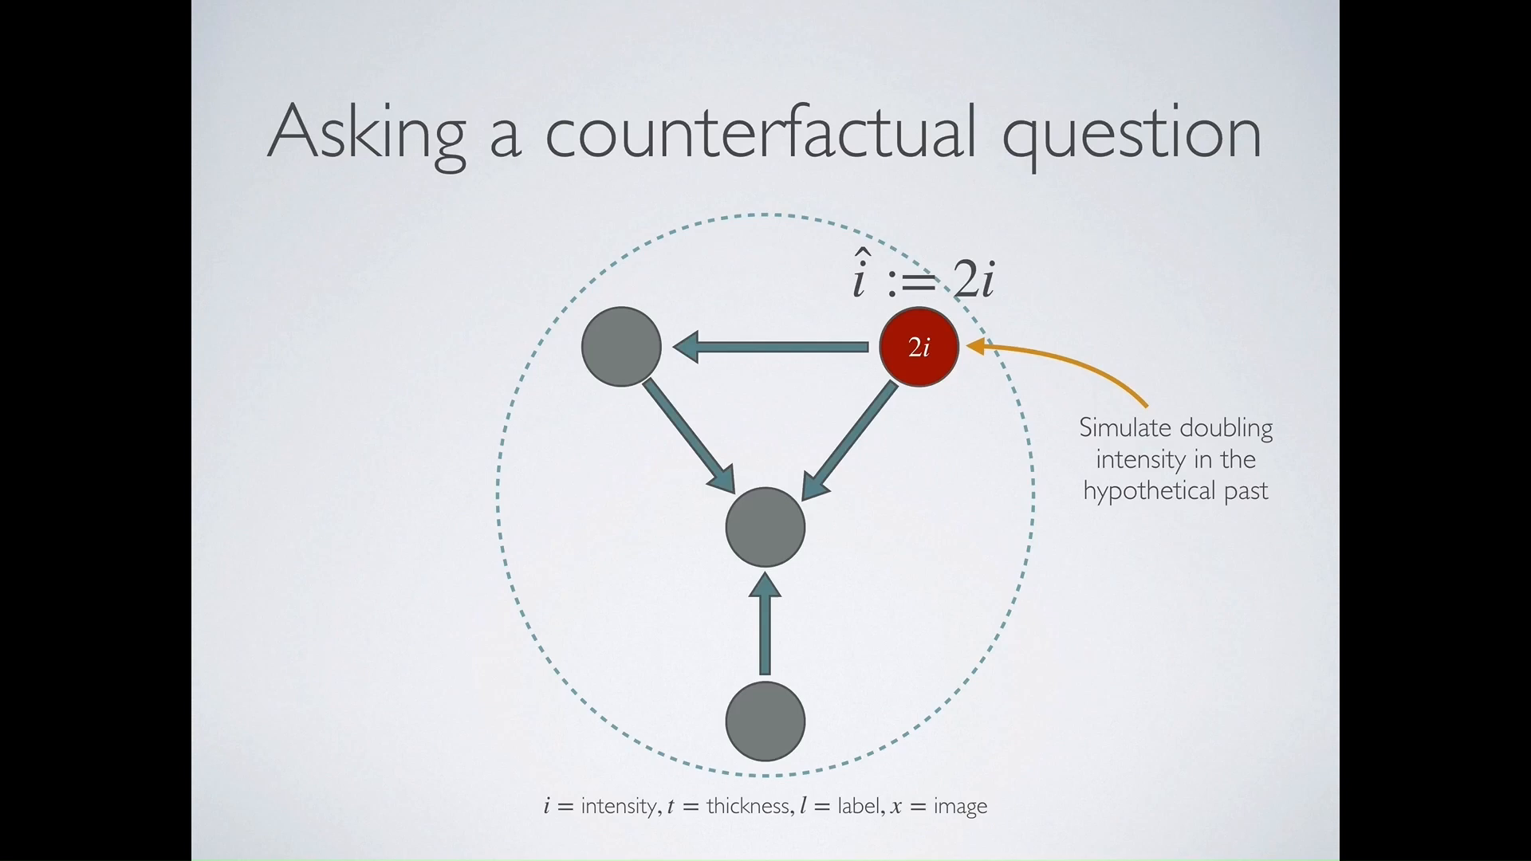
# - Advance to the slide on finding the counterfactual image before switching to the interactive_plots notebook
pyautogui.press('Right')
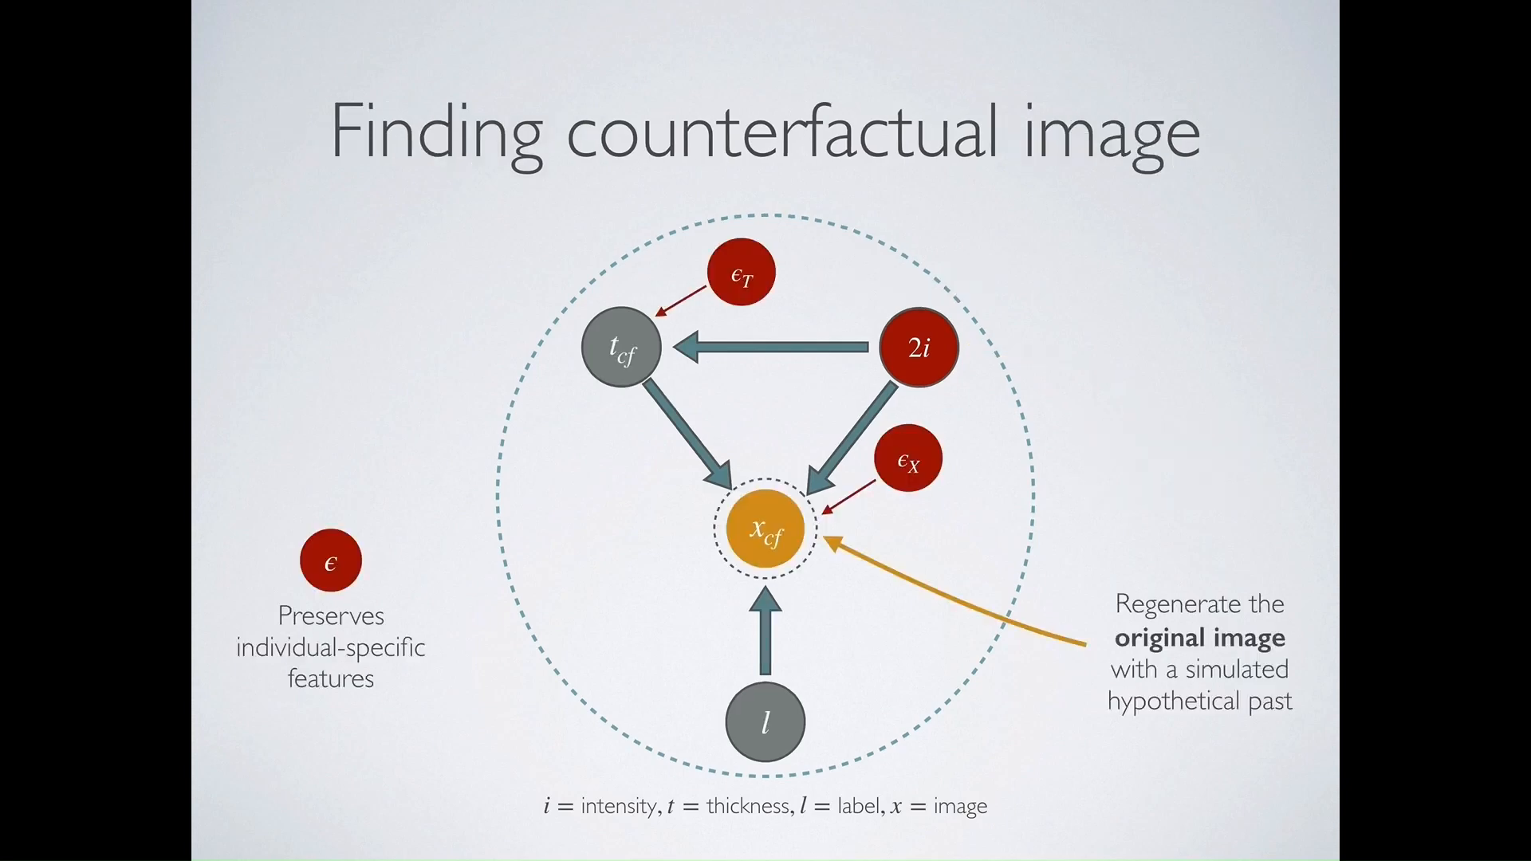
pyautogui.press('right')
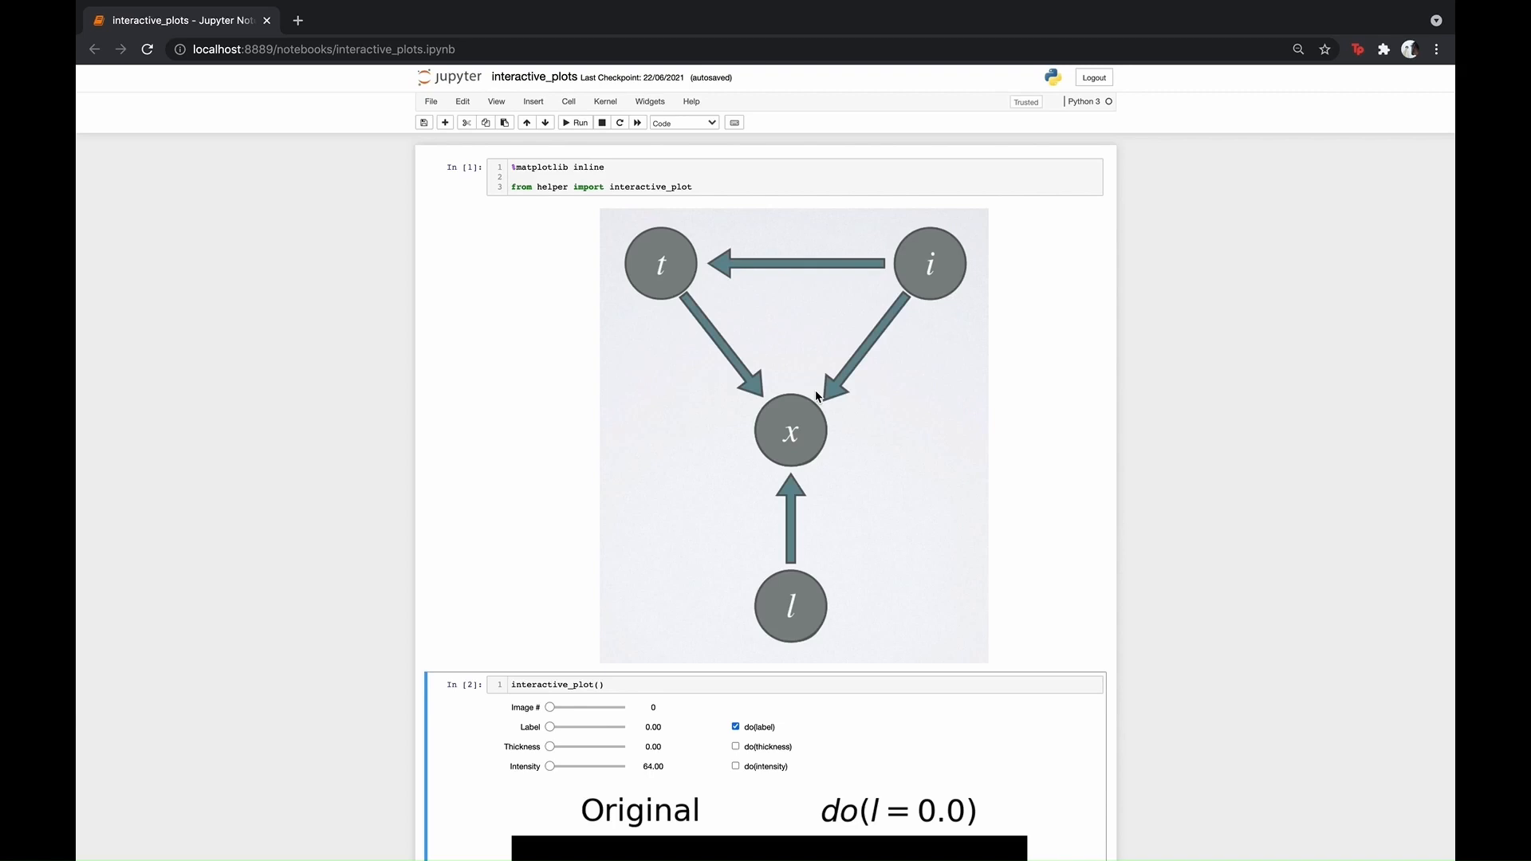
# - Scroll the notebook so the interactive_plot() output with sliders and digit 3 images fills the view
pyautogui.scroll(-3)
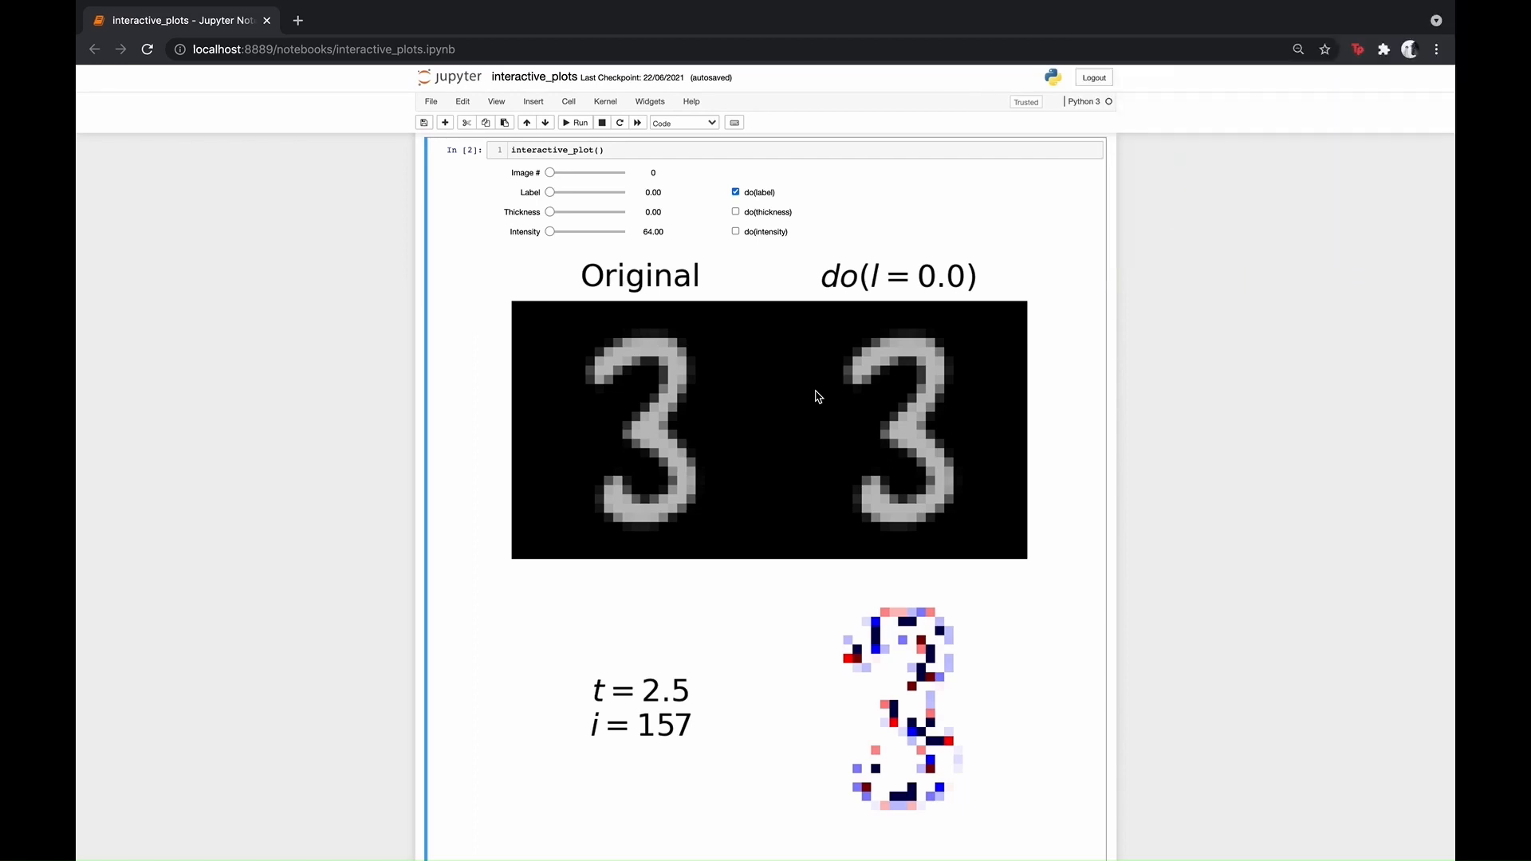
pyautogui.moveTo(695, 298)
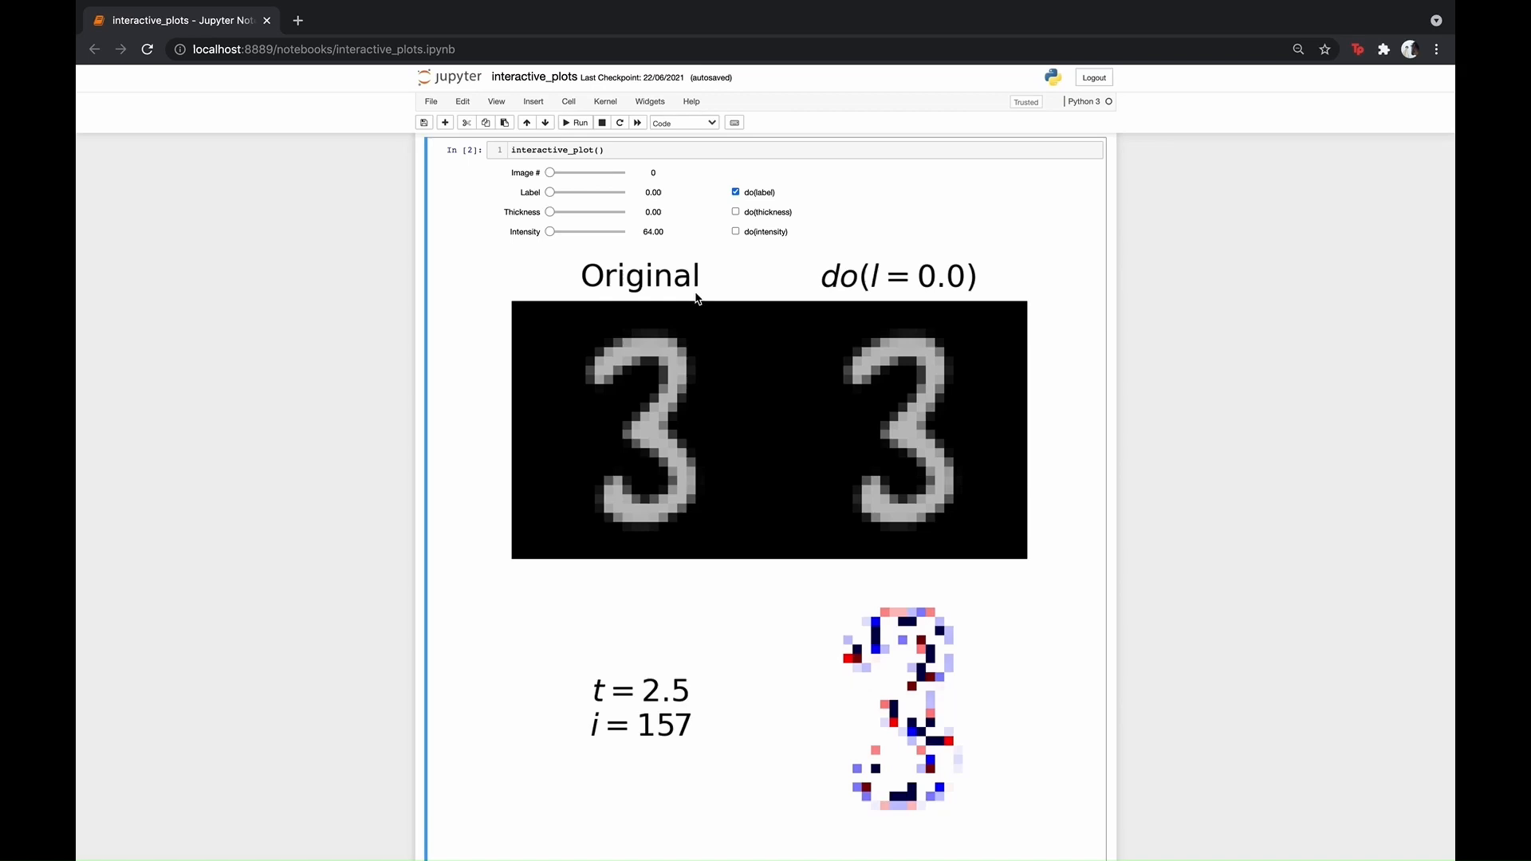
pyautogui.click(735, 232)
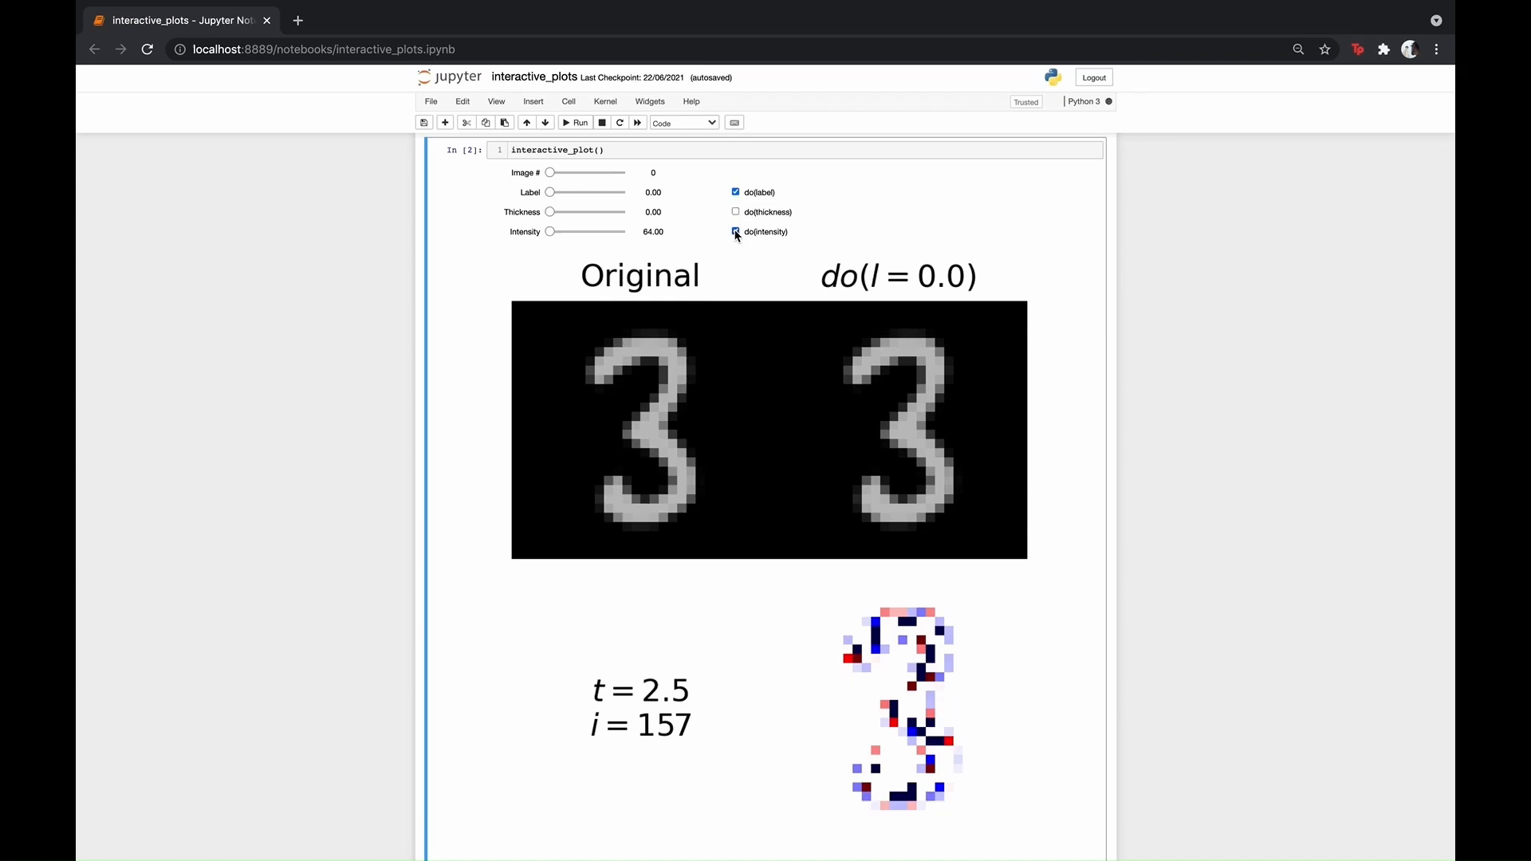
pyautogui.moveTo(550, 233); pyautogui.dragTo(560, 233)
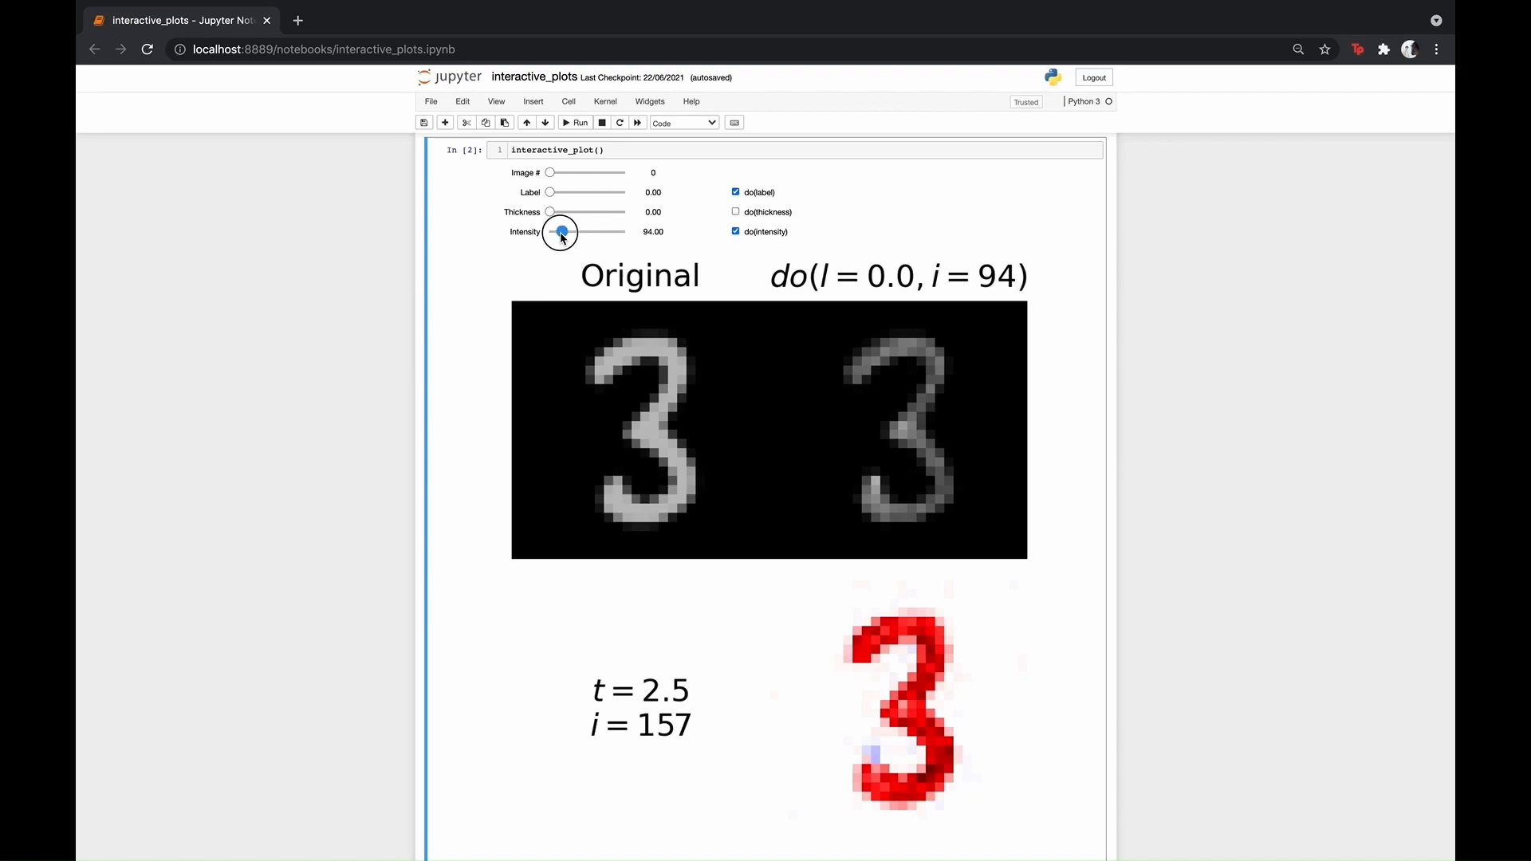
pyautogui.moveTo(560, 233); pyautogui.dragTo(575, 233)
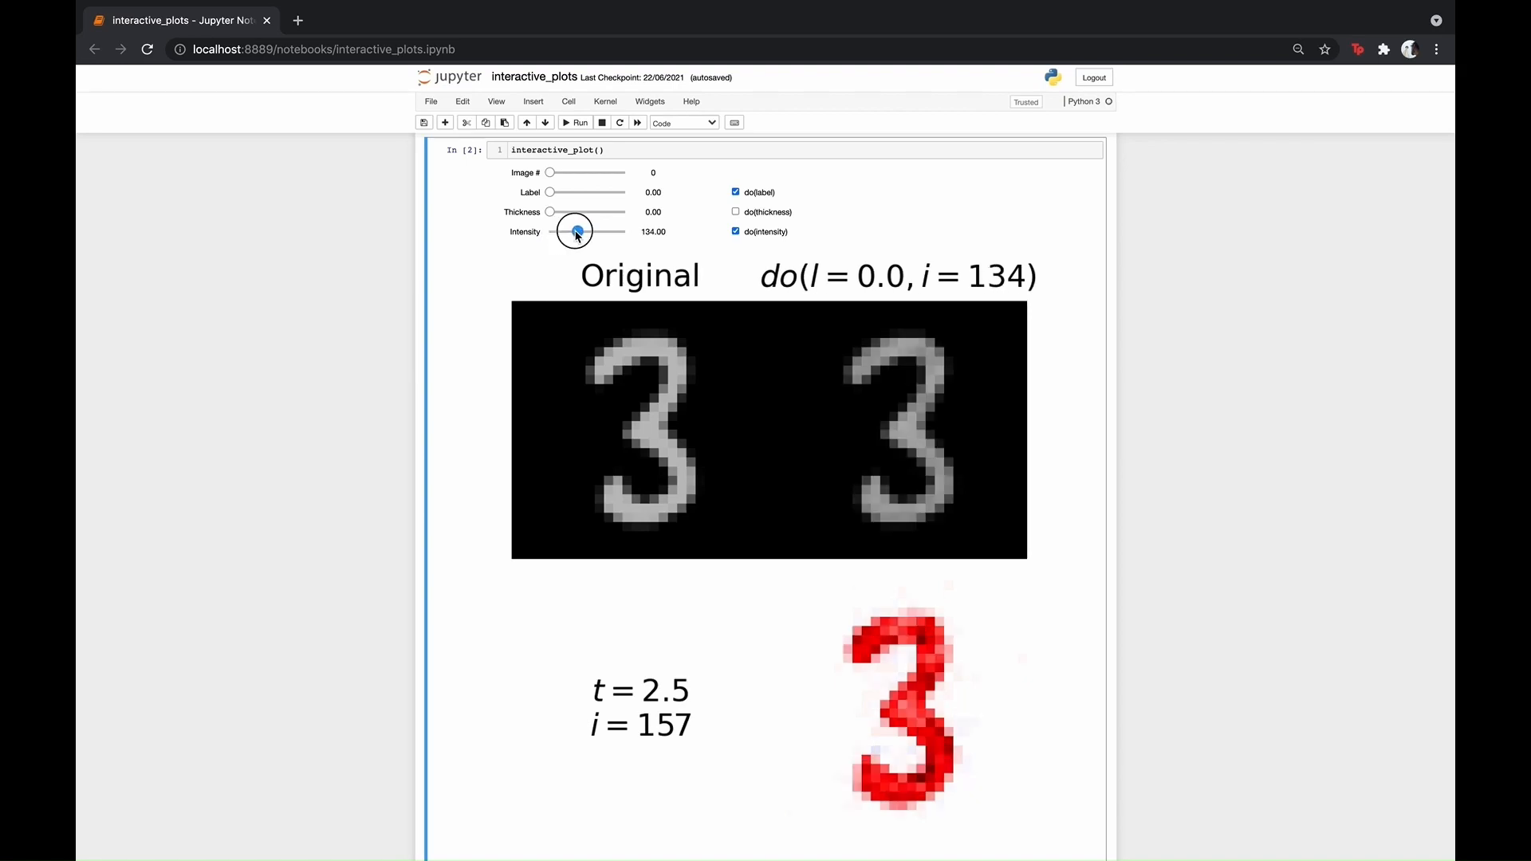
pyautogui.moveTo(576, 231); pyautogui.dragTo(585, 232)
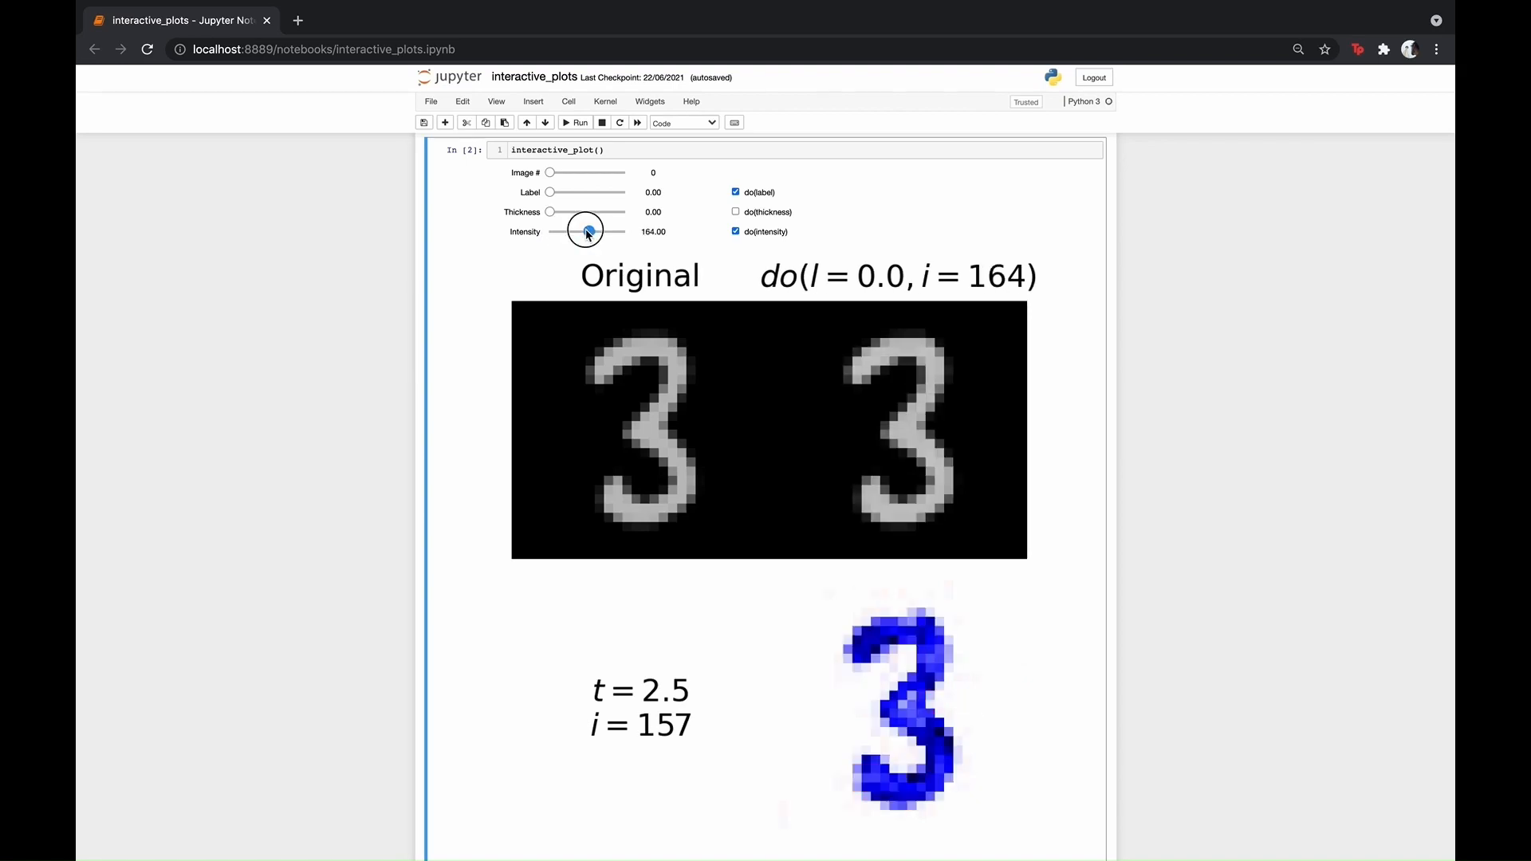
pyautogui.moveTo(585, 230); pyautogui.dragTo(608, 230)
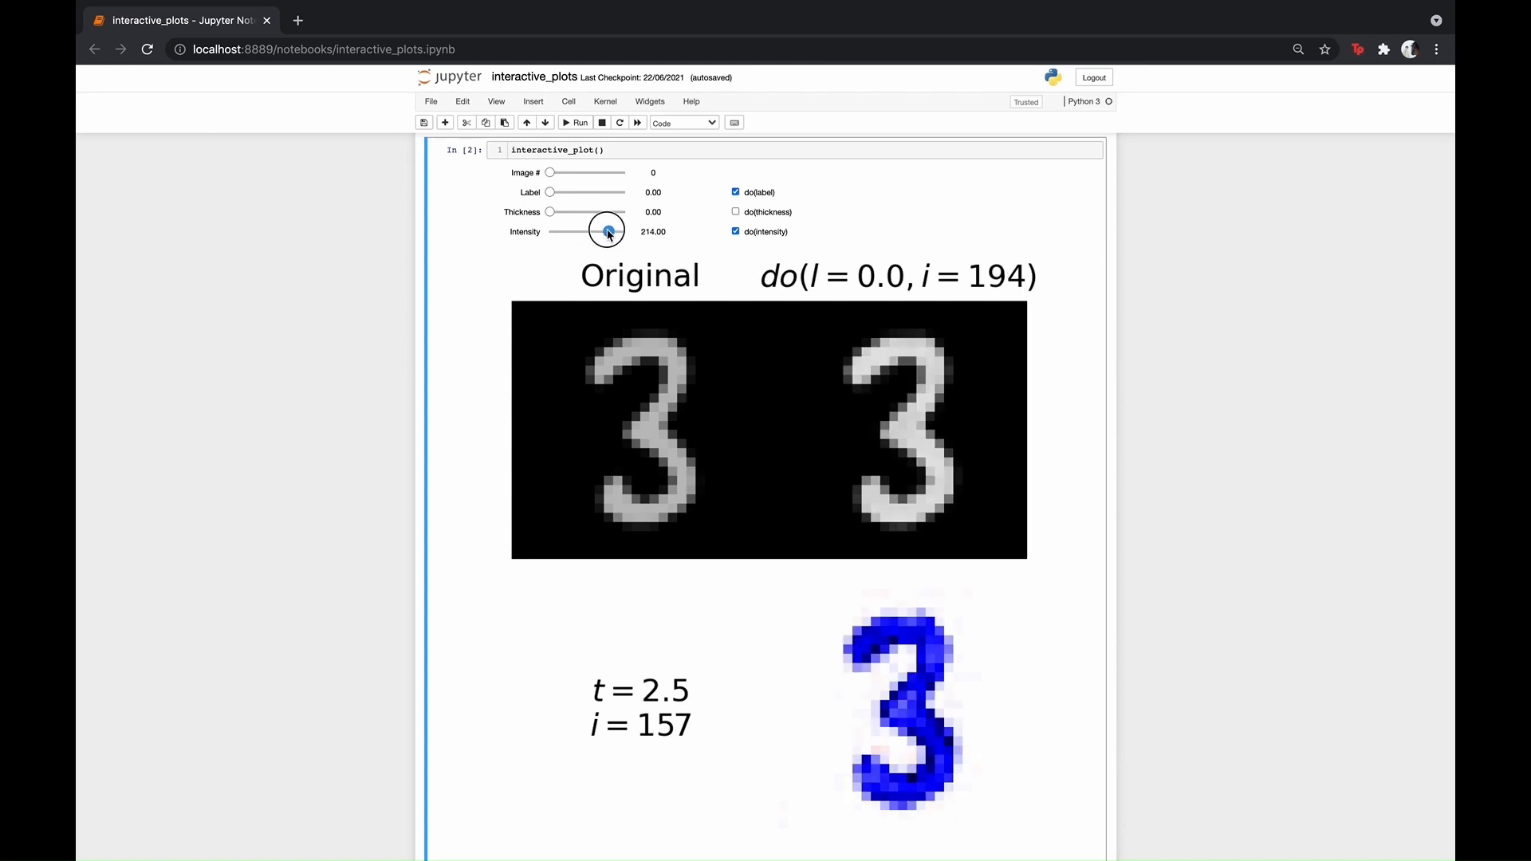
pyautogui.moveTo(606, 231); pyautogui.dragTo(616, 231)
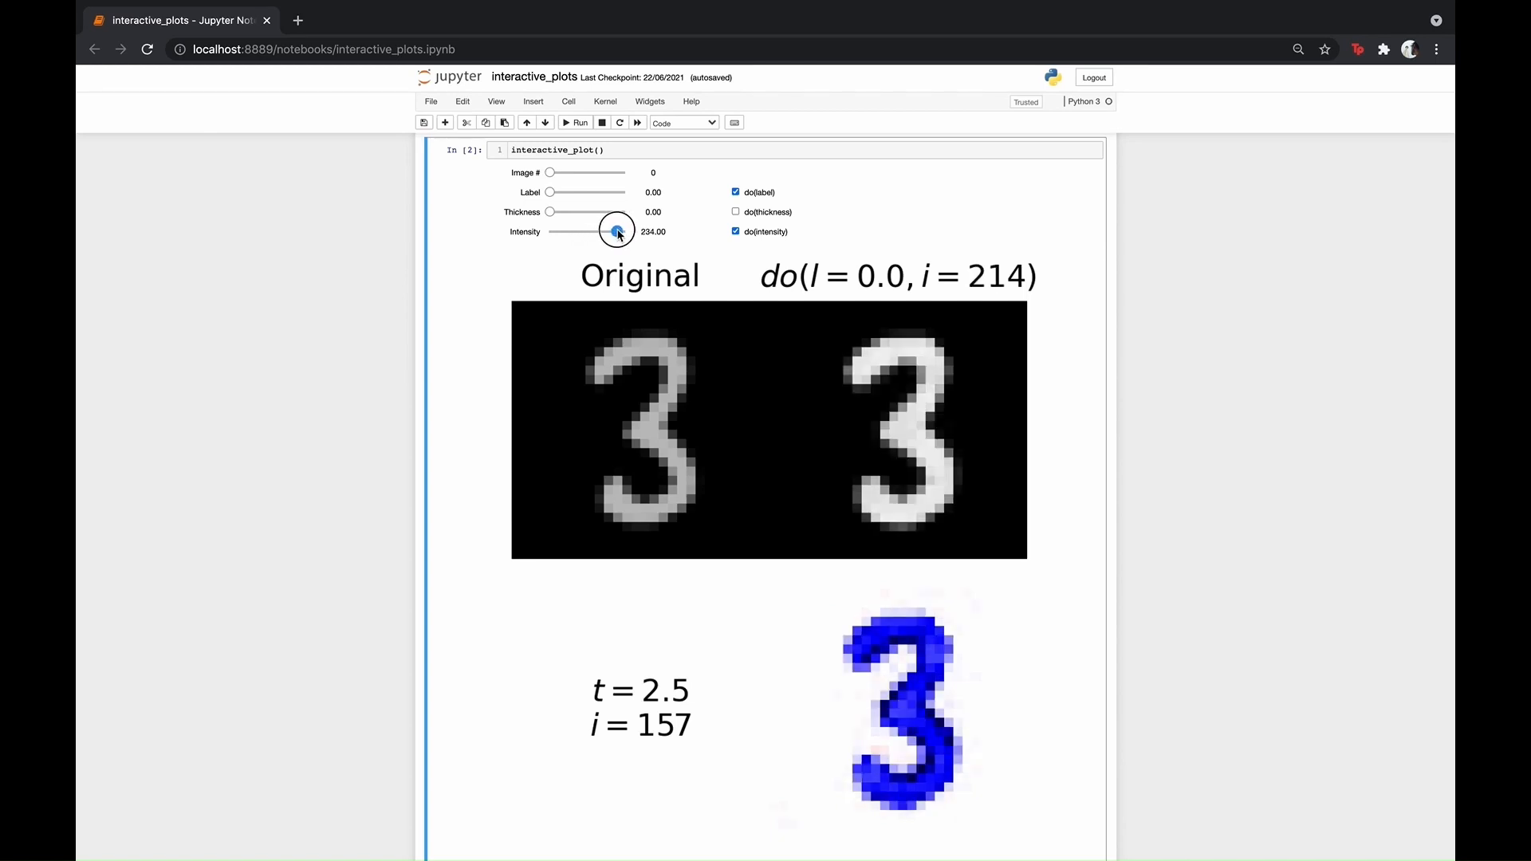
pyautogui.moveTo(616, 230); pyautogui.dragTo(628, 230)
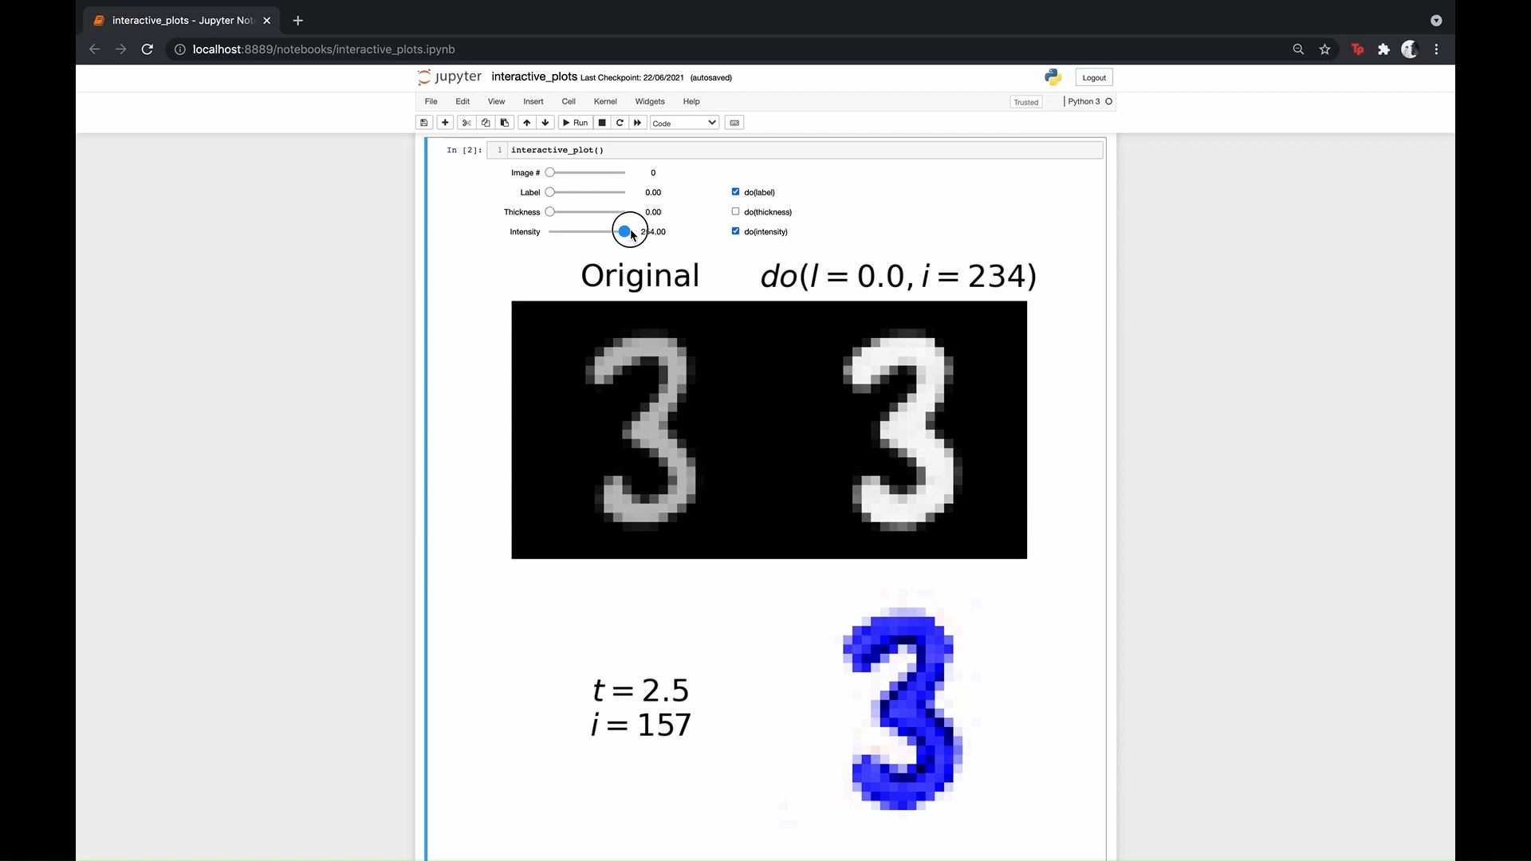
pyautogui.moveTo(621, 231); pyautogui.dragTo(624, 231)
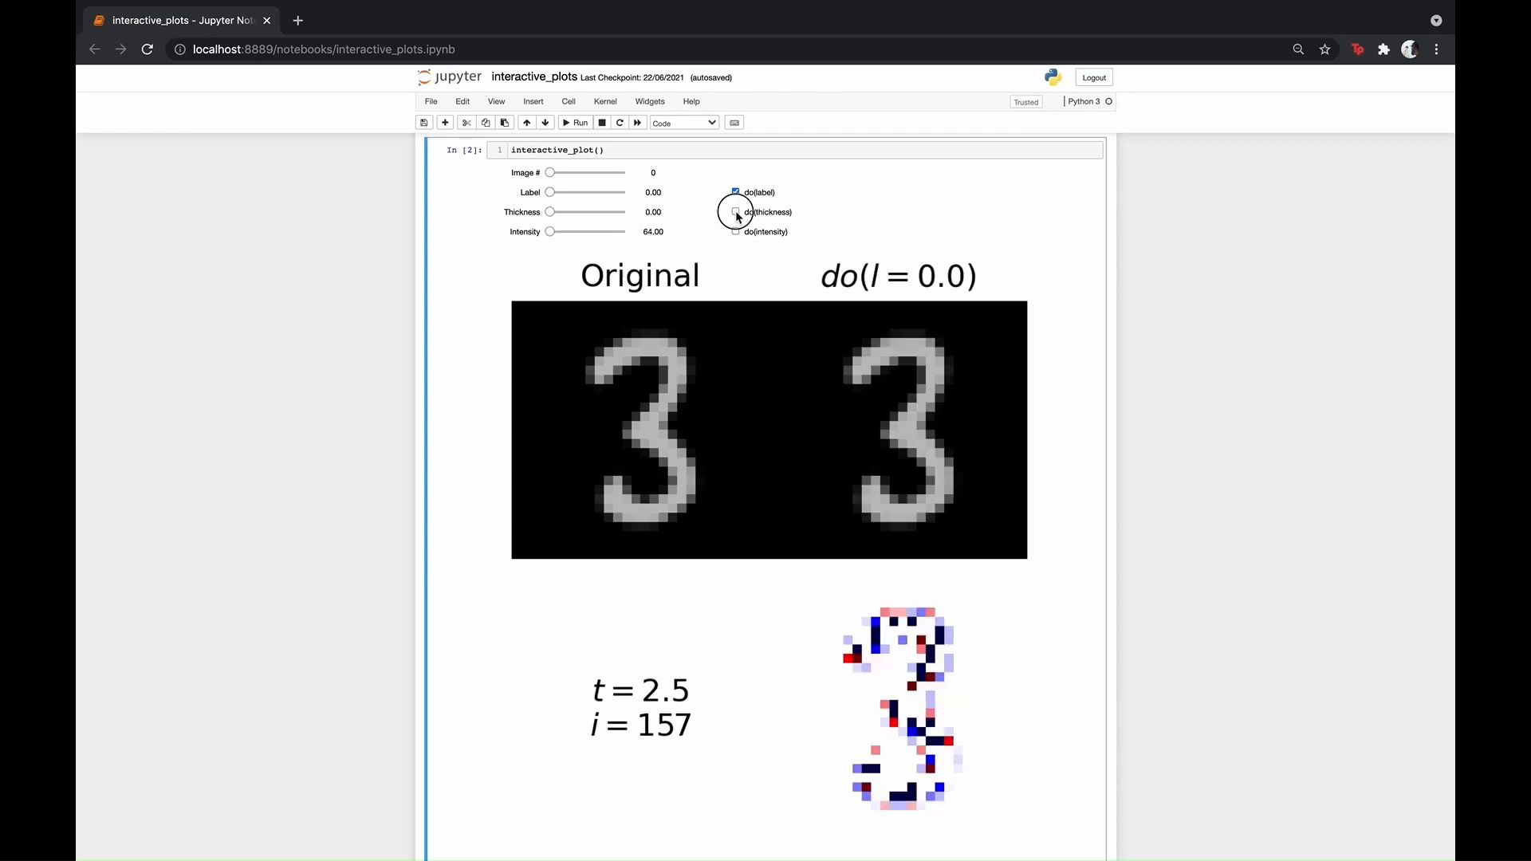
pyautogui.click(736, 212)
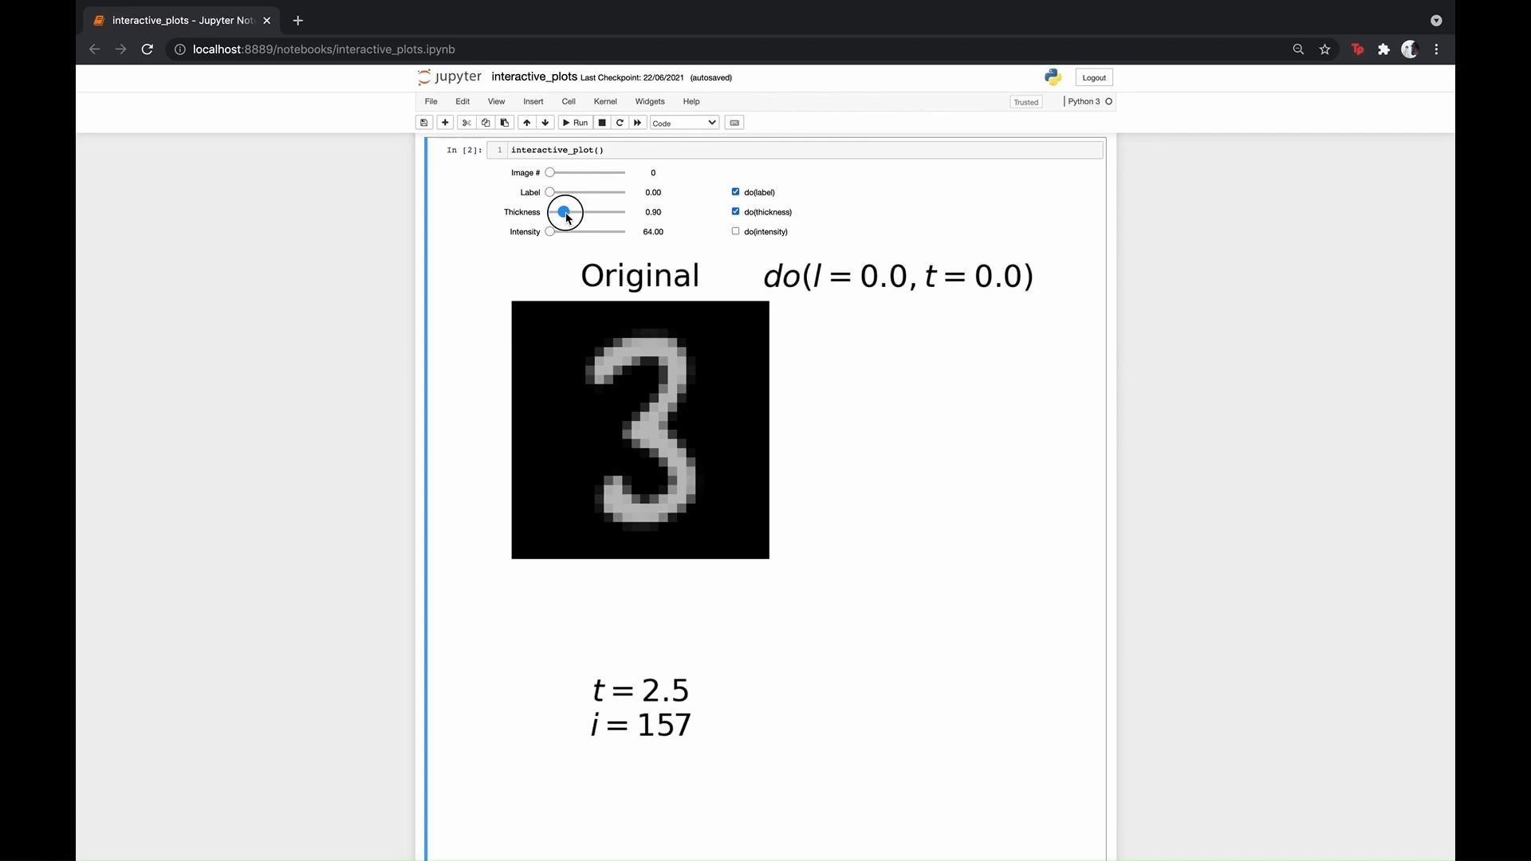
pyautogui.moveTo(564, 212); pyautogui.dragTo(575, 213)
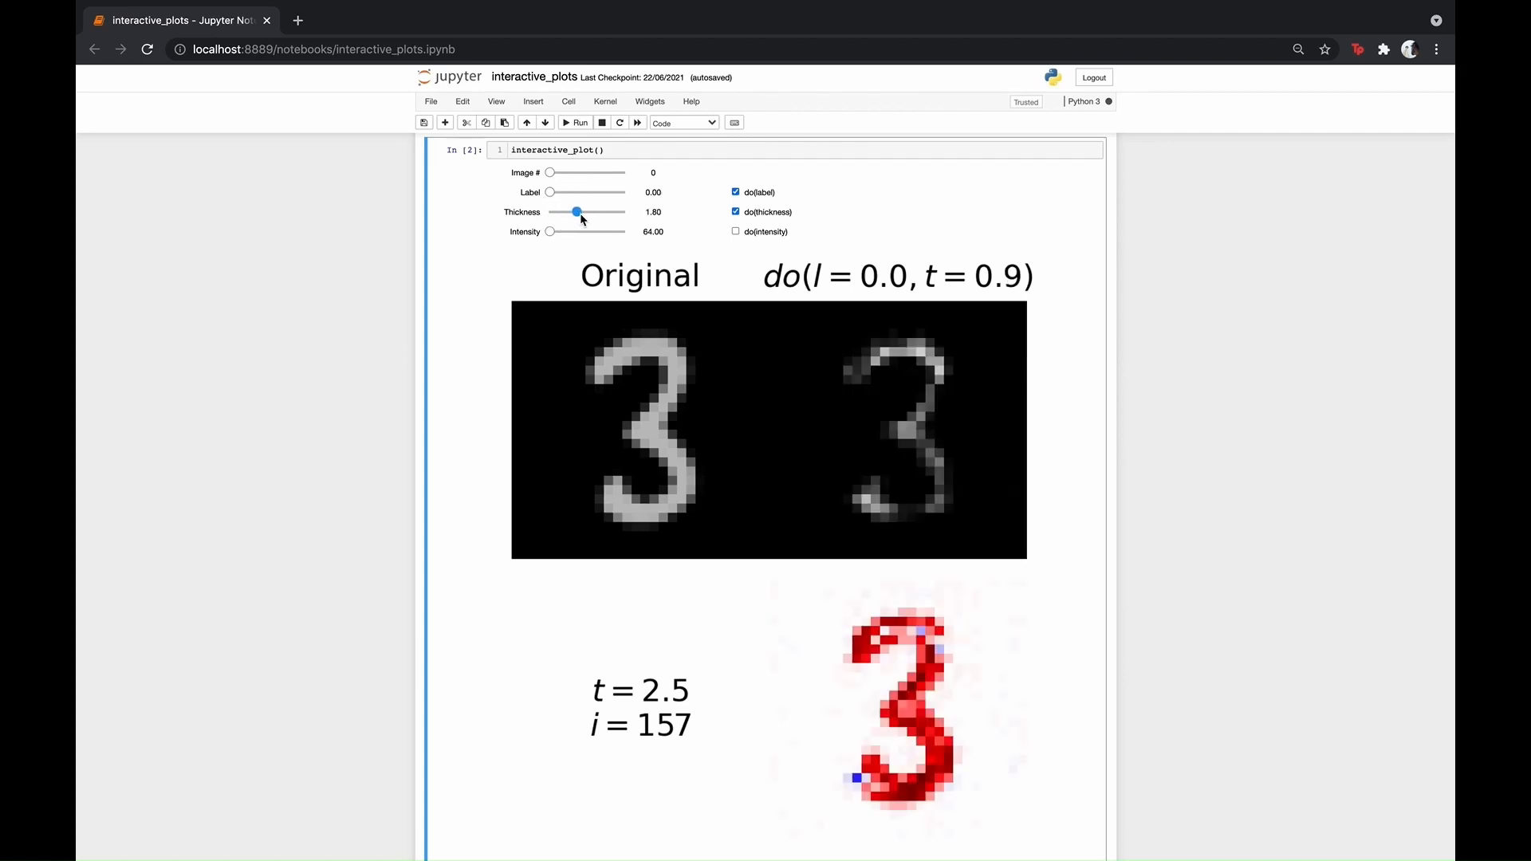
pyautogui.moveTo(576, 212); pyautogui.dragTo(589, 212)
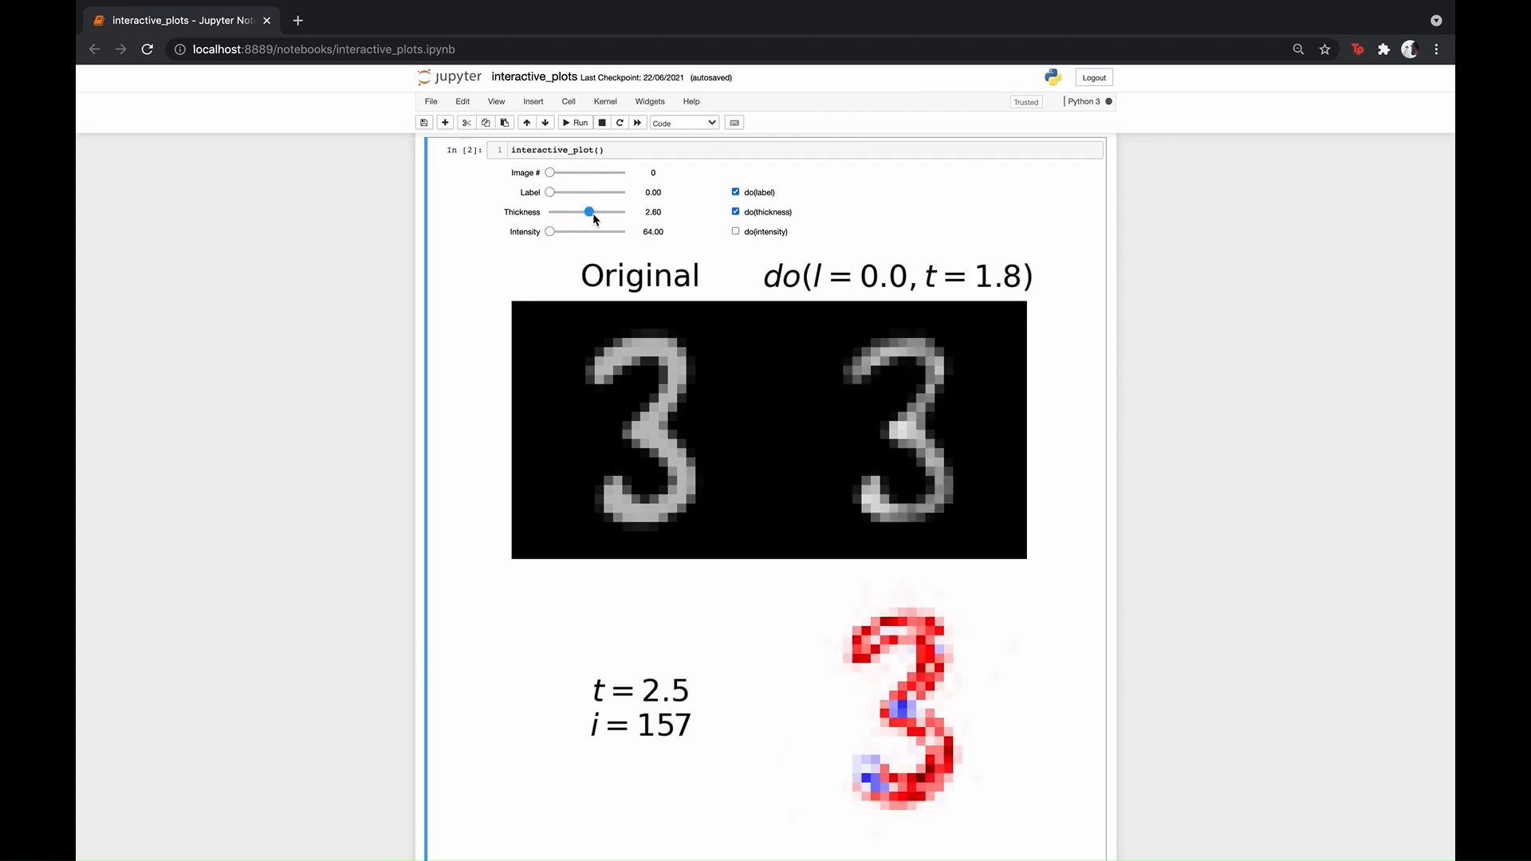
pyautogui.moveTo(587, 213); pyautogui.dragTo(600, 212)
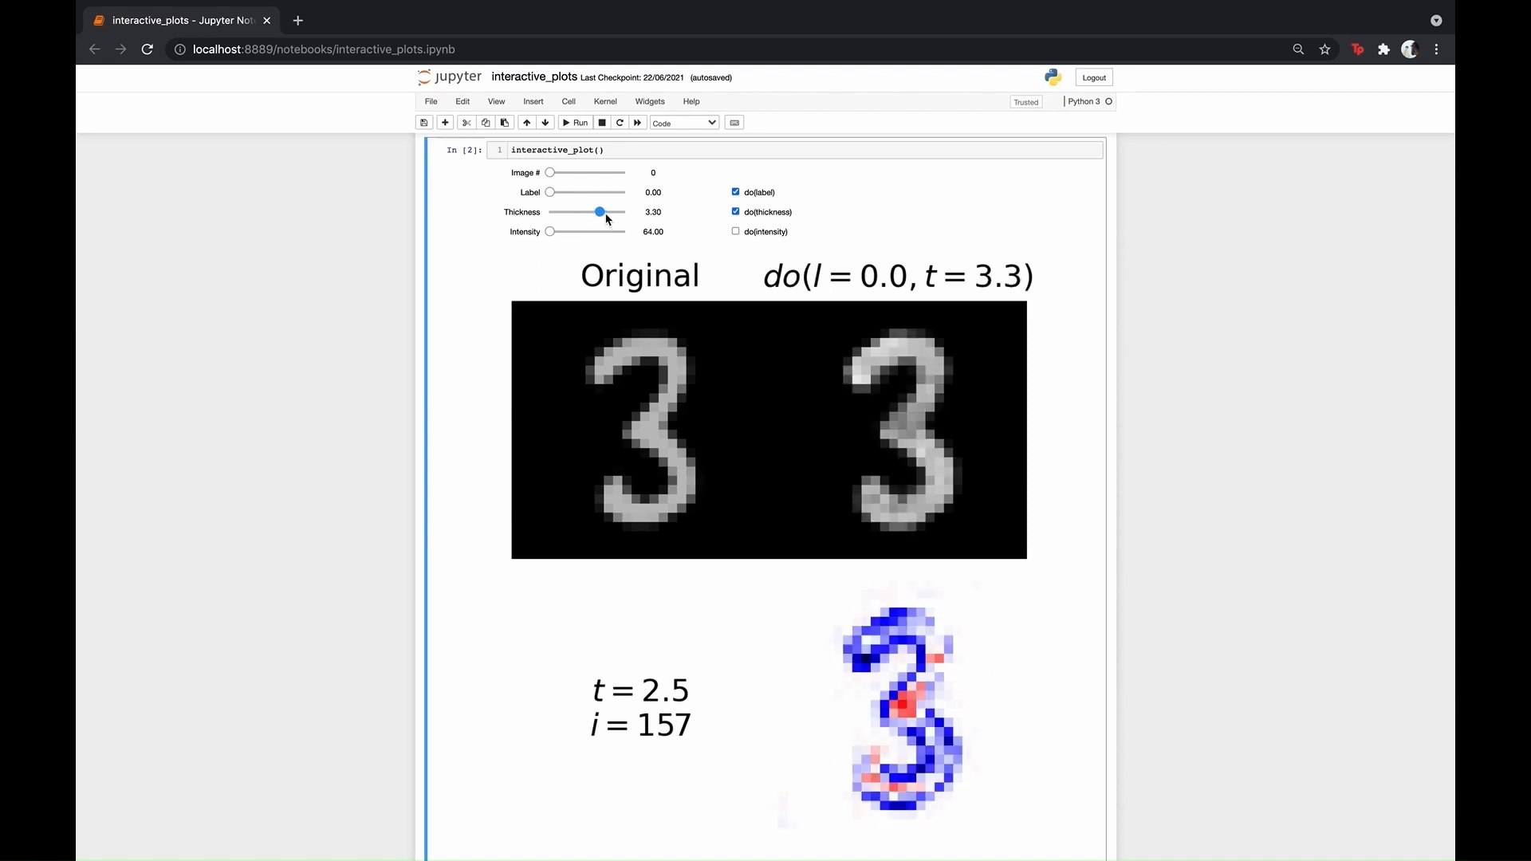
pyautogui.moveTo(599, 212); pyautogui.dragTo(595, 212)
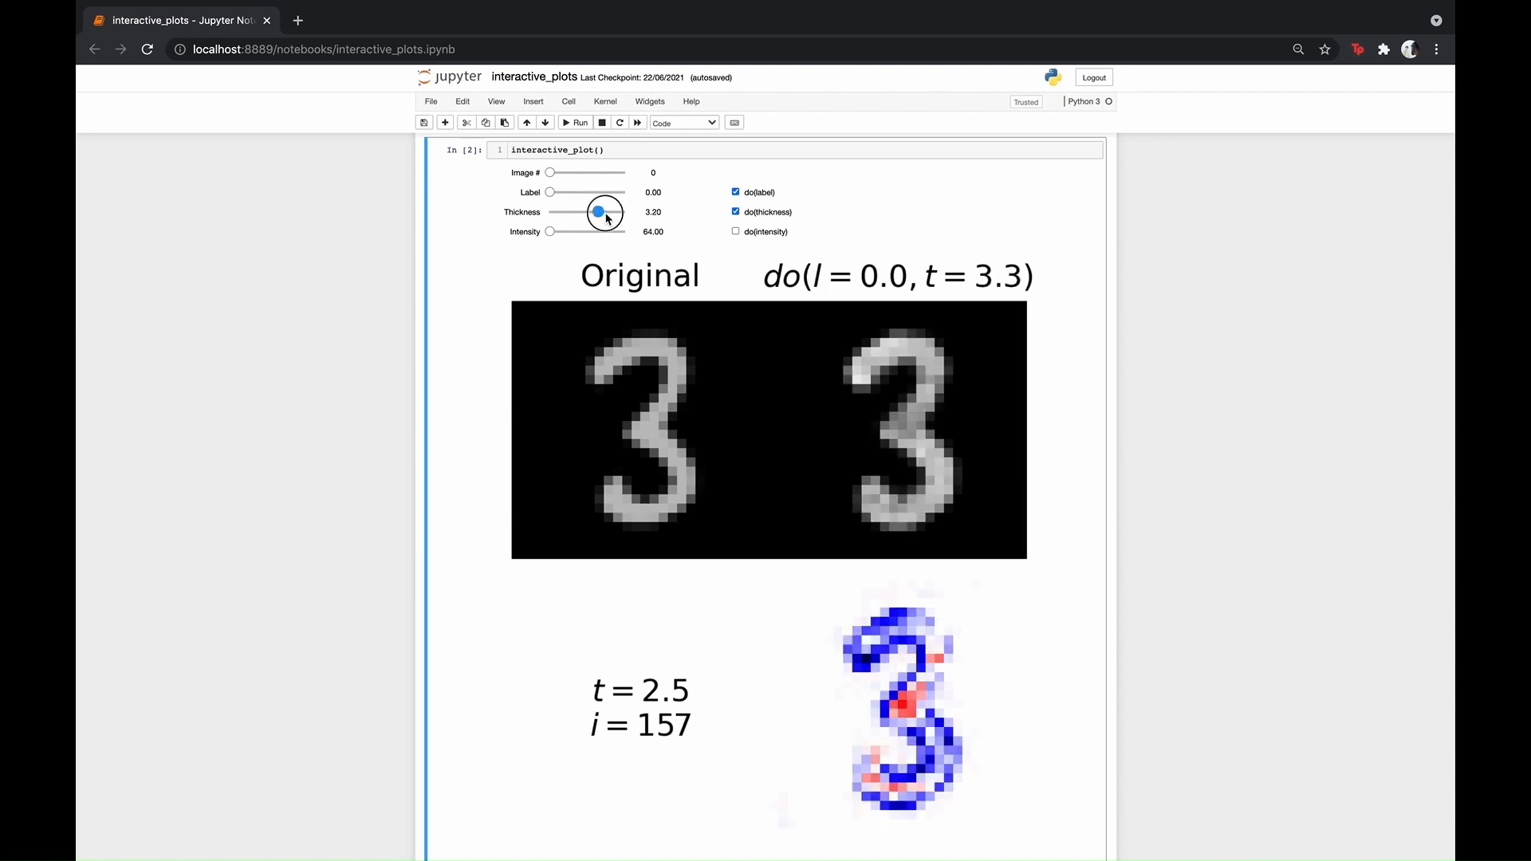
pyautogui.moveTo(598, 212); pyautogui.dragTo(613, 212)
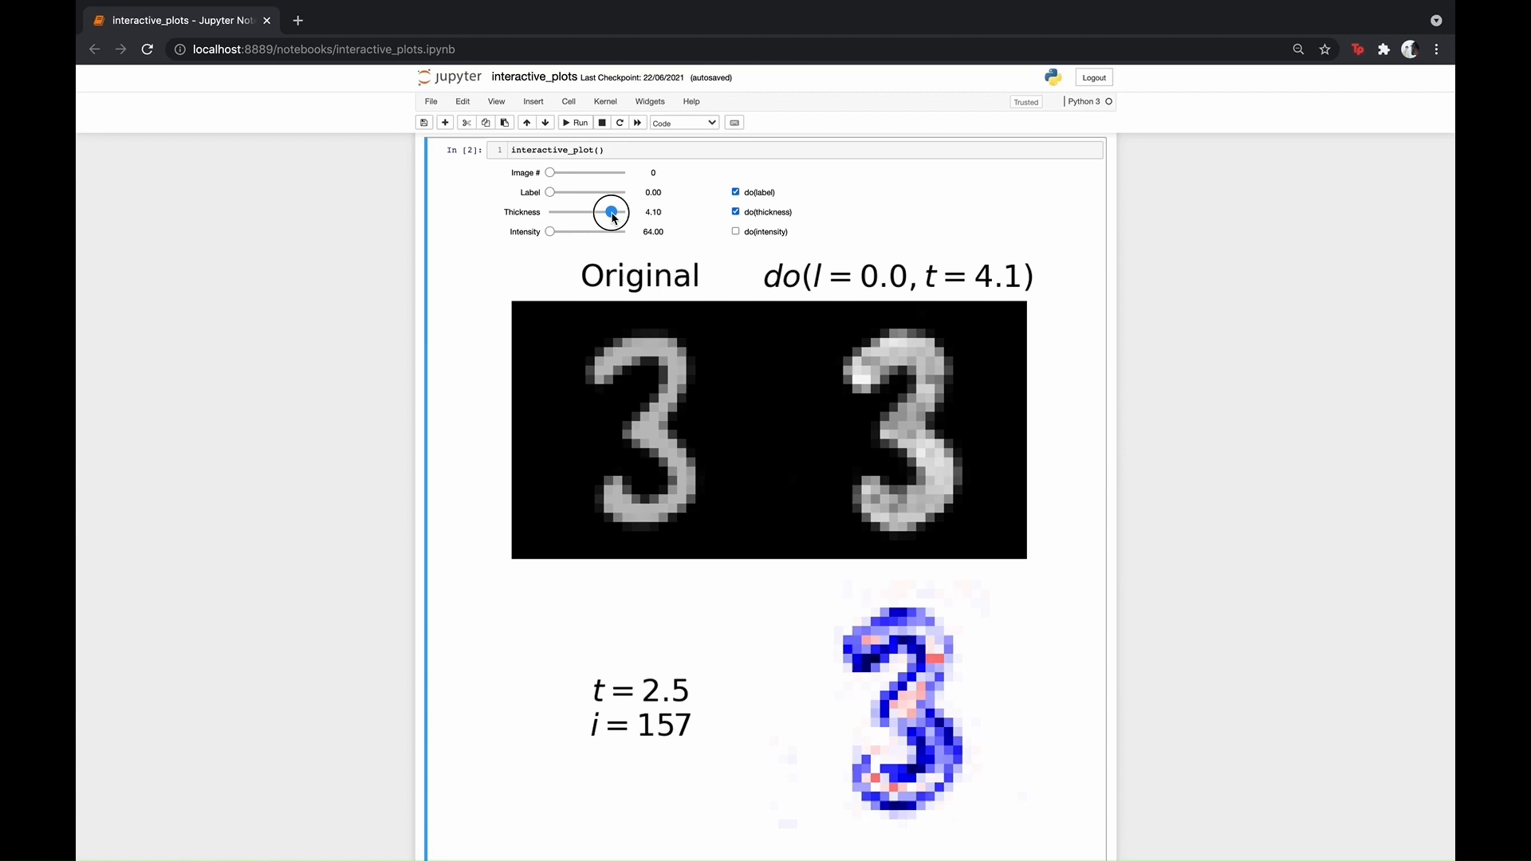
pyautogui.moveTo(611, 212); pyautogui.dragTo(624, 212)
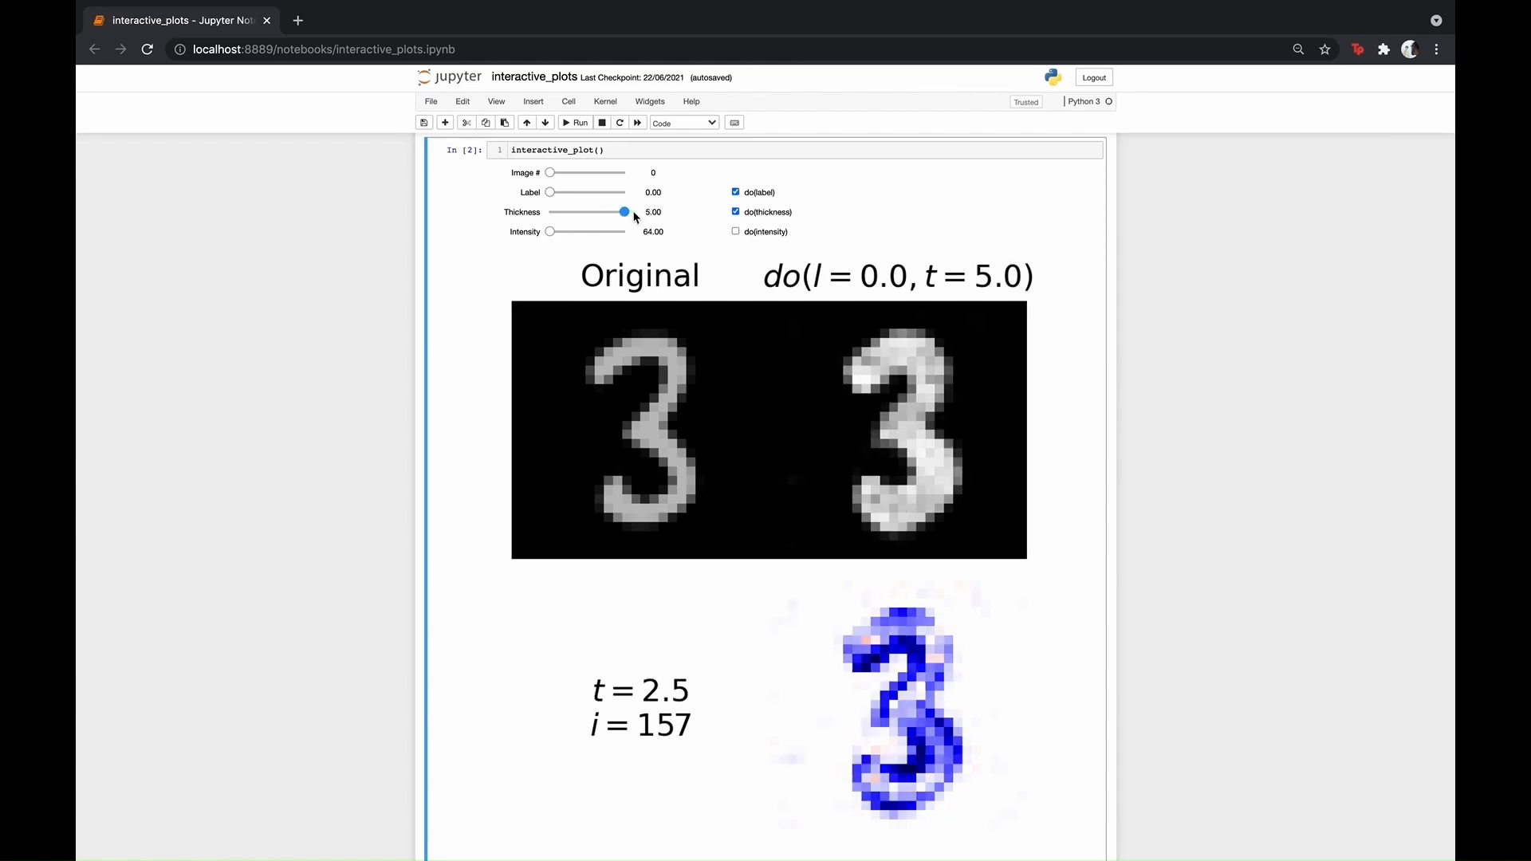
pyautogui.click(735, 212)
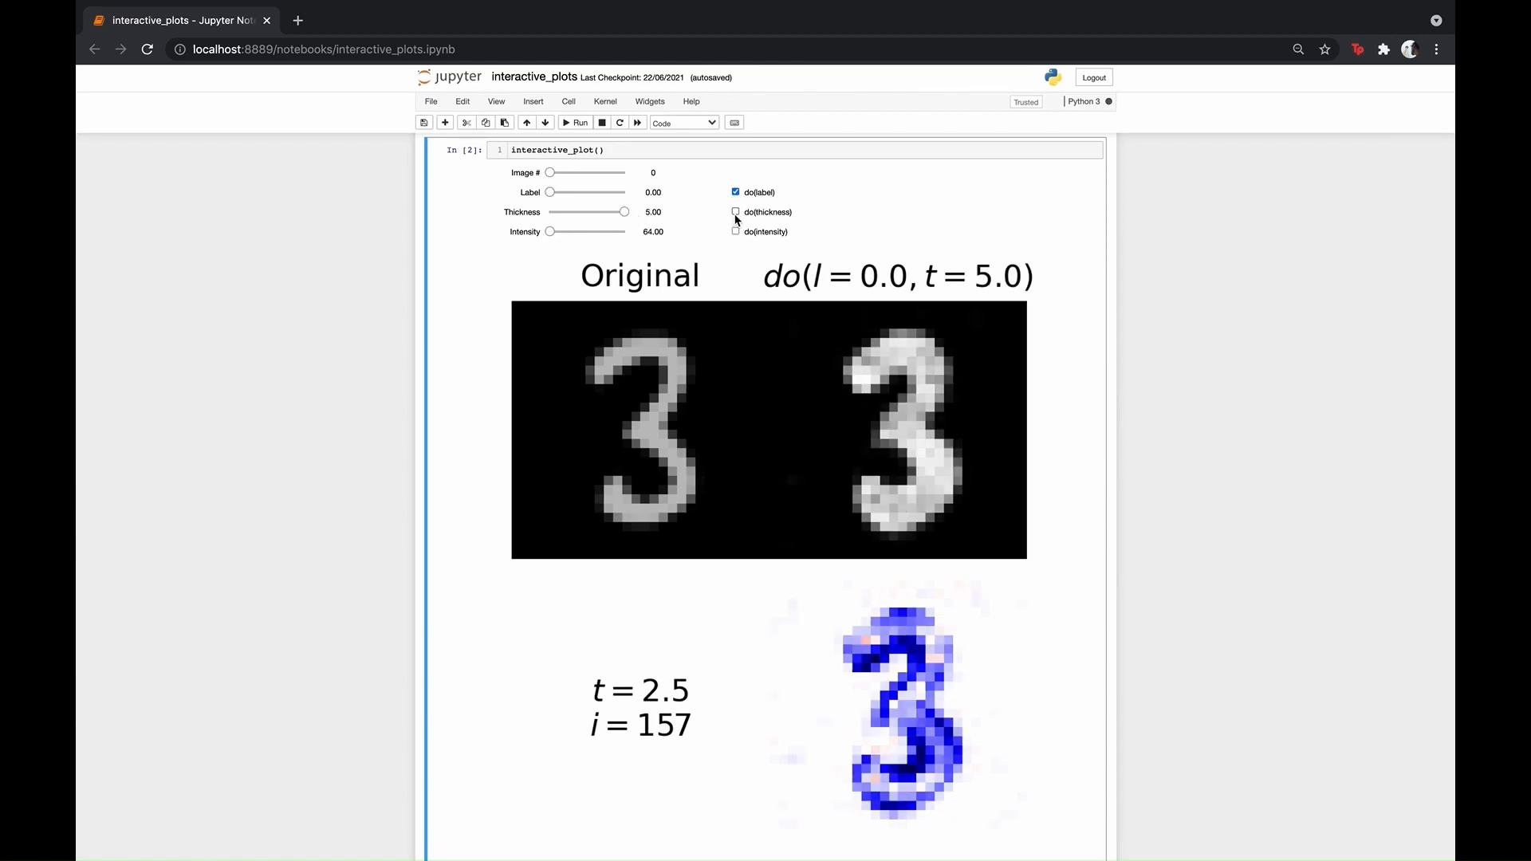
pyautogui.moveTo(625, 212); pyautogui.dragTo(547, 212)
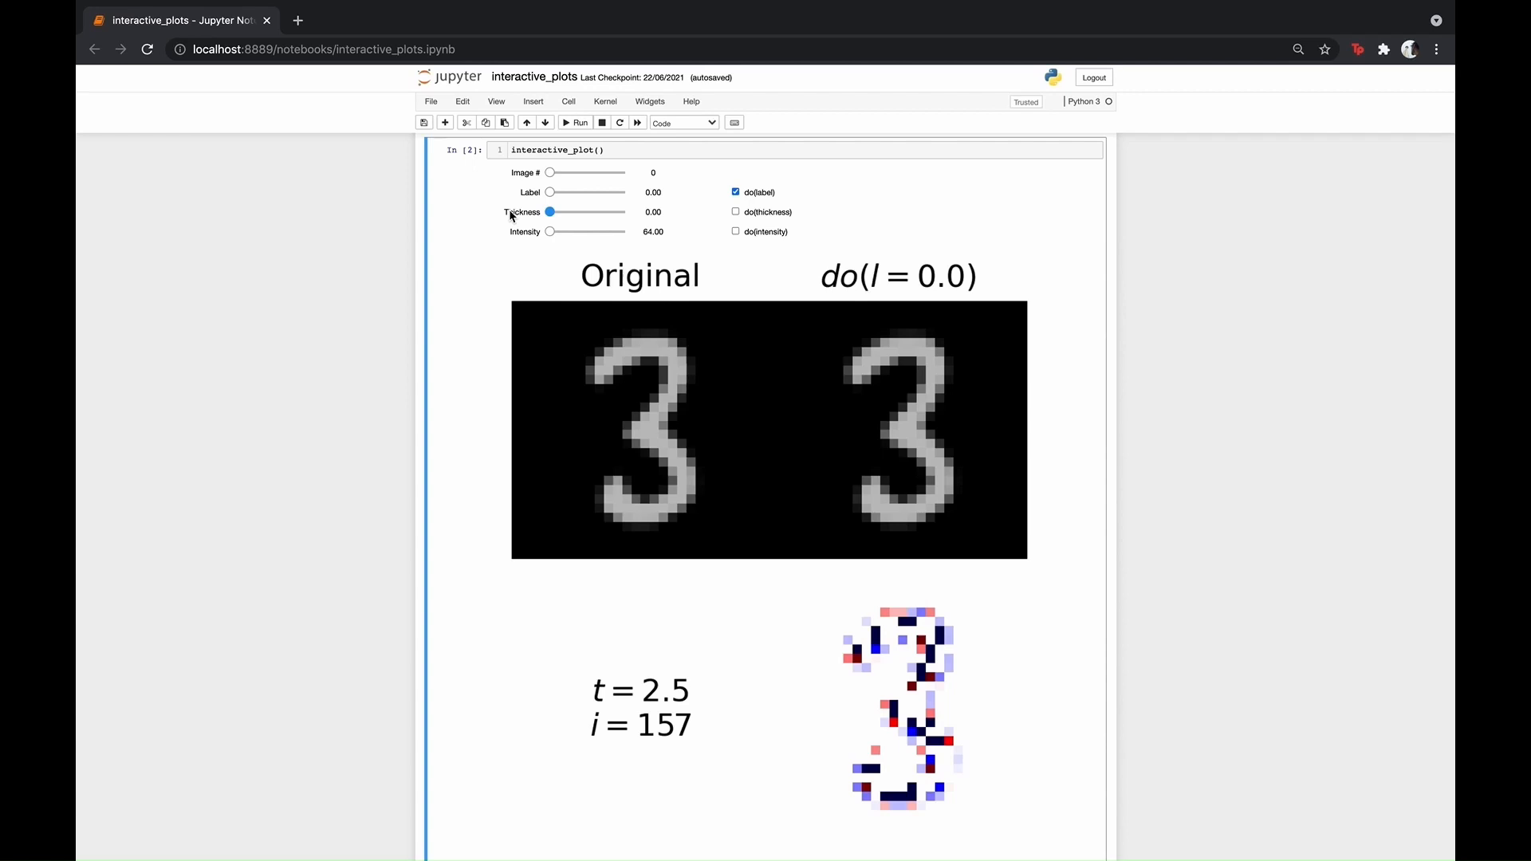
pyautogui.moveTo(512, 215)
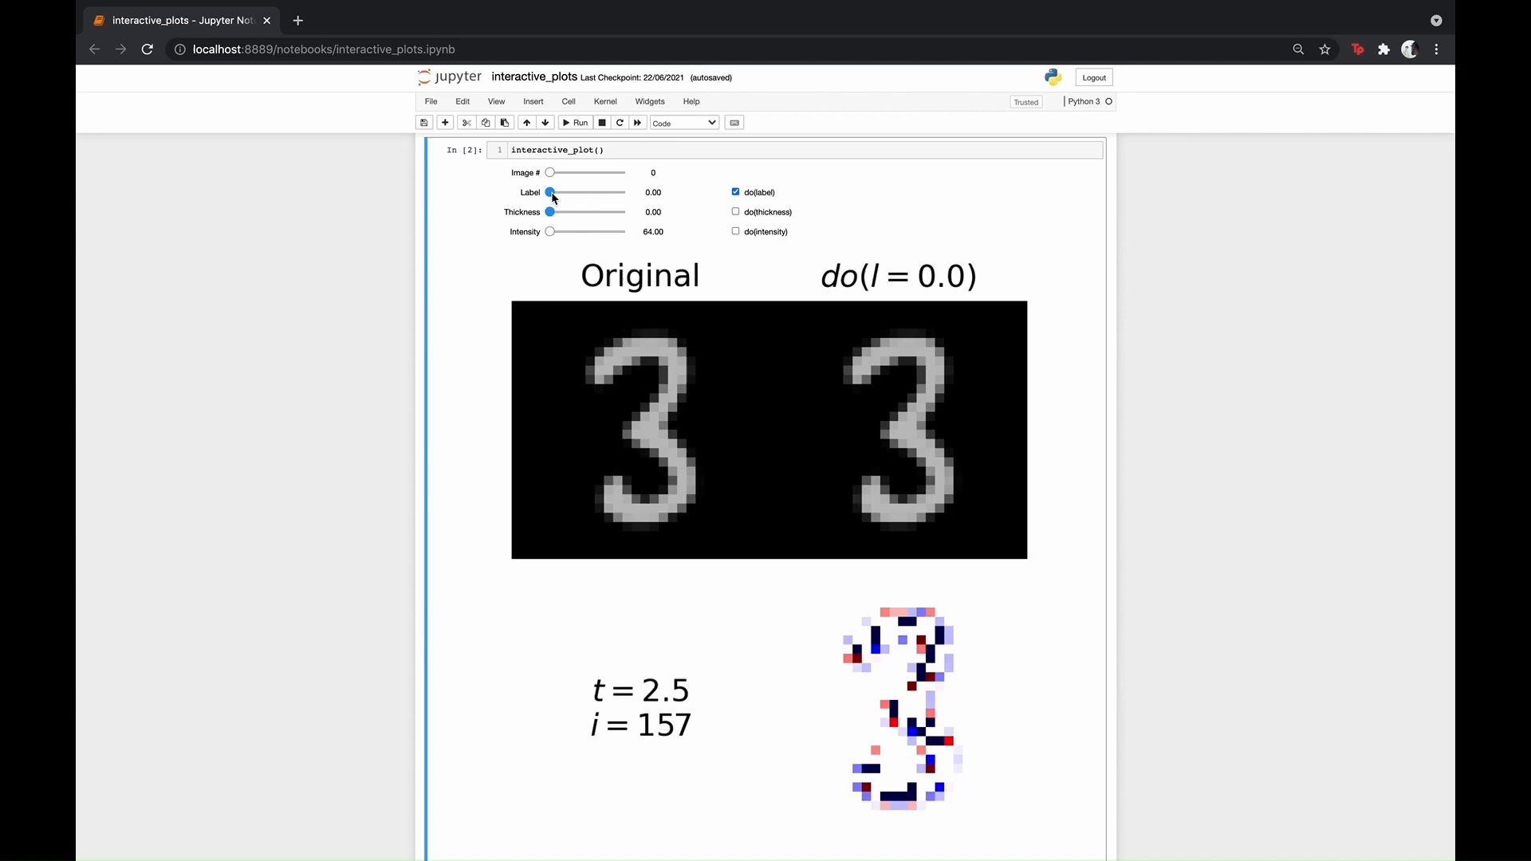
# - Sweep the intervened Label slider up toward 1.0, back to 0, then to about 0.5 and 0.4
pyautogui.moveTo(548, 191); pyautogui.dragTo(561, 191)
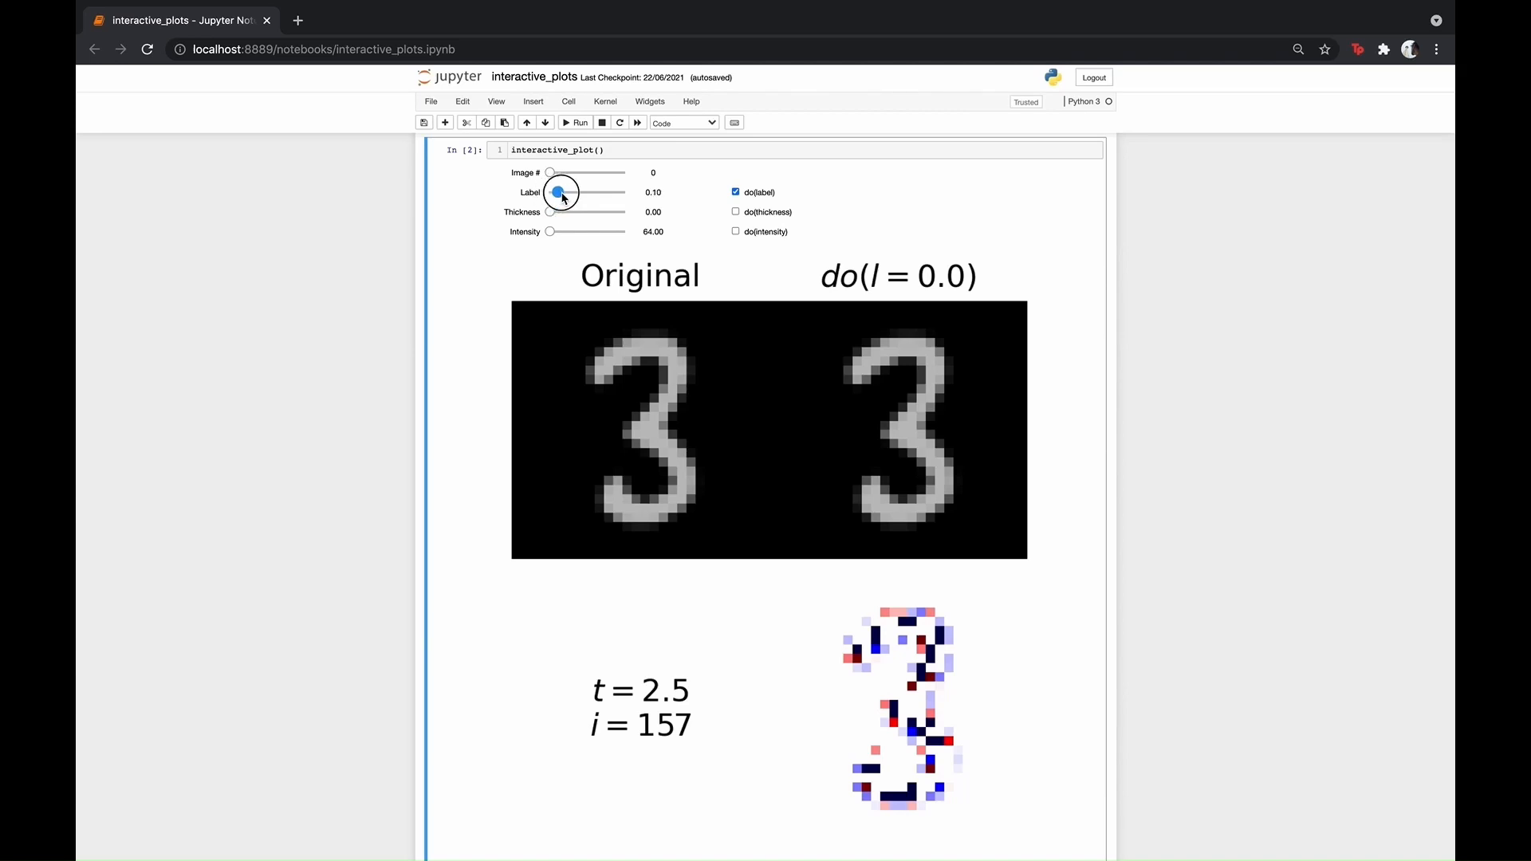
pyautogui.moveTo(560, 191); pyautogui.dragTo(623, 191)
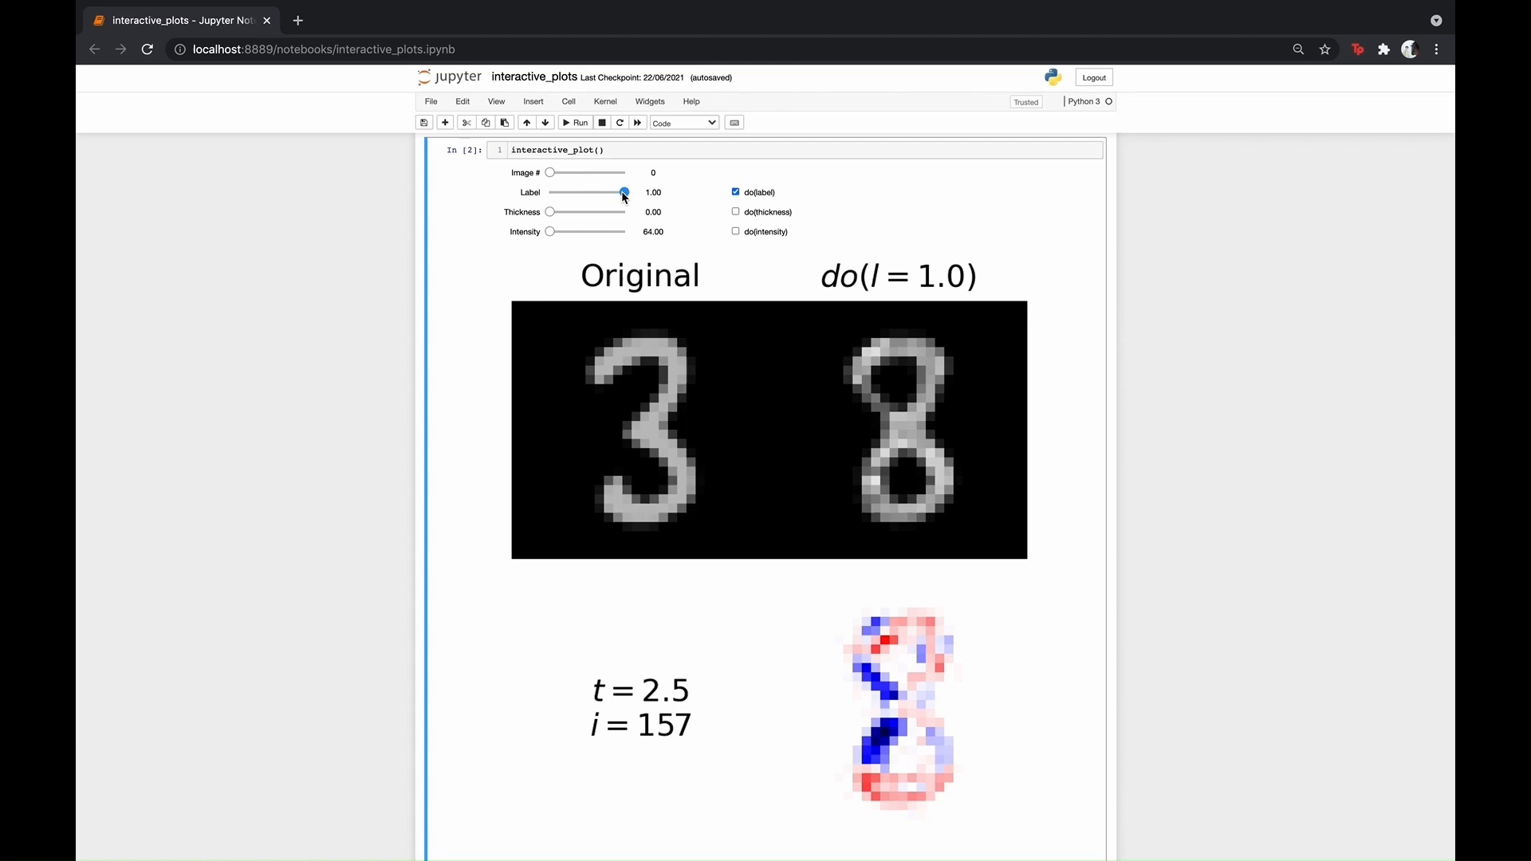
pyautogui.moveTo(623, 193); pyautogui.dragTo(548, 192)
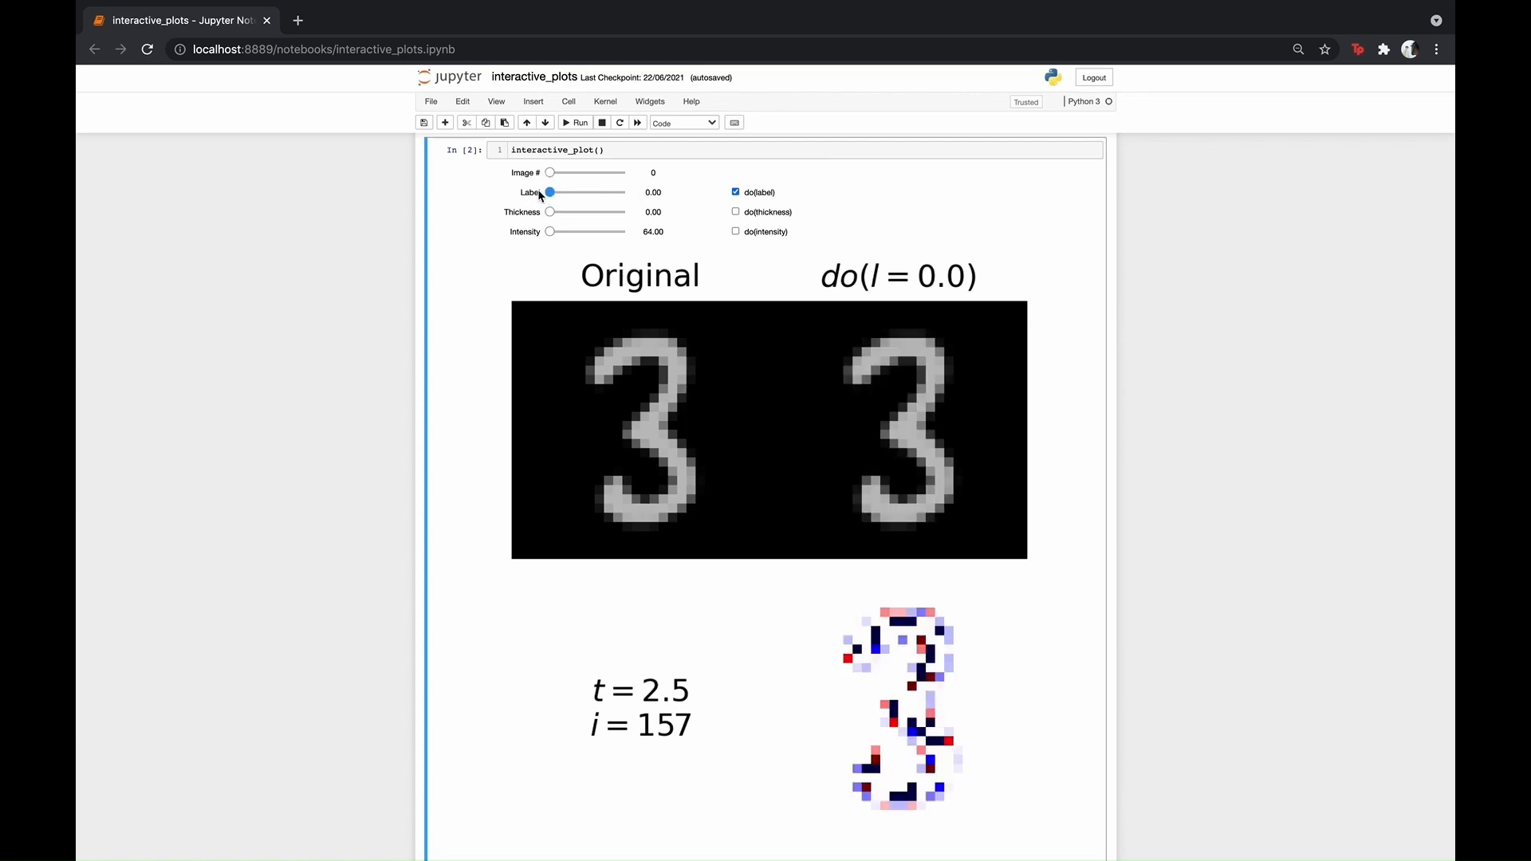
pyautogui.moveTo(548, 193)
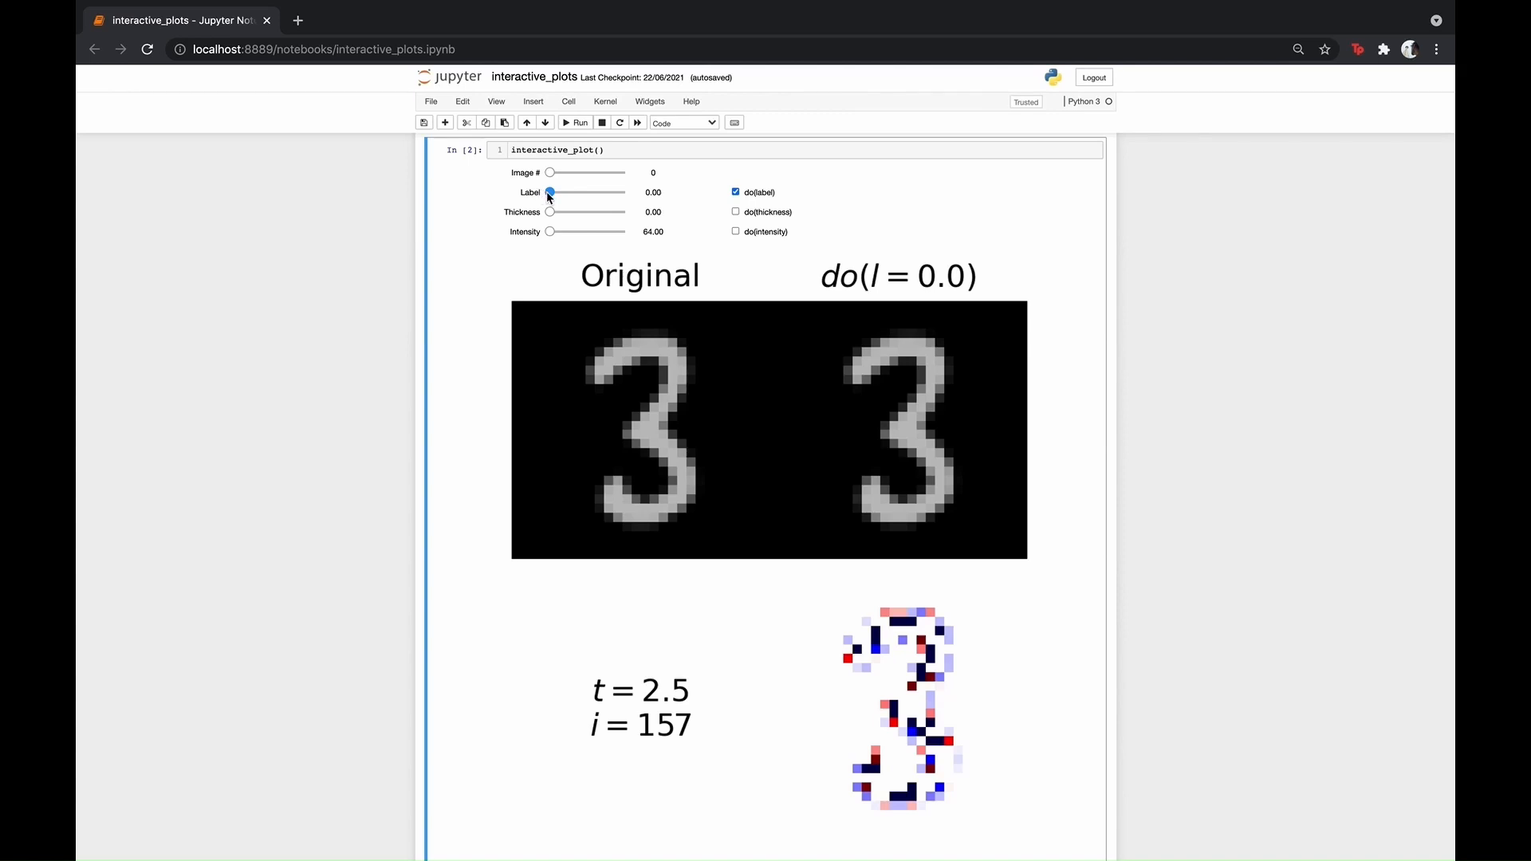
pyautogui.moveTo(549, 193); pyautogui.dragTo(586, 193)
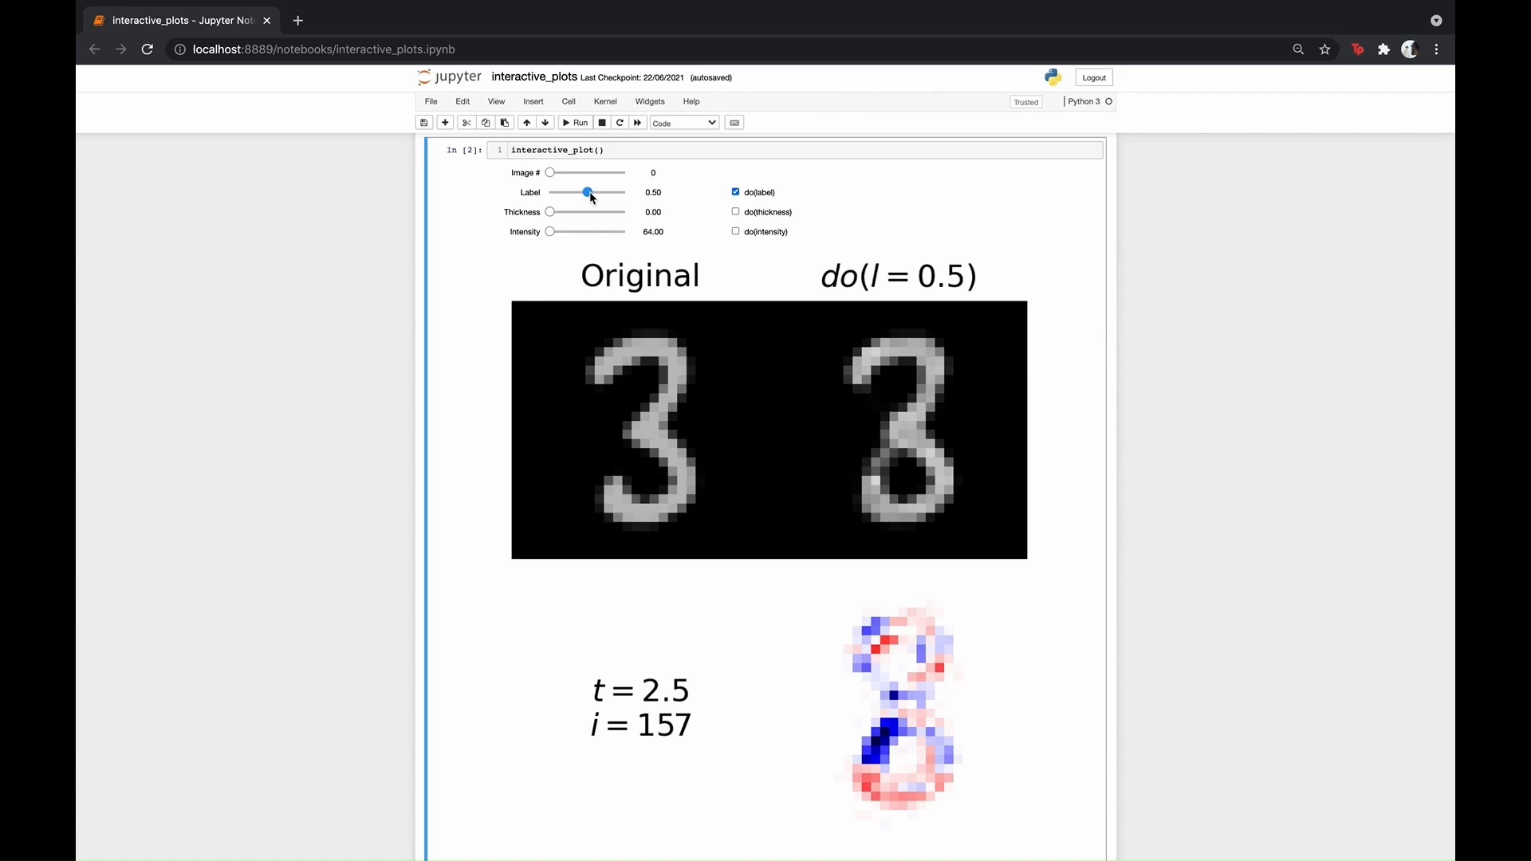
pyautogui.moveTo(586, 193); pyautogui.dragTo(581, 193)
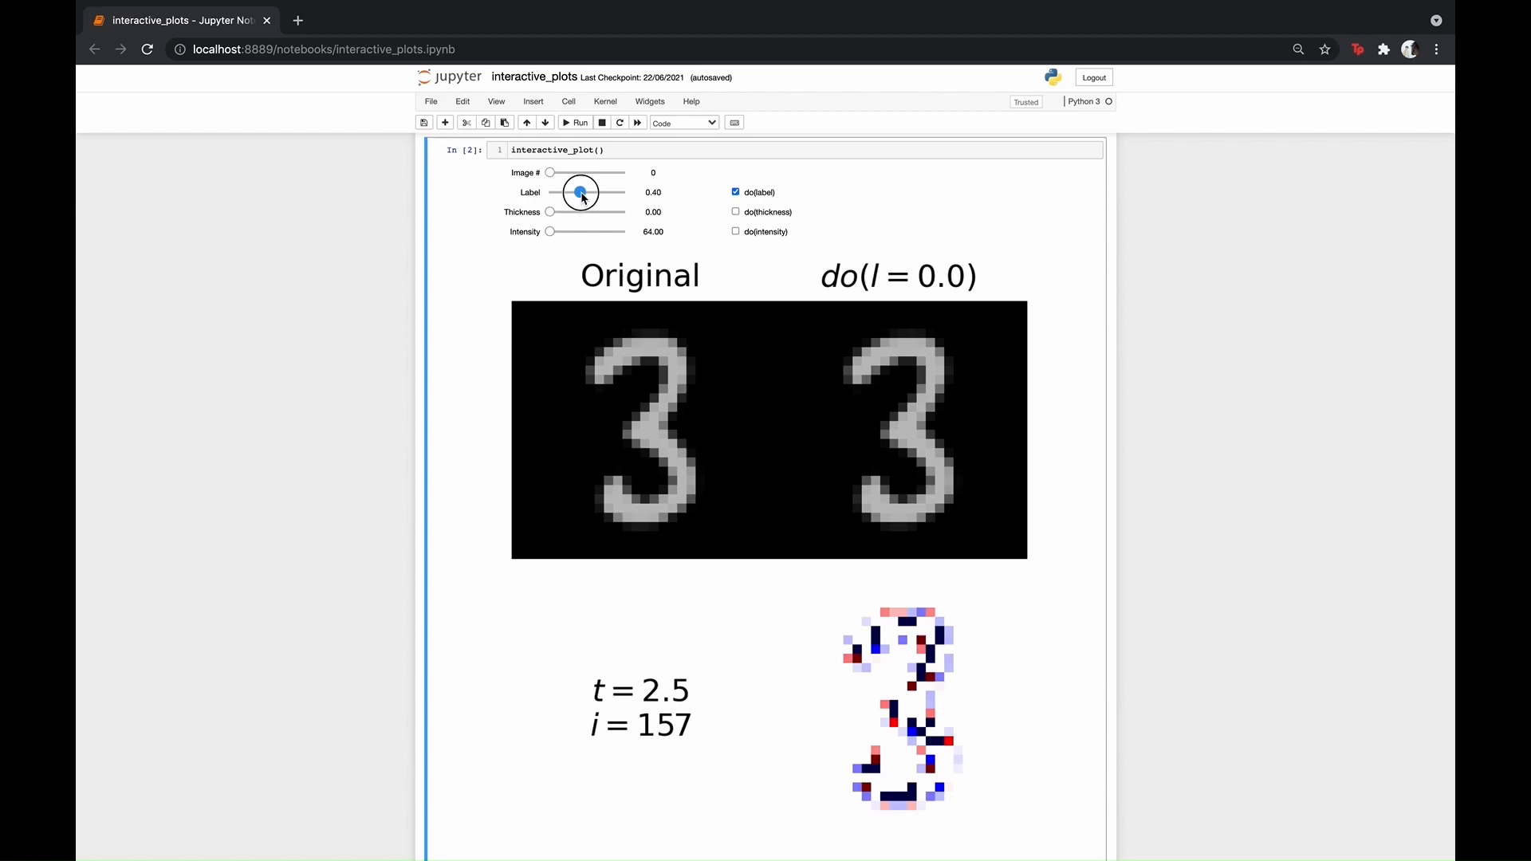
# - Raise the intervened label to 0.8 and 0.9, then lower it through 0.4, 0.3 and 0.2
pyautogui.moveTo(580, 193); pyautogui.dragTo(610, 193)
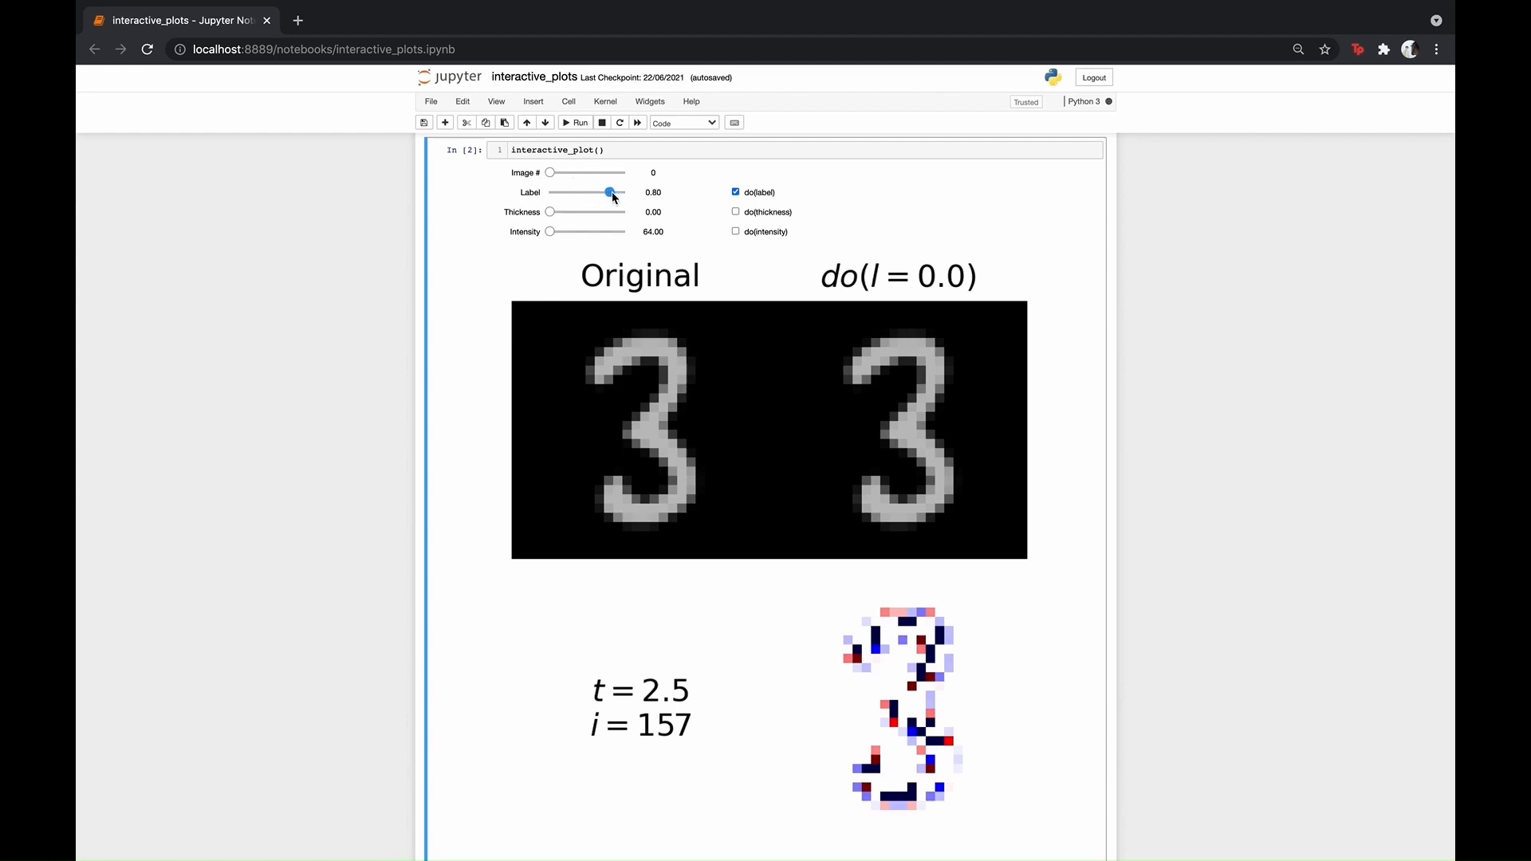
pyautogui.moveTo(607, 193); pyautogui.dragTo(617, 193)
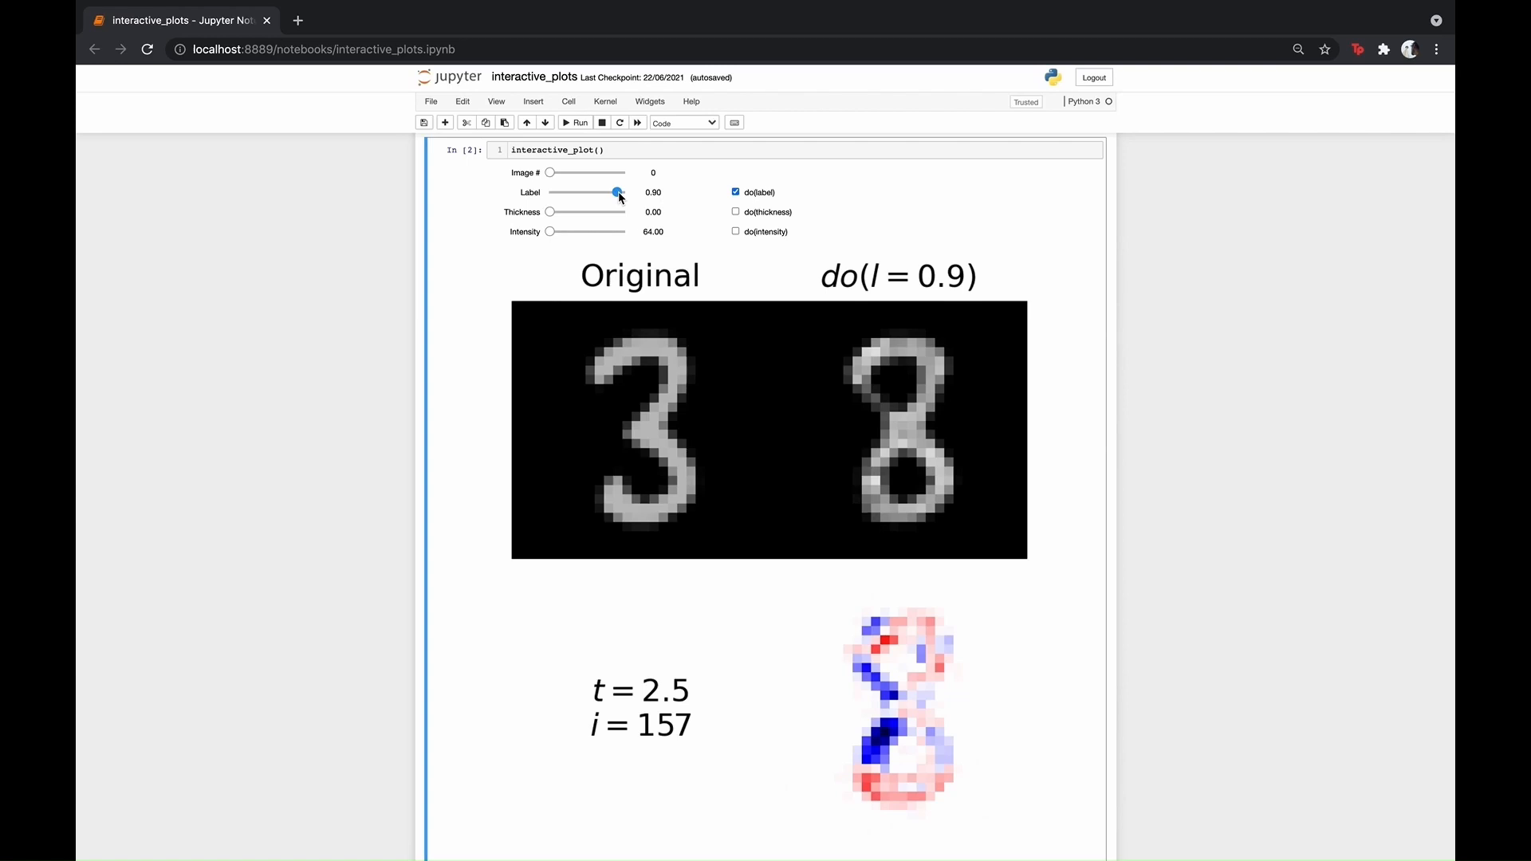
pyautogui.moveTo(617, 193); pyautogui.dragTo(580, 193)
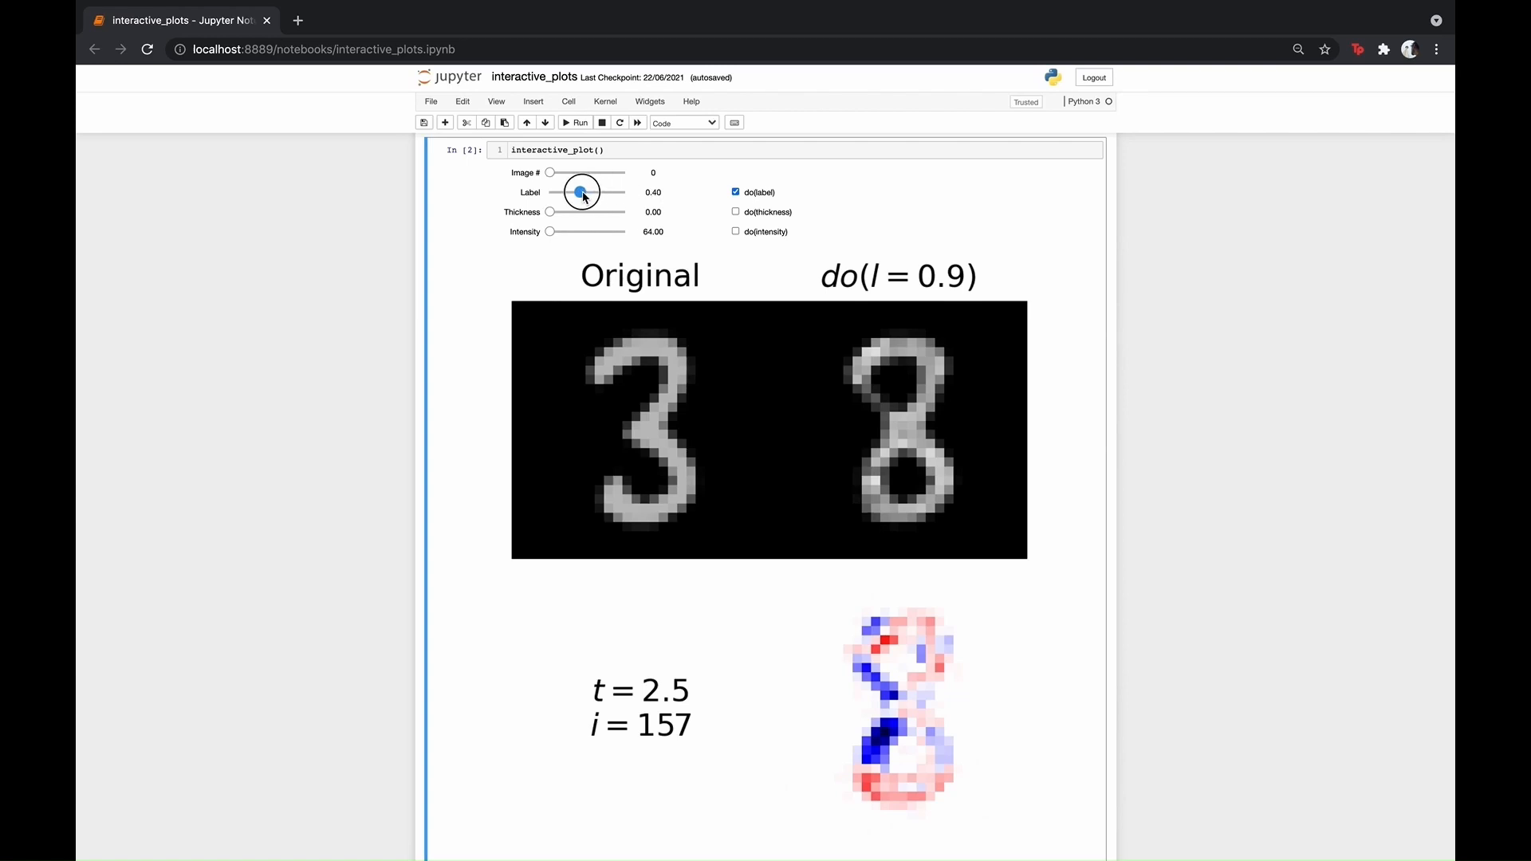
pyautogui.moveTo(580, 191); pyautogui.dragTo(571, 191)
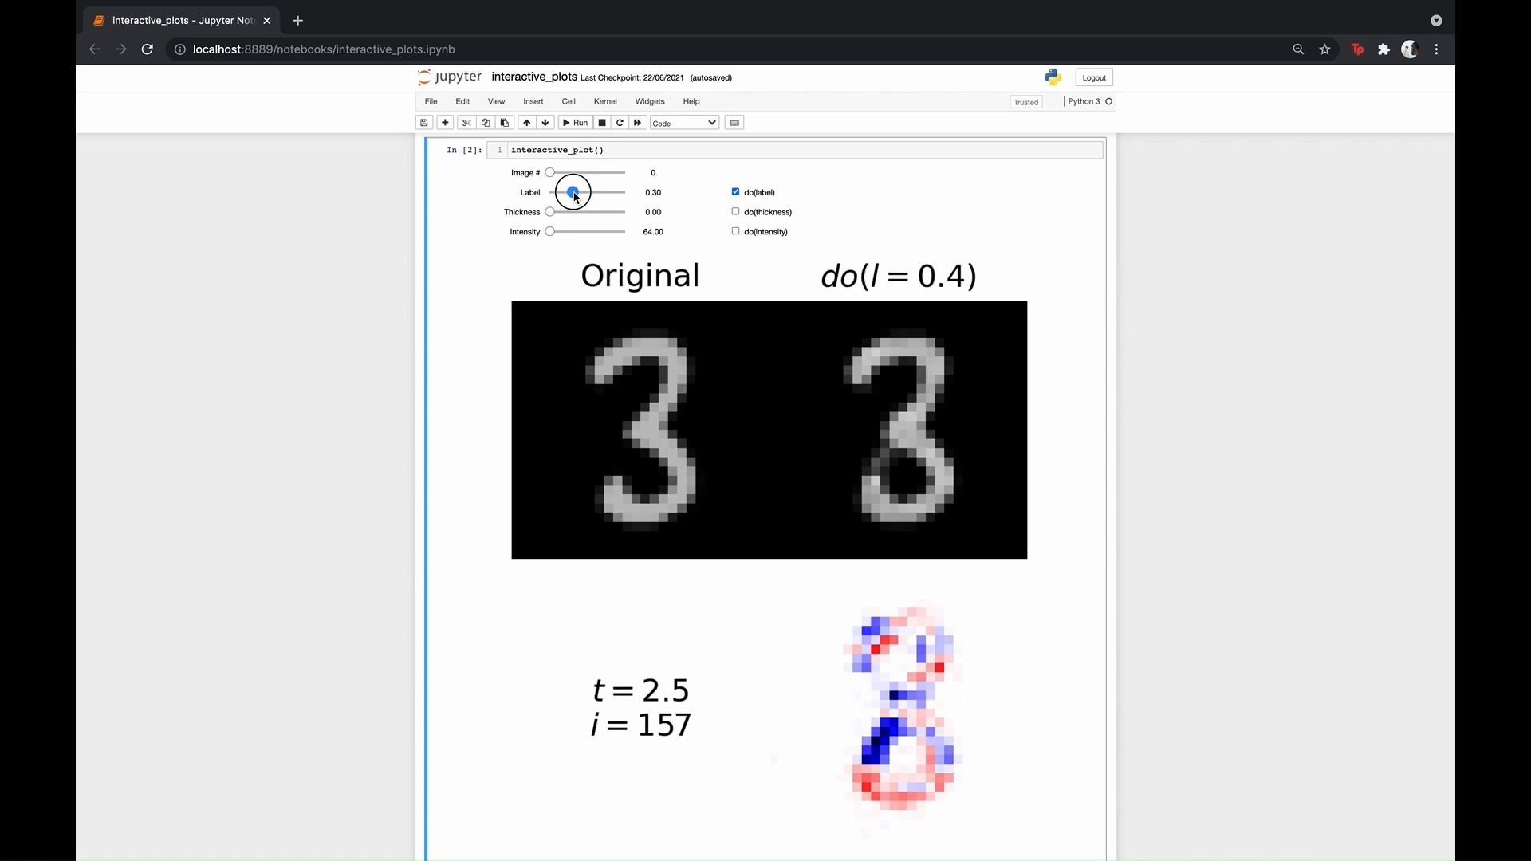
pyautogui.moveTo(573, 192); pyautogui.dragTo(563, 191)
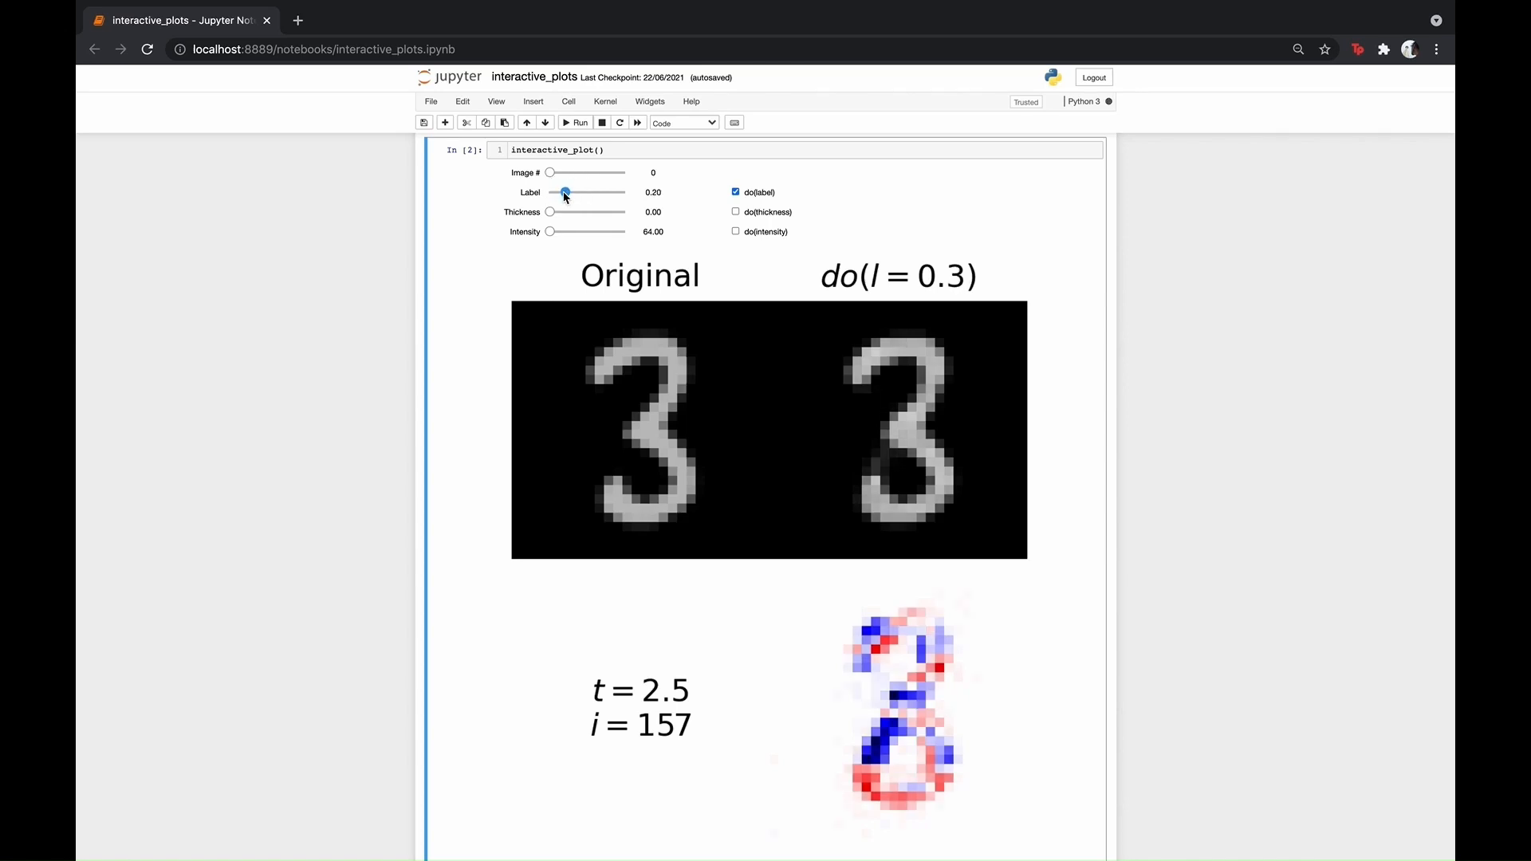
pyautogui.moveTo(563, 193); pyautogui.dragTo(557, 193)
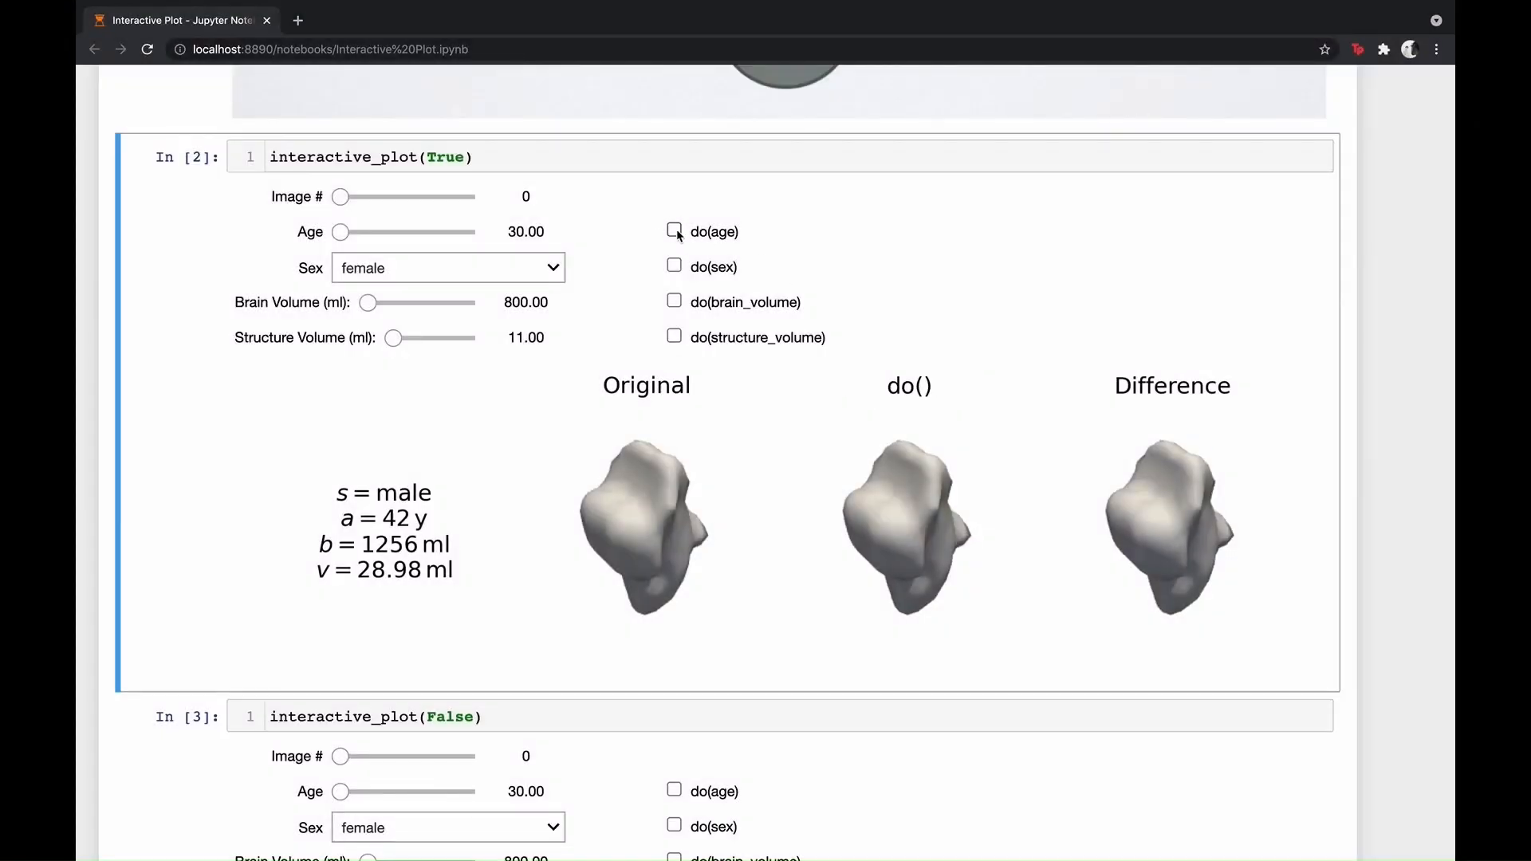
# - Enable do(age) on the brainstem plot and raise the counterfactual age through 36, 42, 49, 55 to 60
pyautogui.click(673, 231)
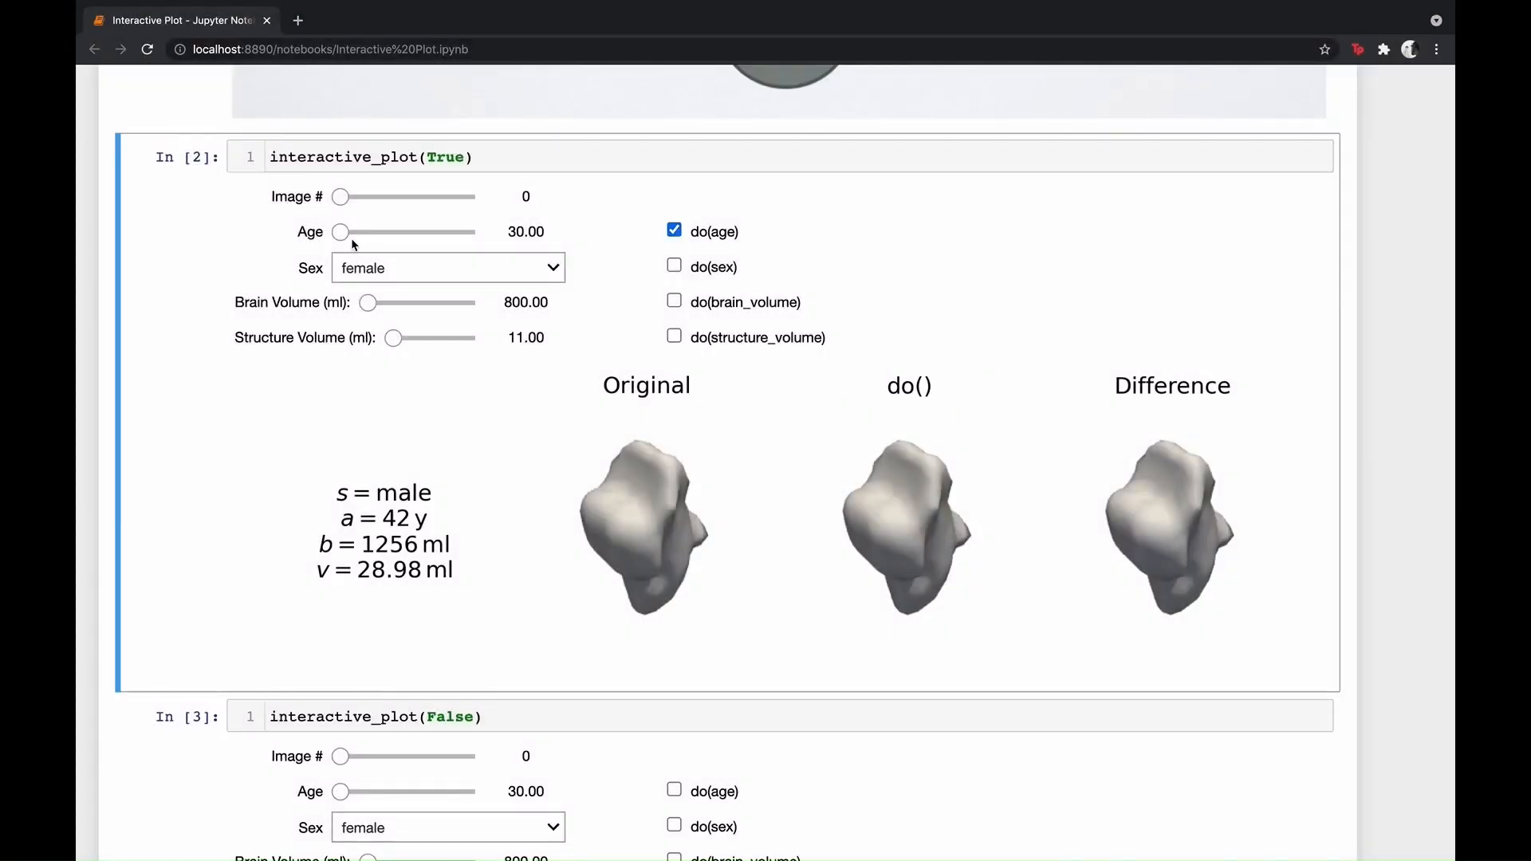
pyautogui.moveTo(340, 232); pyautogui.dragTo(354, 231)
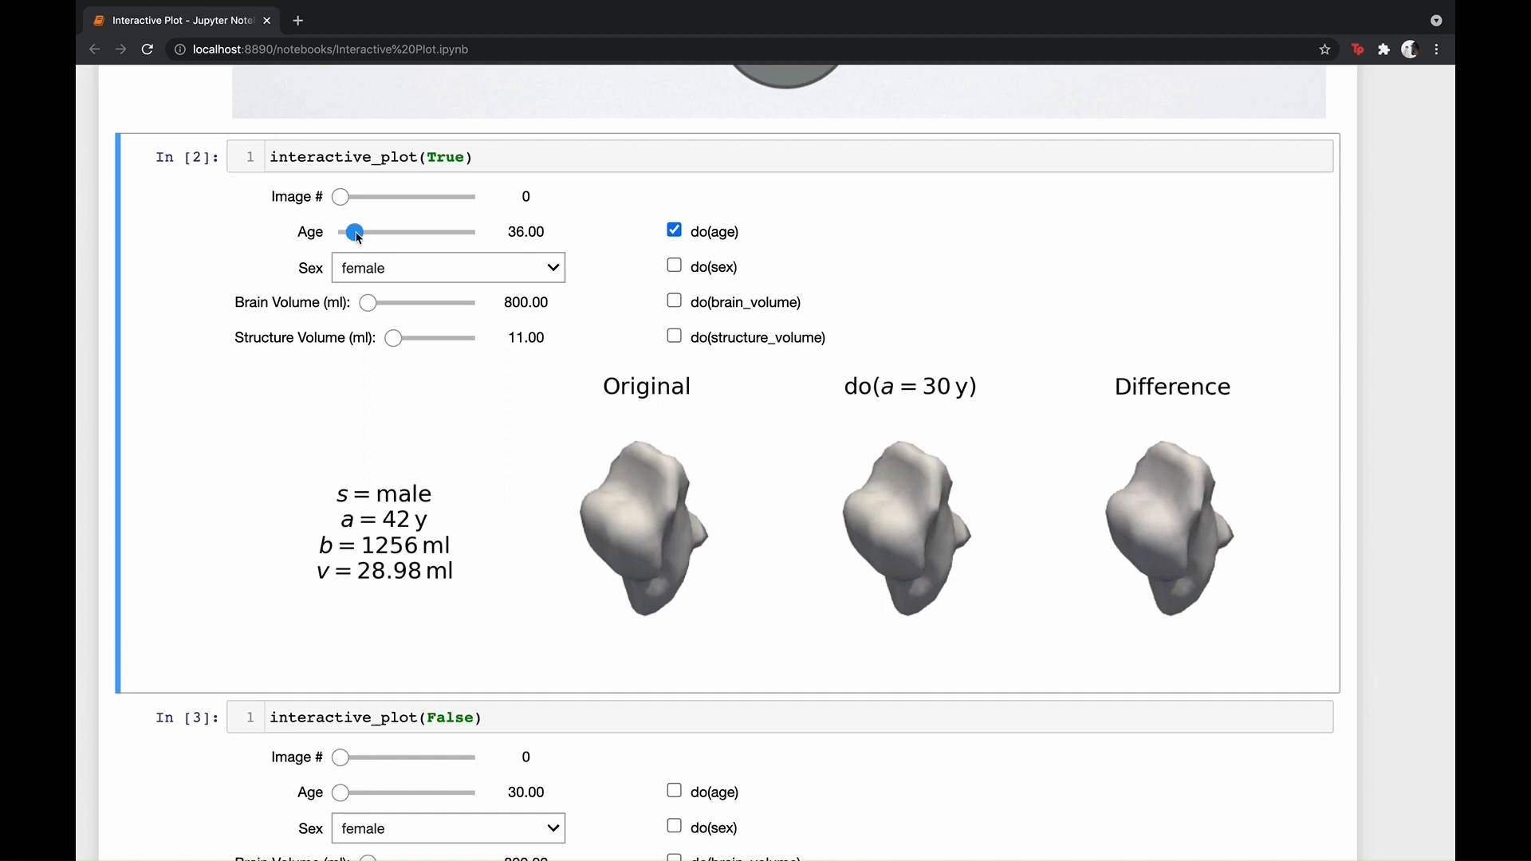
pyautogui.moveTo(354, 231); pyautogui.dragTo(369, 231)
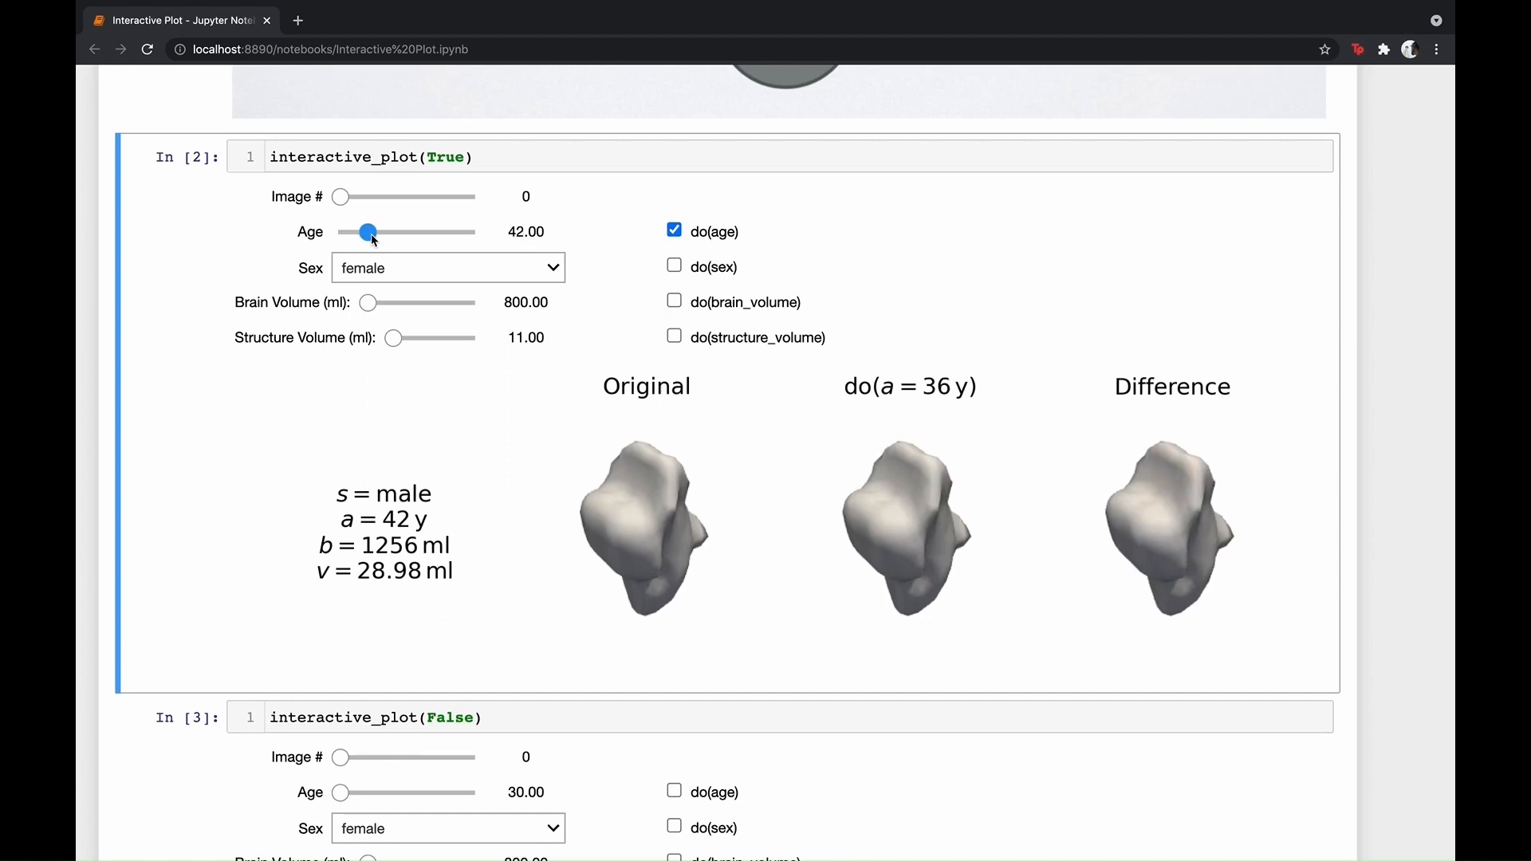
pyautogui.moveTo(368, 231); pyautogui.dragTo(383, 232)
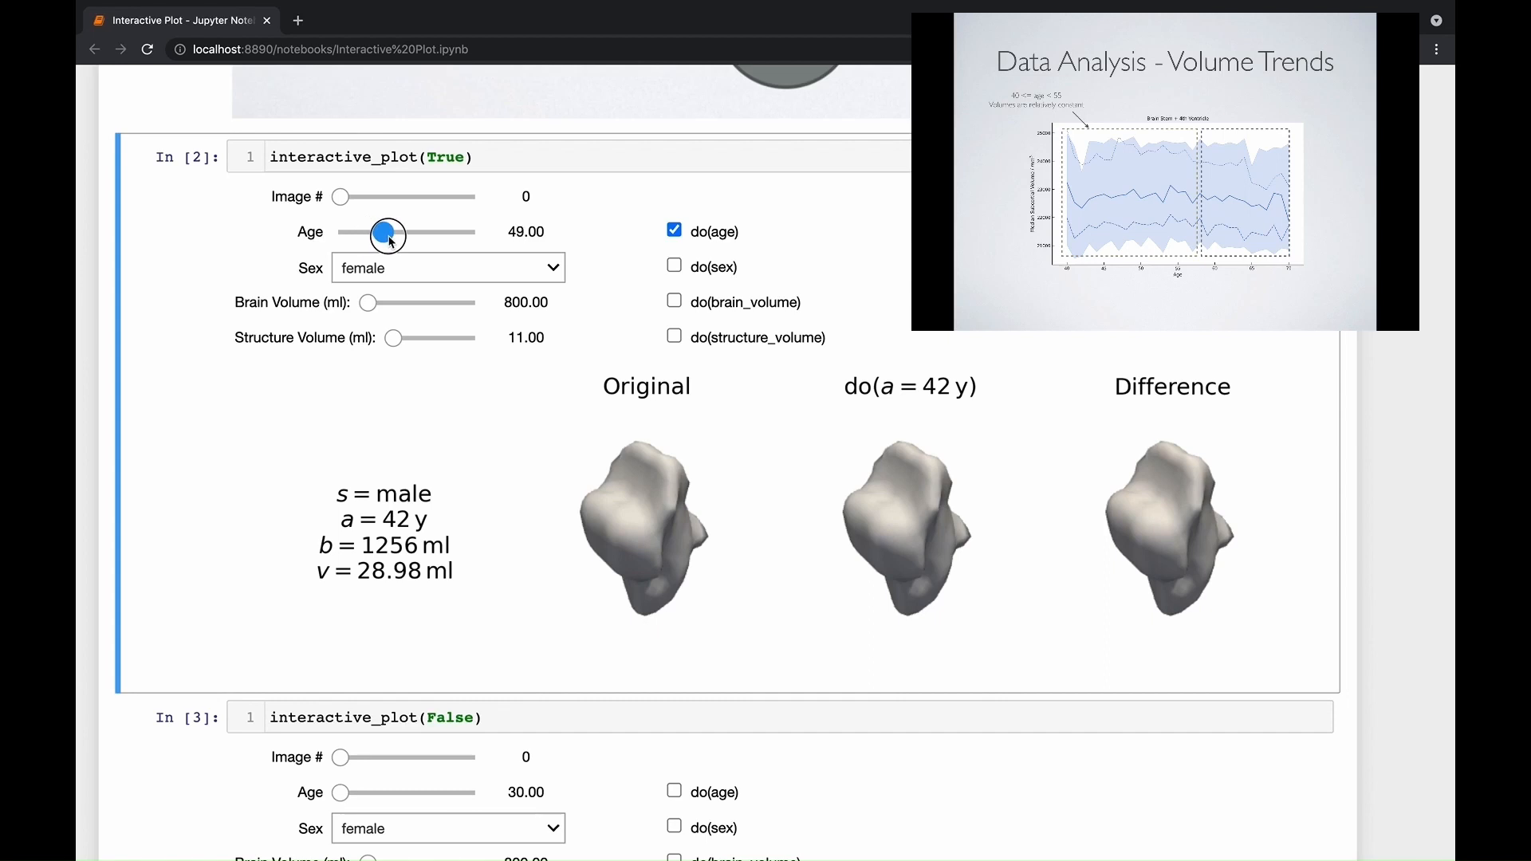
pyautogui.moveTo(372, 233); pyautogui.dragTo(386, 233)
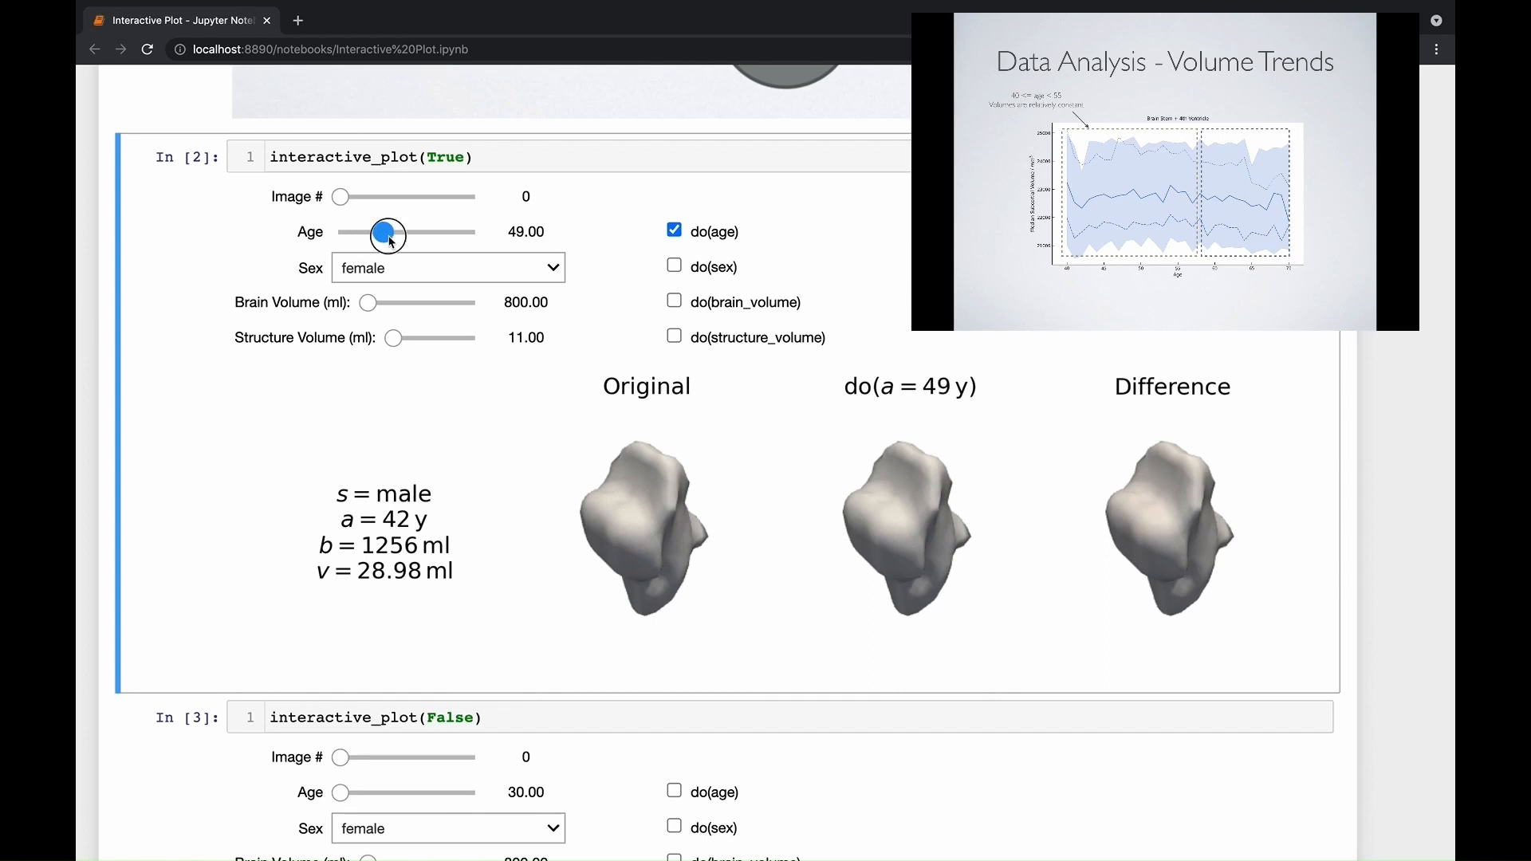
pyautogui.moveTo(376, 233); pyautogui.dragTo(395, 233)
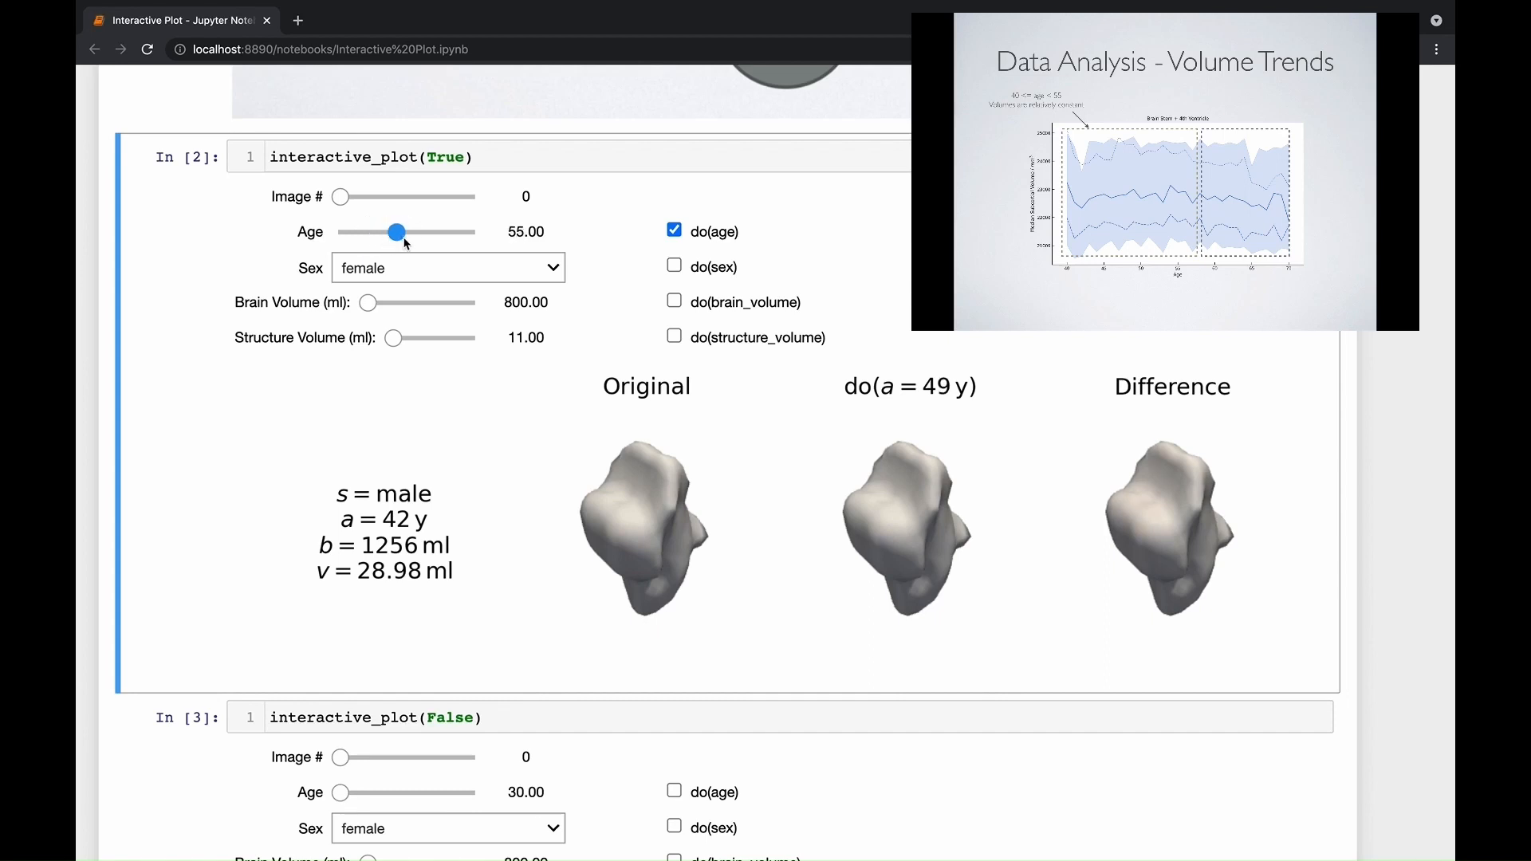
pyautogui.moveTo(396, 232); pyautogui.dragTo(410, 232)
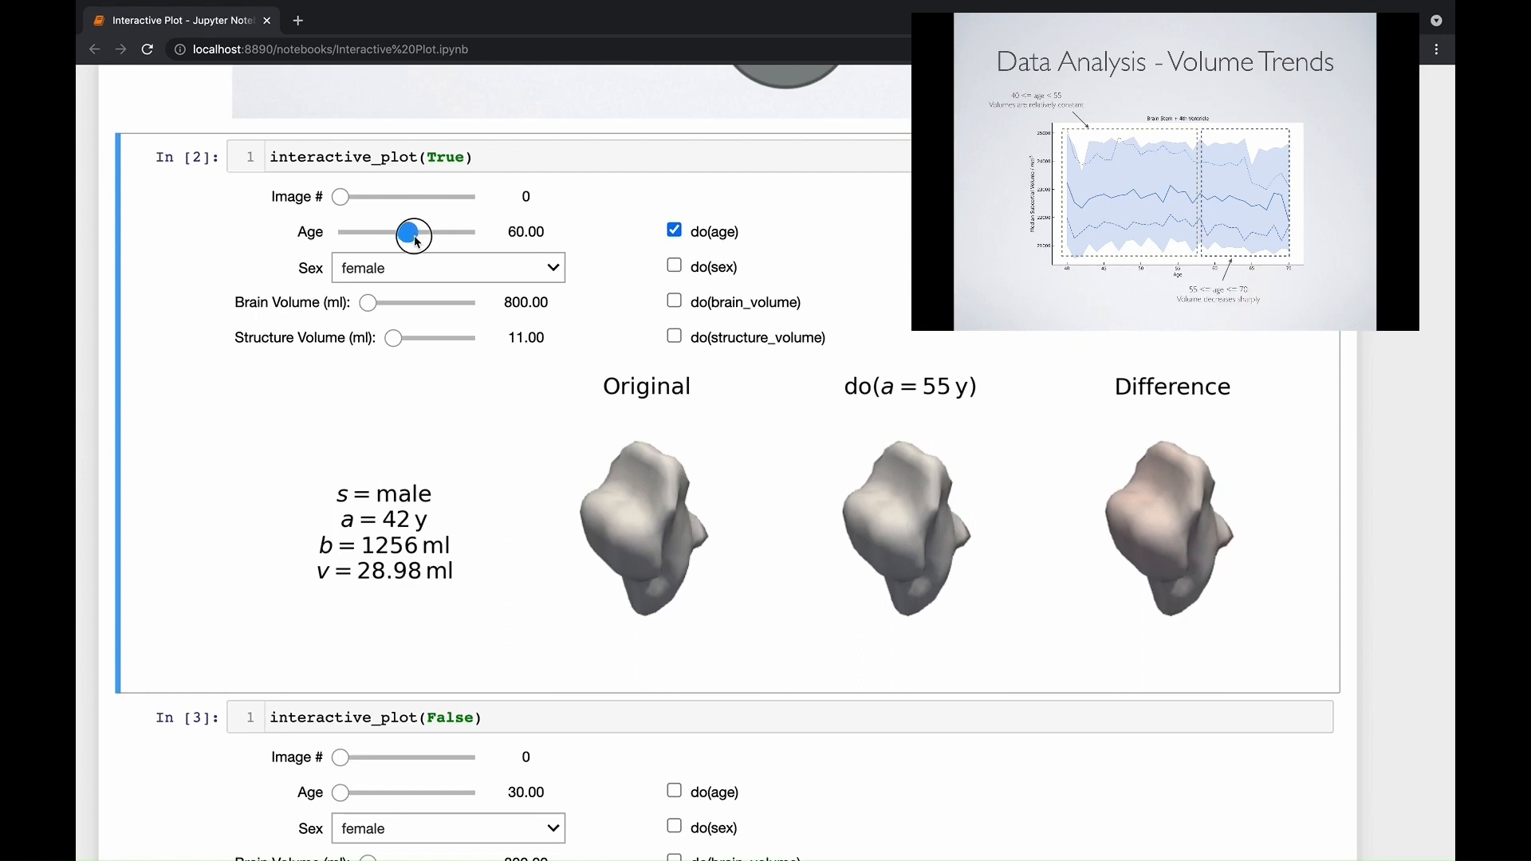
# - Continue raising the counterfactual age through 61, 66, 71, 79 to the maximum of 90
pyautogui.moveTo(391, 232); pyautogui.dragTo(408, 233)
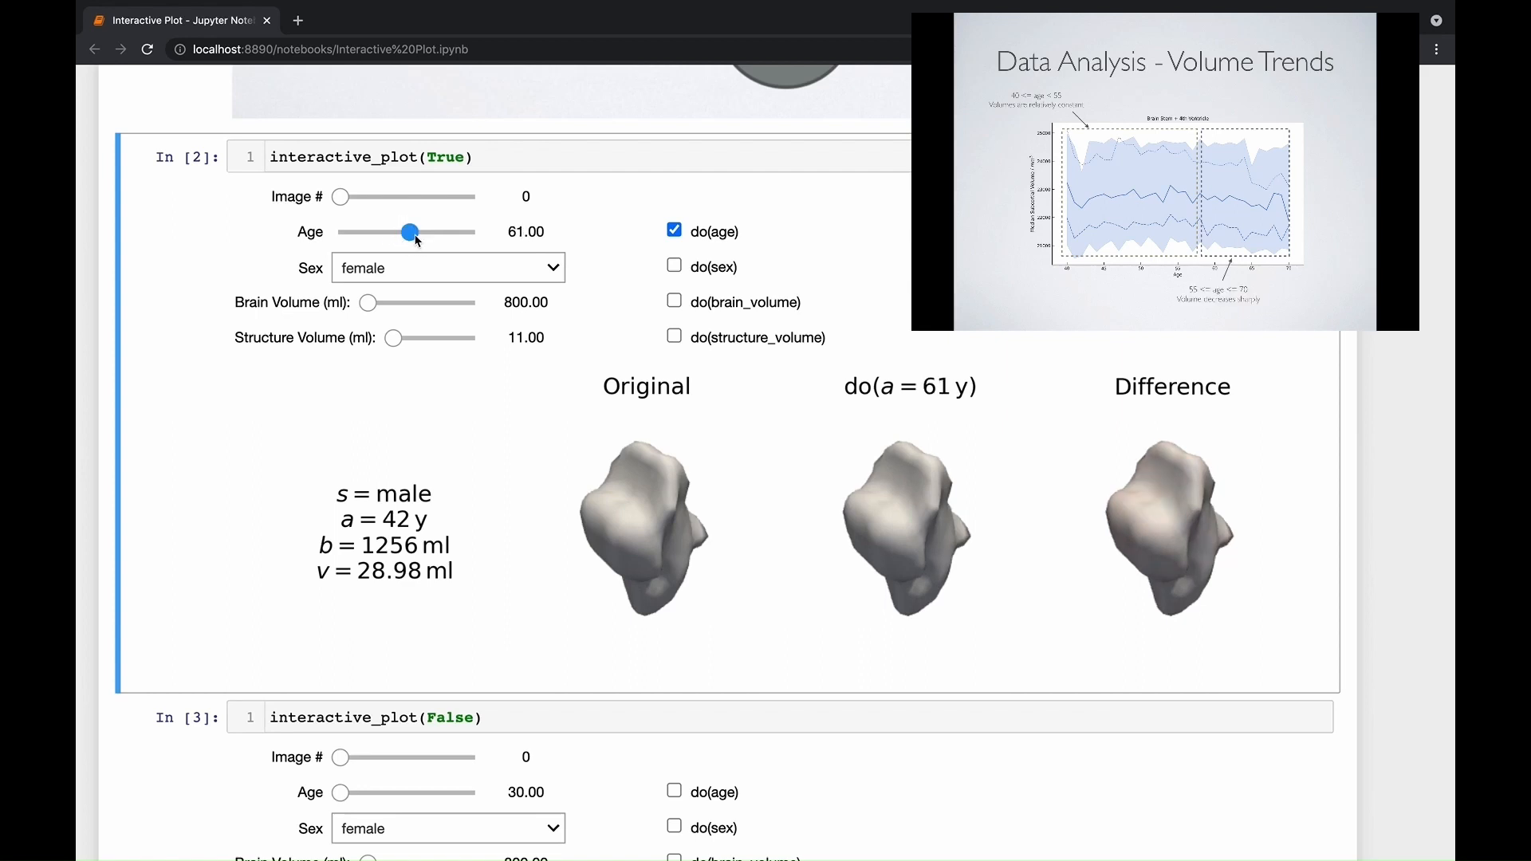
pyautogui.moveTo(408, 233); pyautogui.dragTo(421, 233)
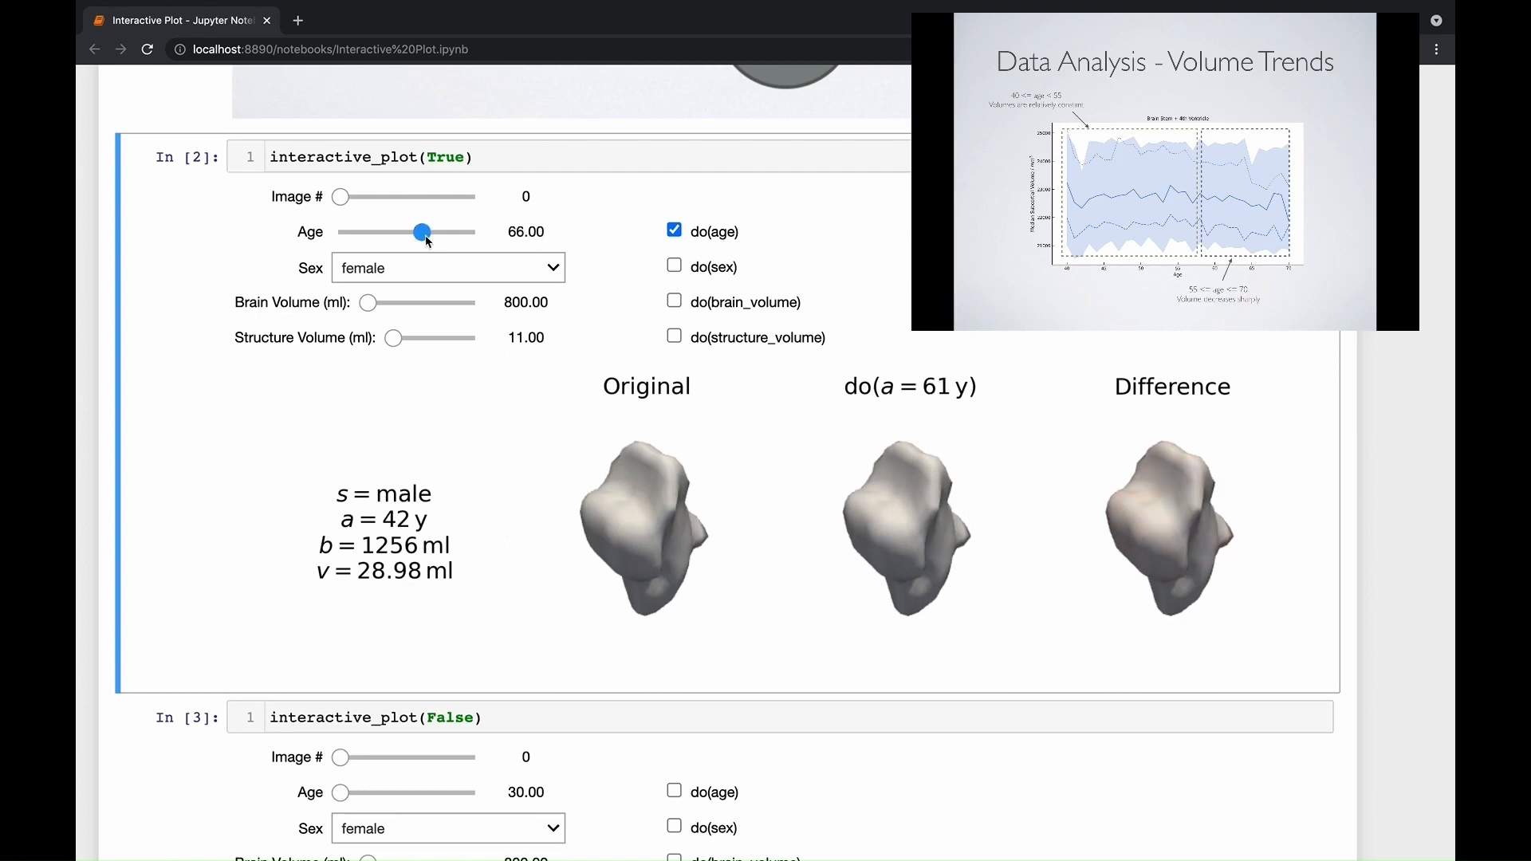
pyautogui.moveTo(421, 233); pyautogui.dragTo(433, 232)
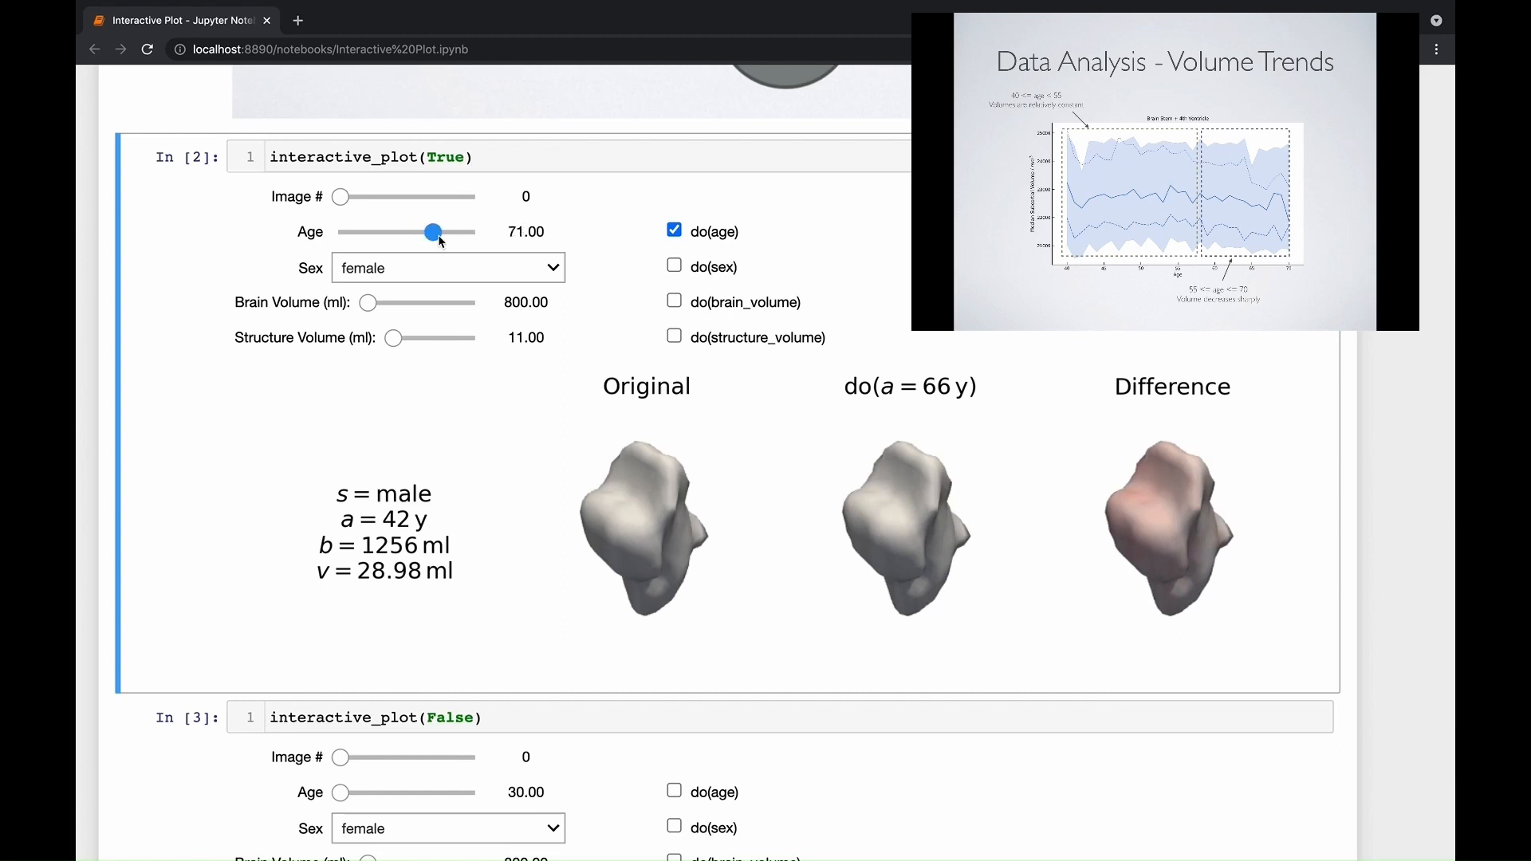
pyautogui.moveTo(434, 233); pyautogui.dragTo(449, 233)
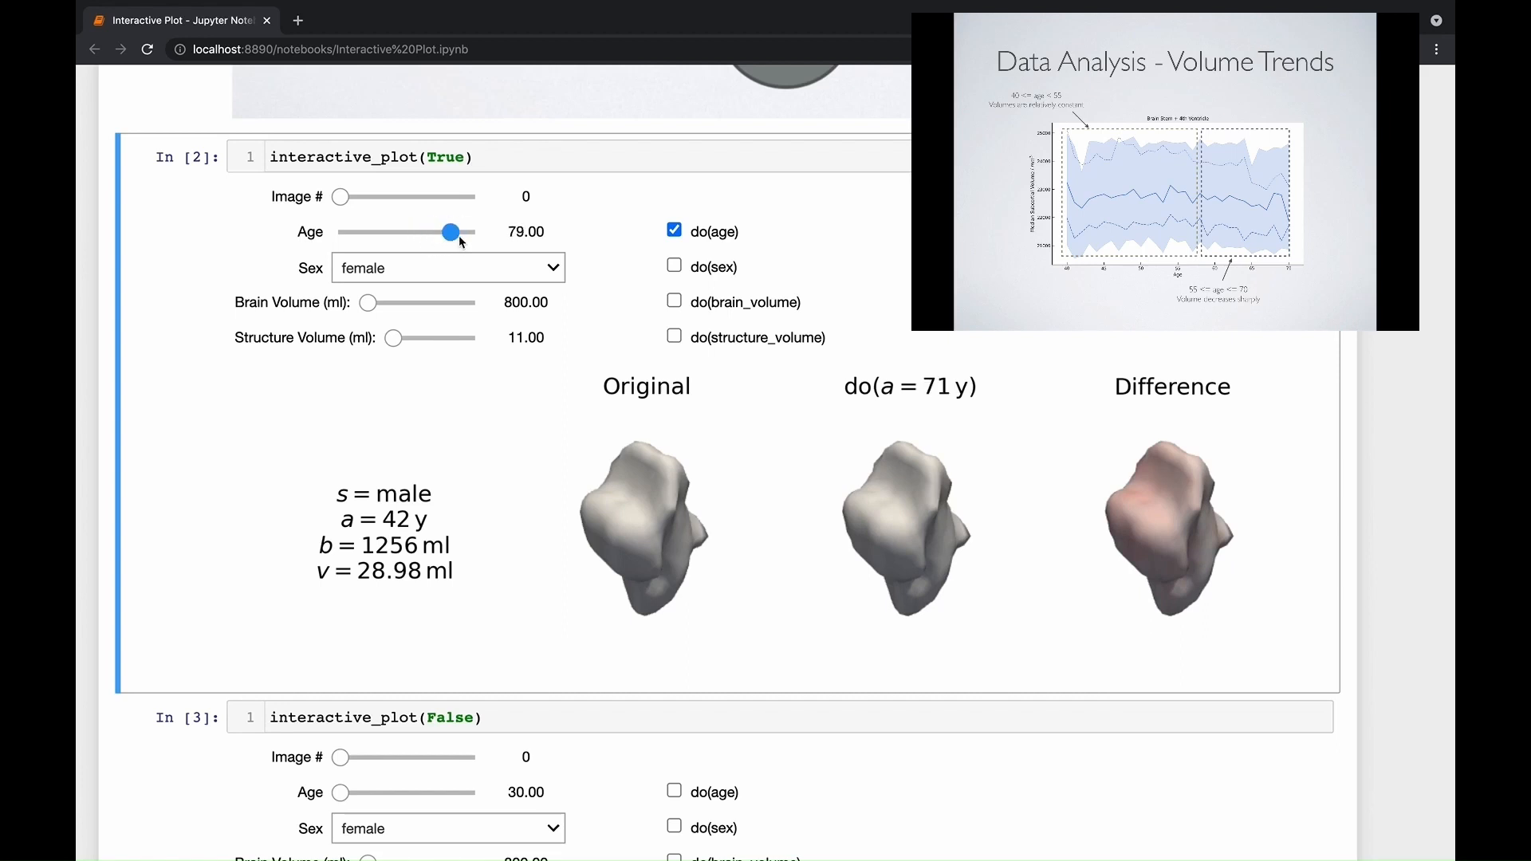
pyautogui.moveTo(450, 233); pyautogui.dragTo(469, 233)
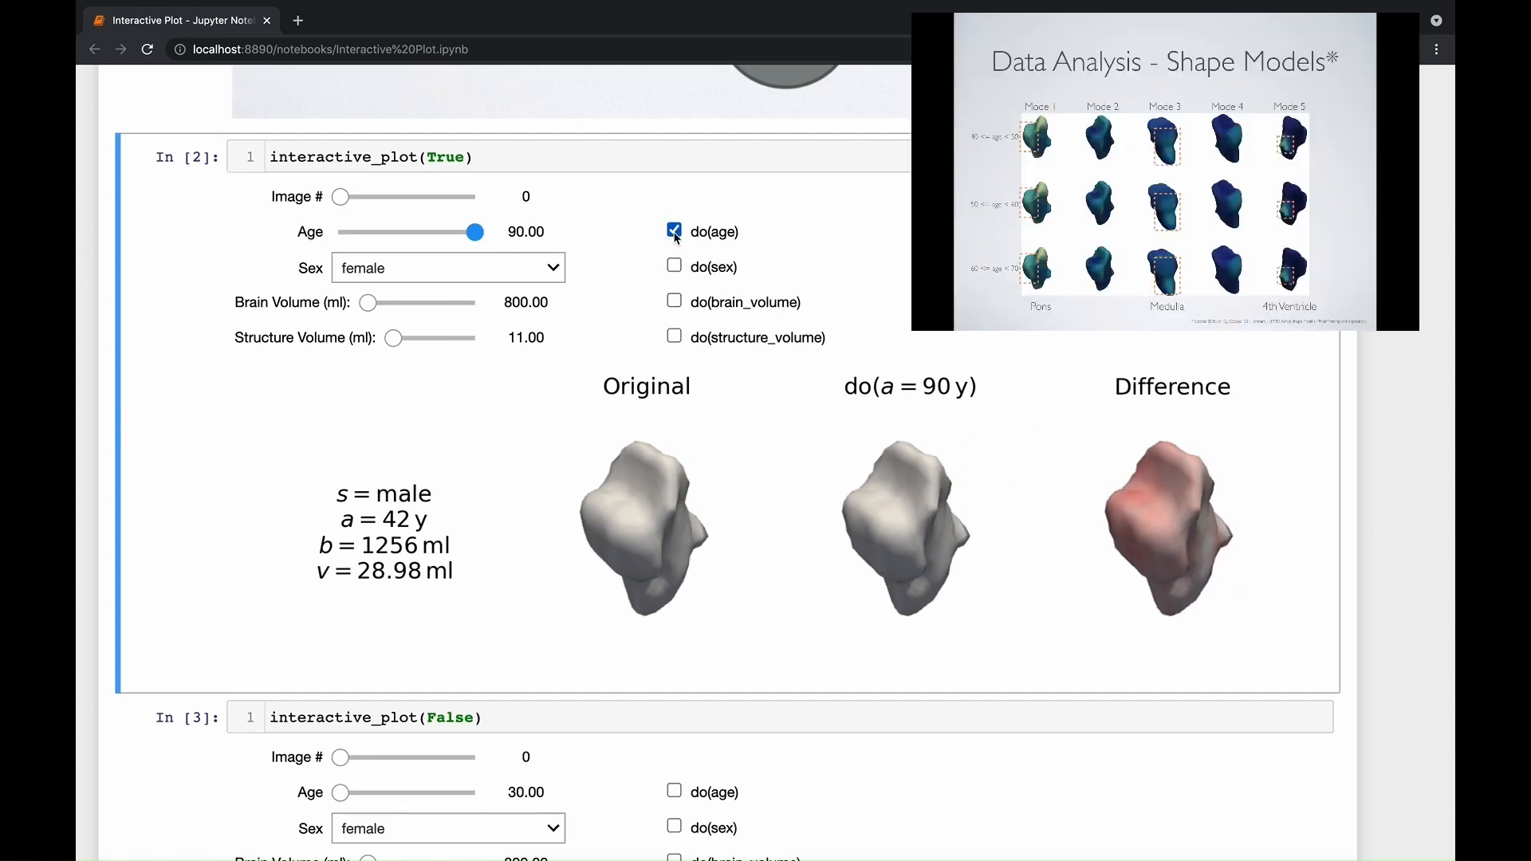
# - Toggle the do(age) checkbox repeatedly to compare the age-90 difference mesh with no intervention
pyautogui.click(673, 231)
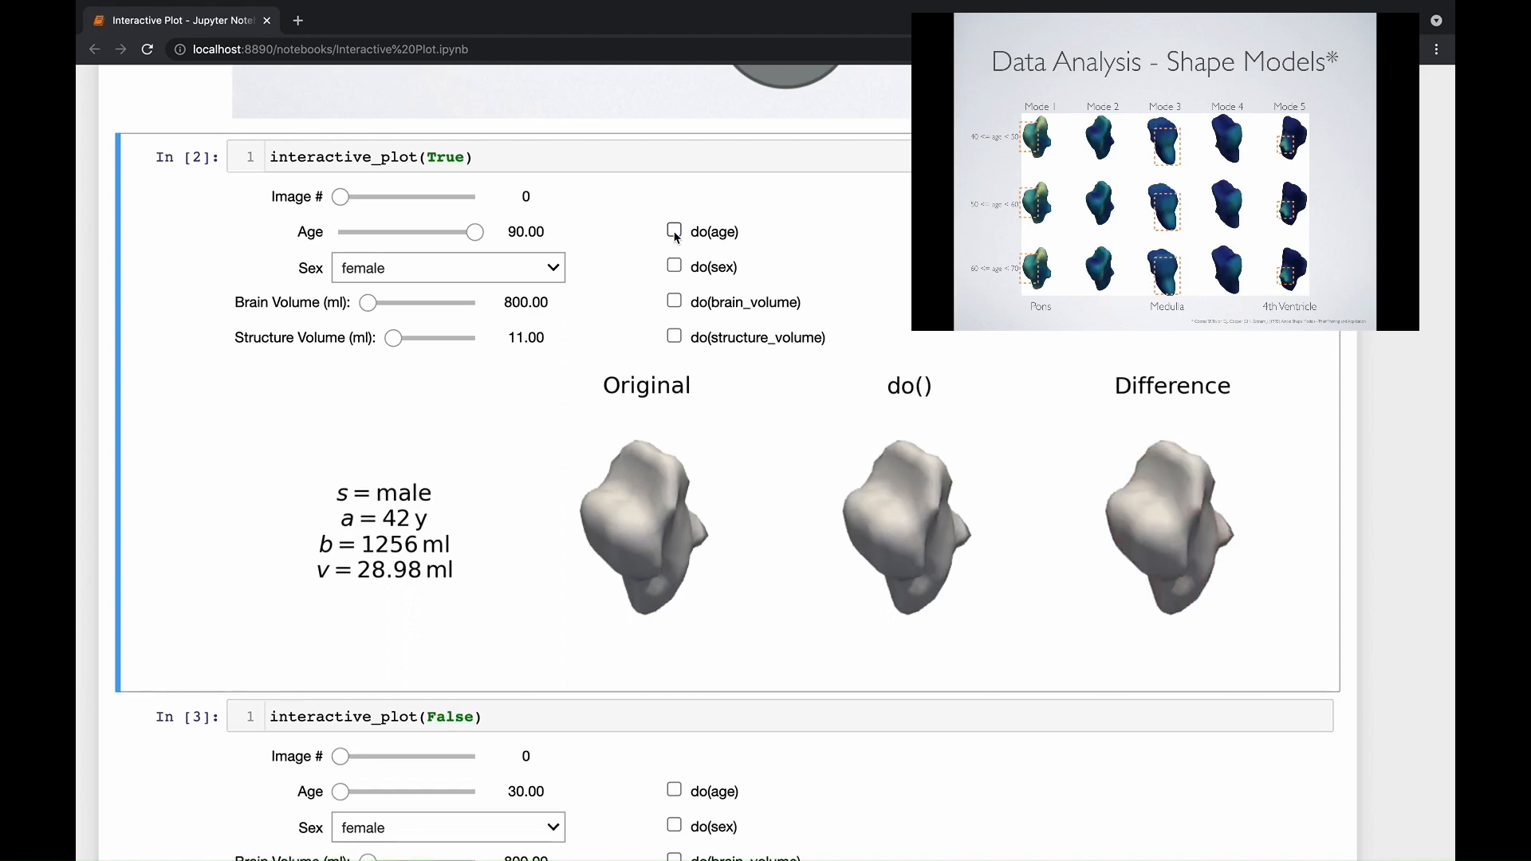
pyautogui.click(673, 231)
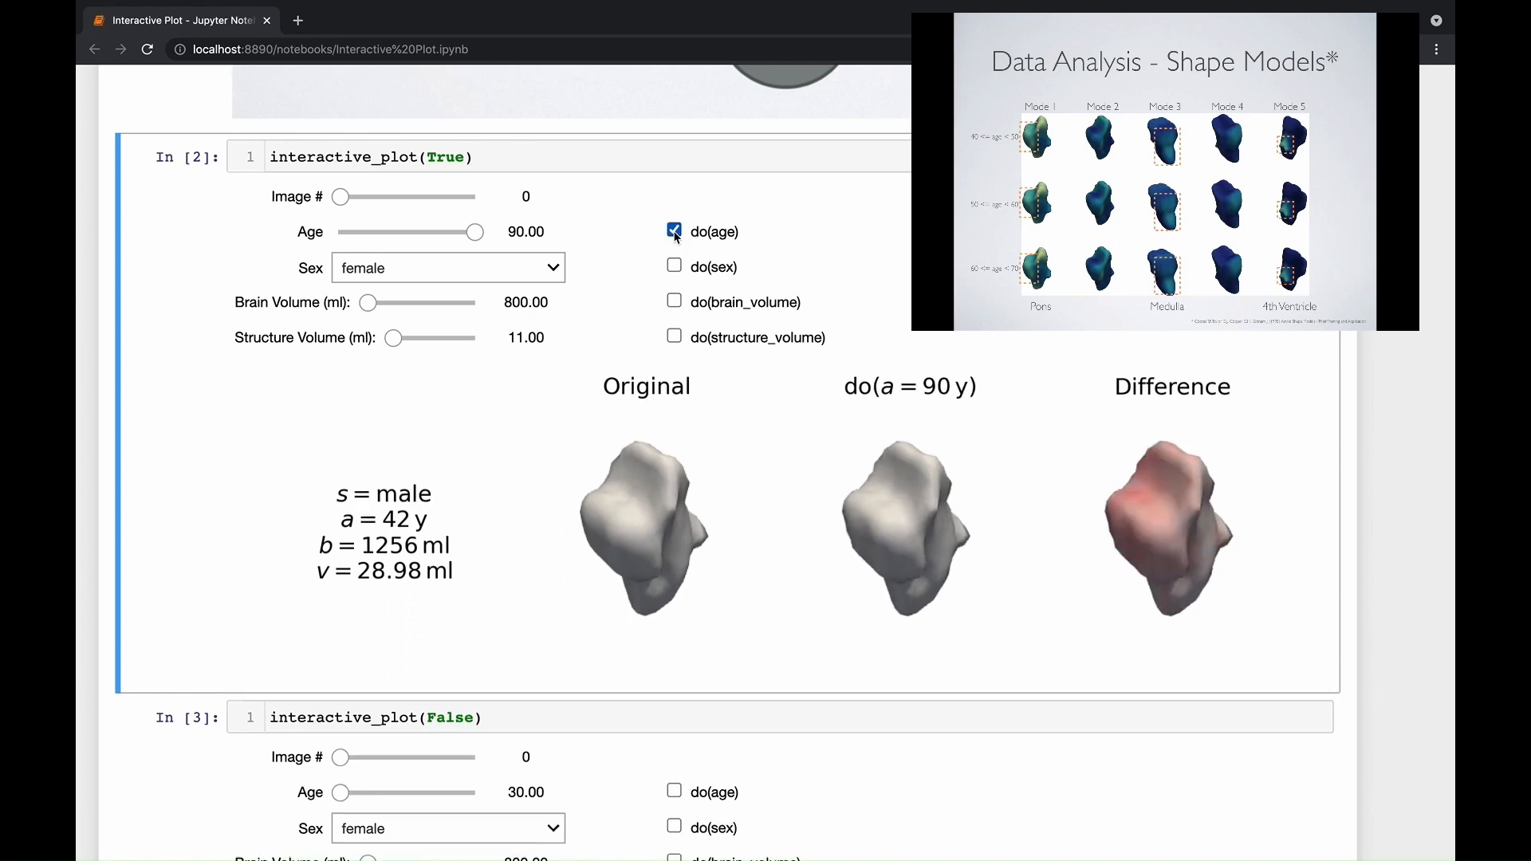
pyautogui.click(673, 231)
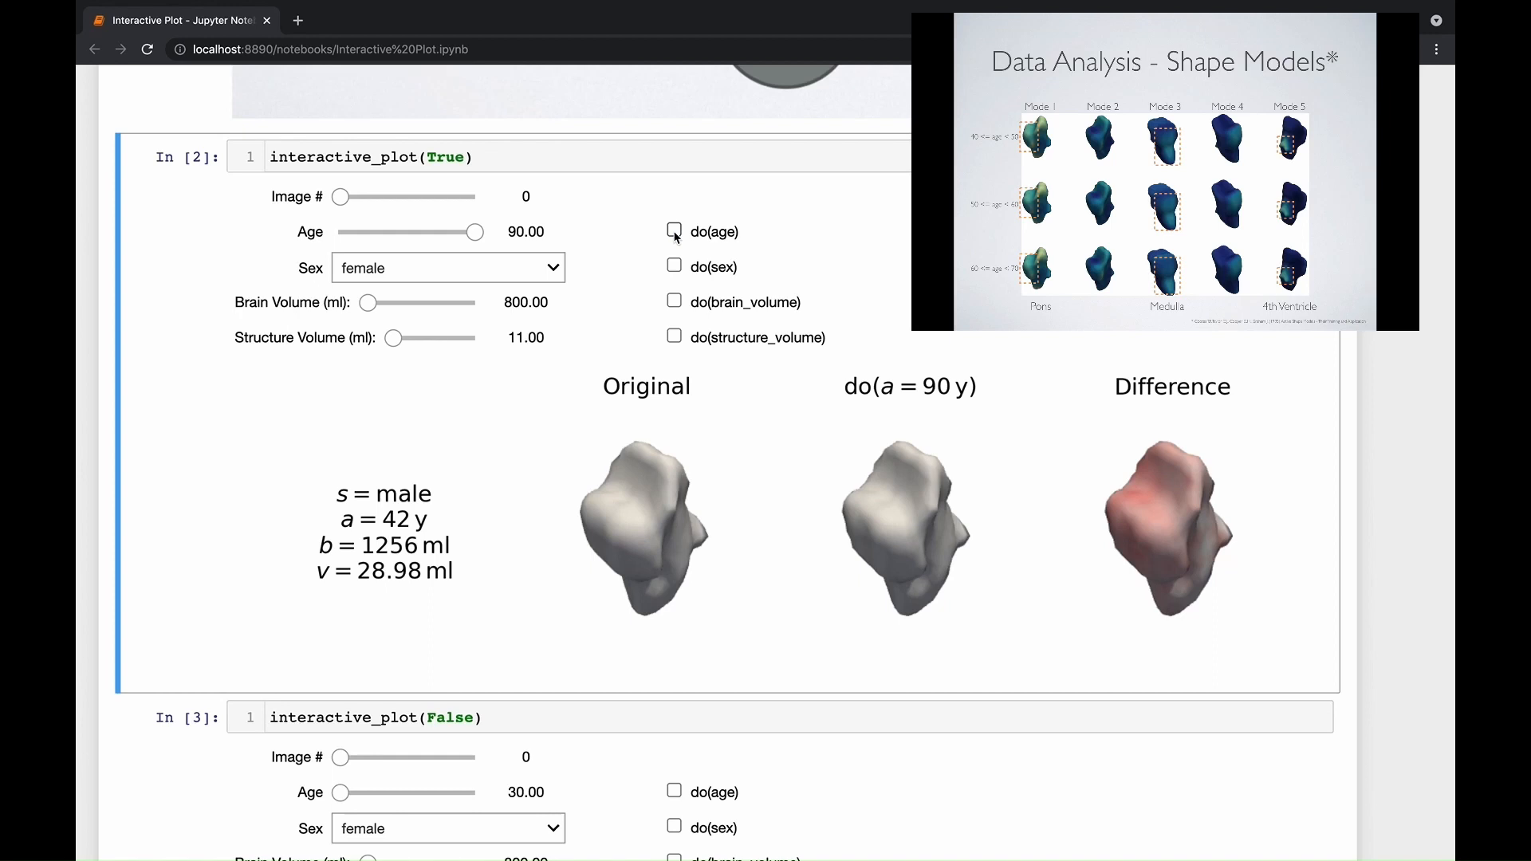
pyautogui.click(673, 232)
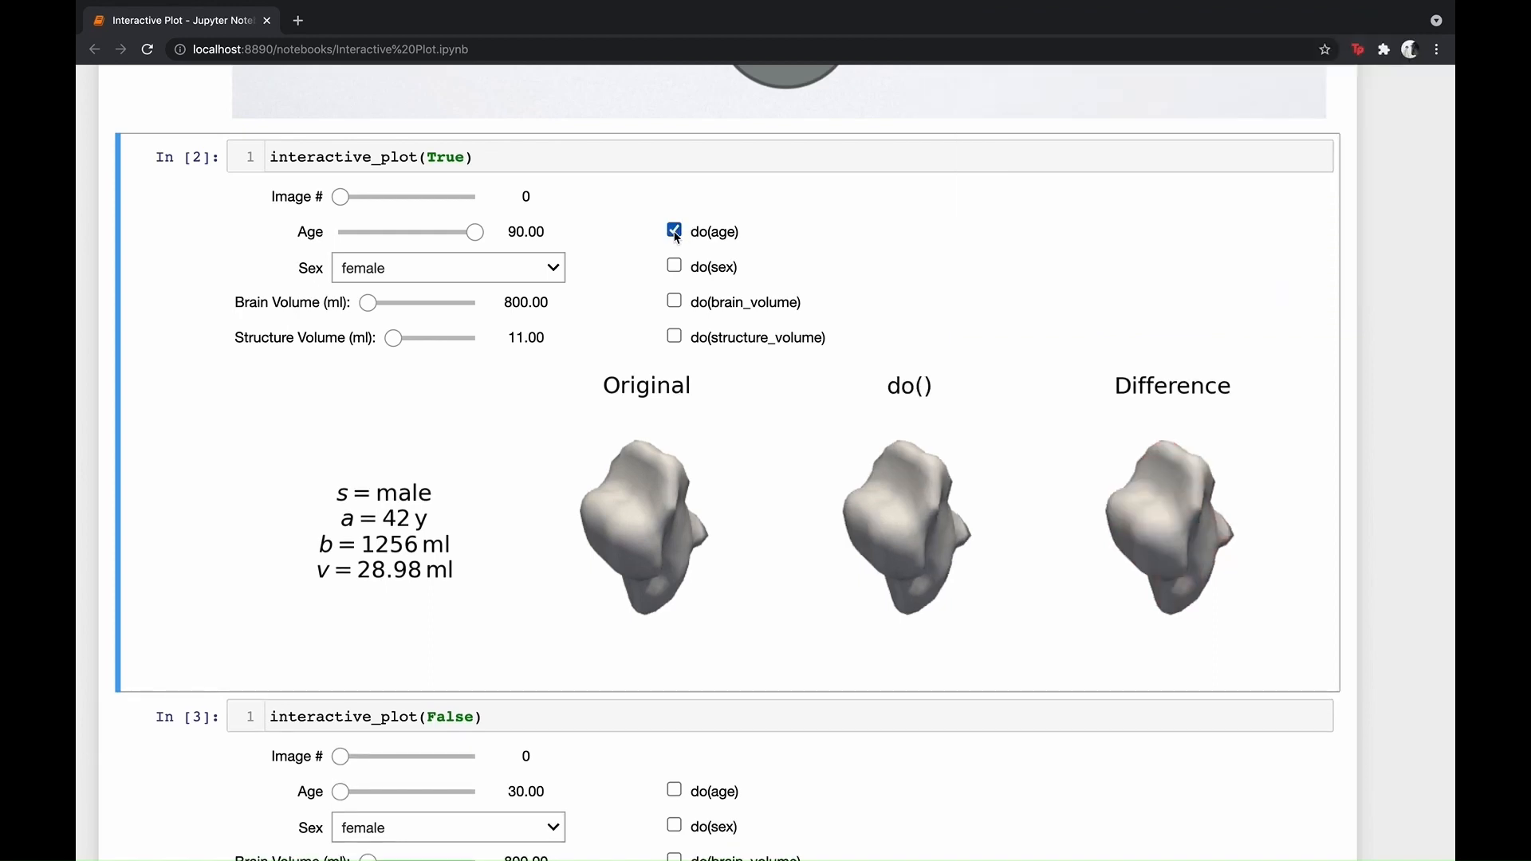
pyautogui.click(673, 231)
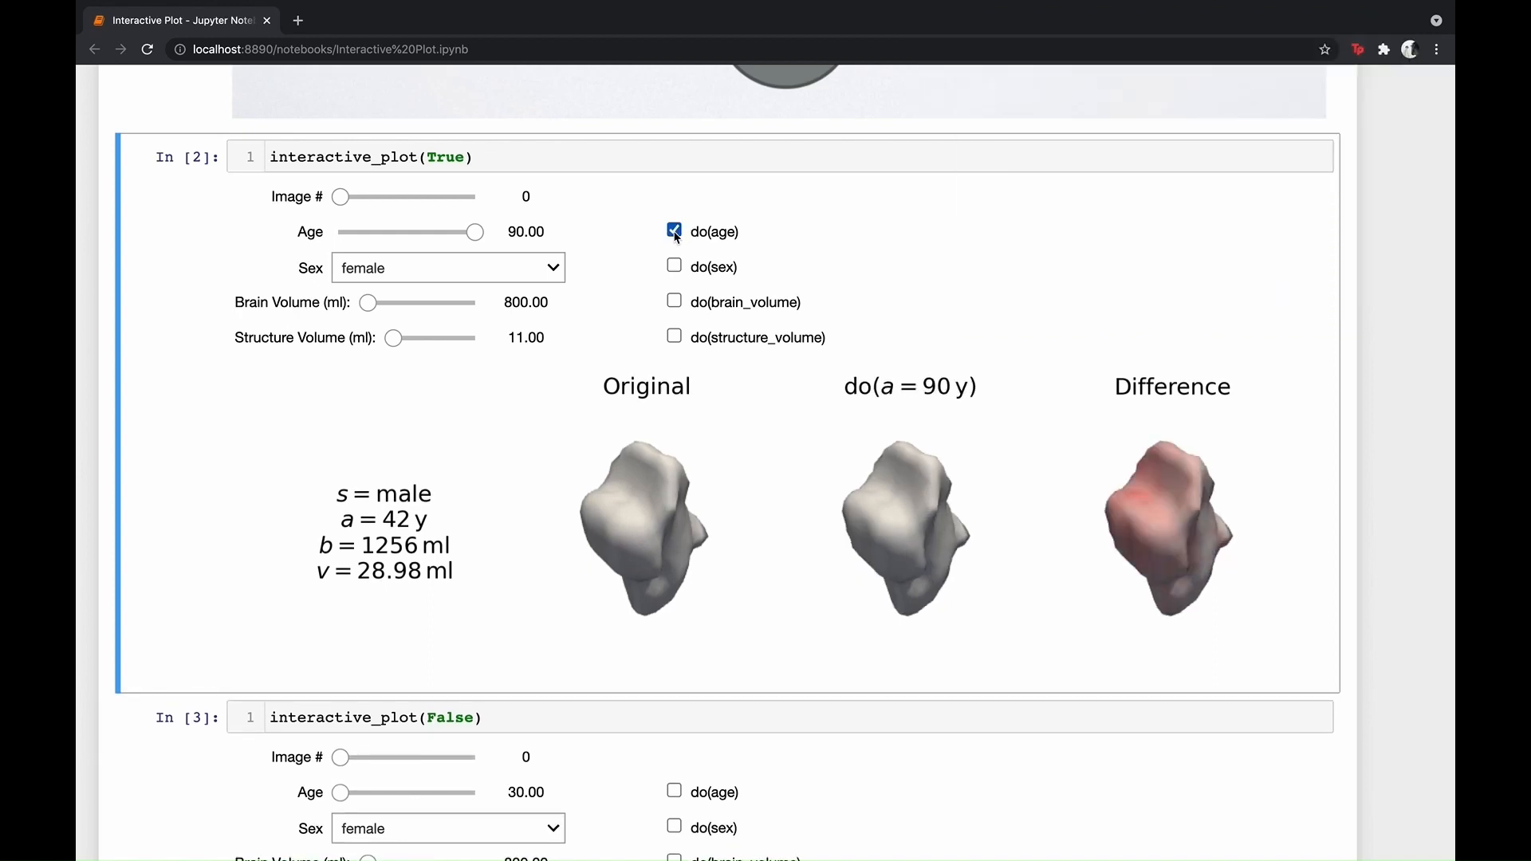
pyautogui.moveTo(362, 212)
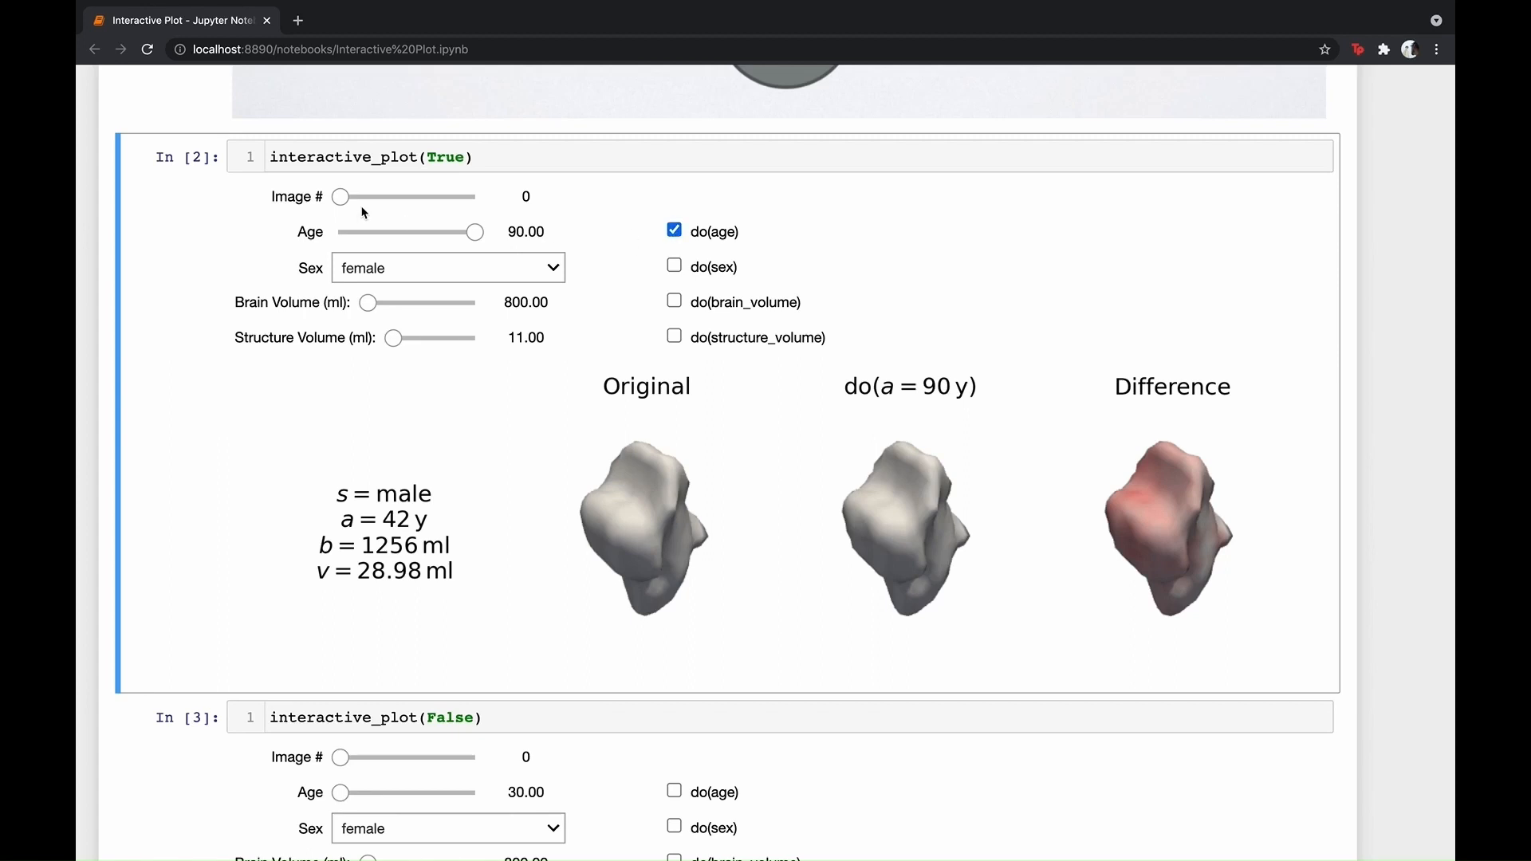
# - Switch the brainstem plot to subject image 1 and clear the age intervention
pyautogui.moveTo(340, 196); pyautogui.dragTo(389, 197)
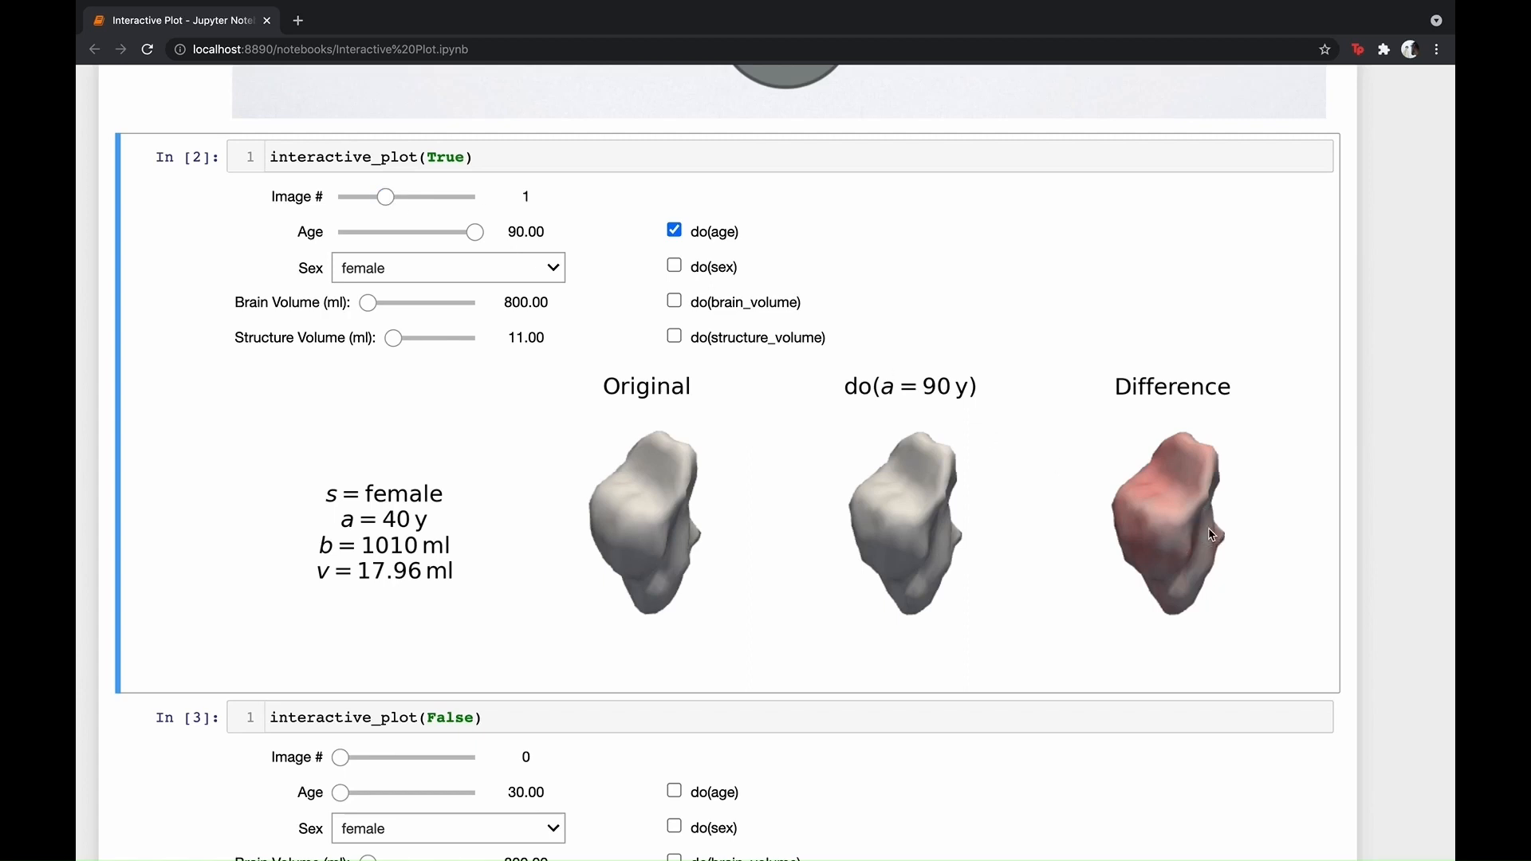
pyautogui.moveTo(1193, 594)
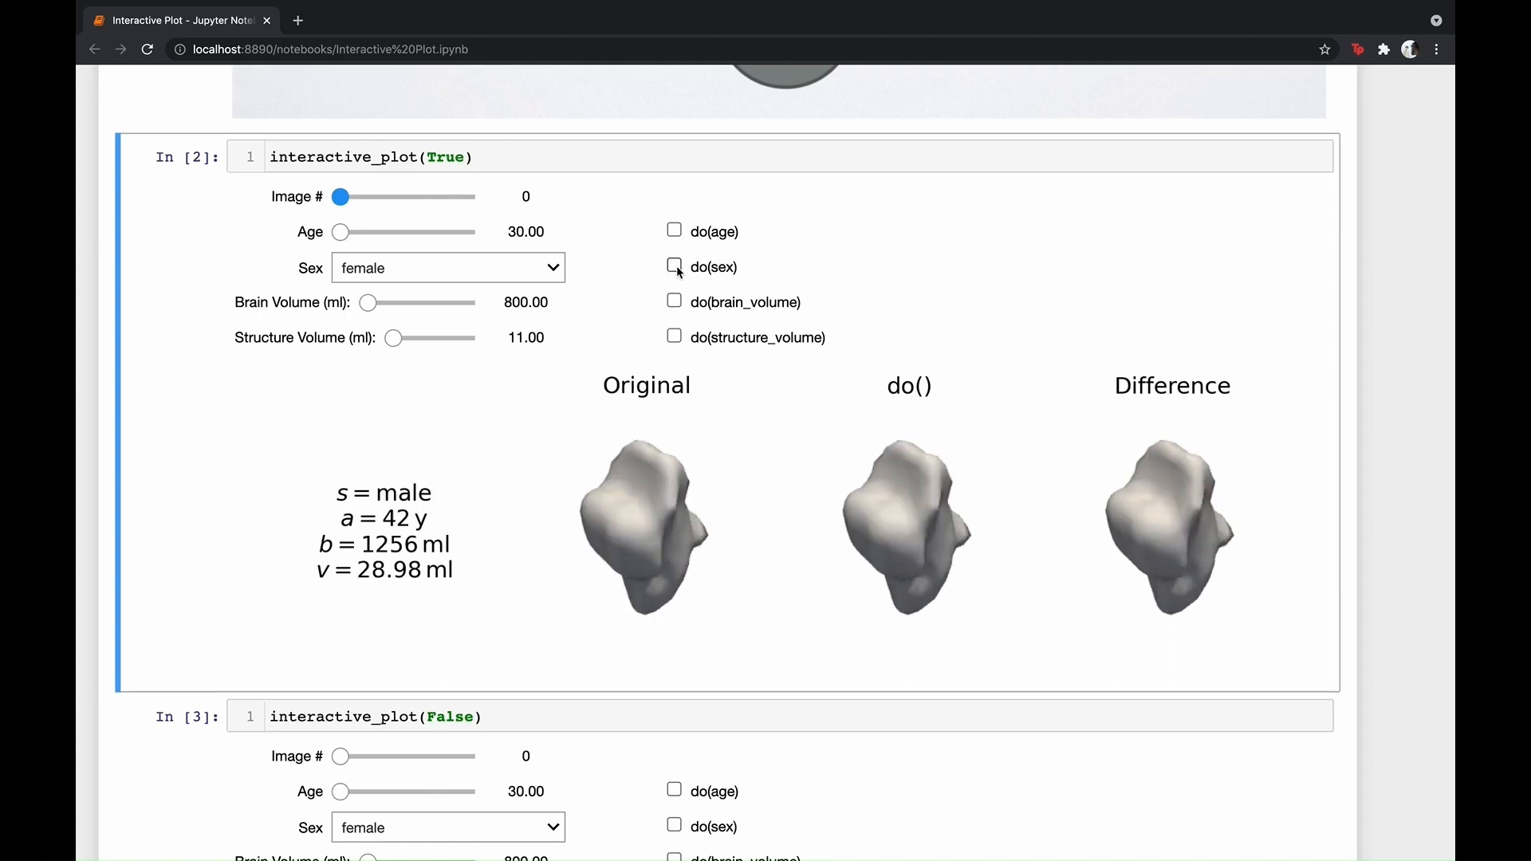
pyautogui.click(673, 266)
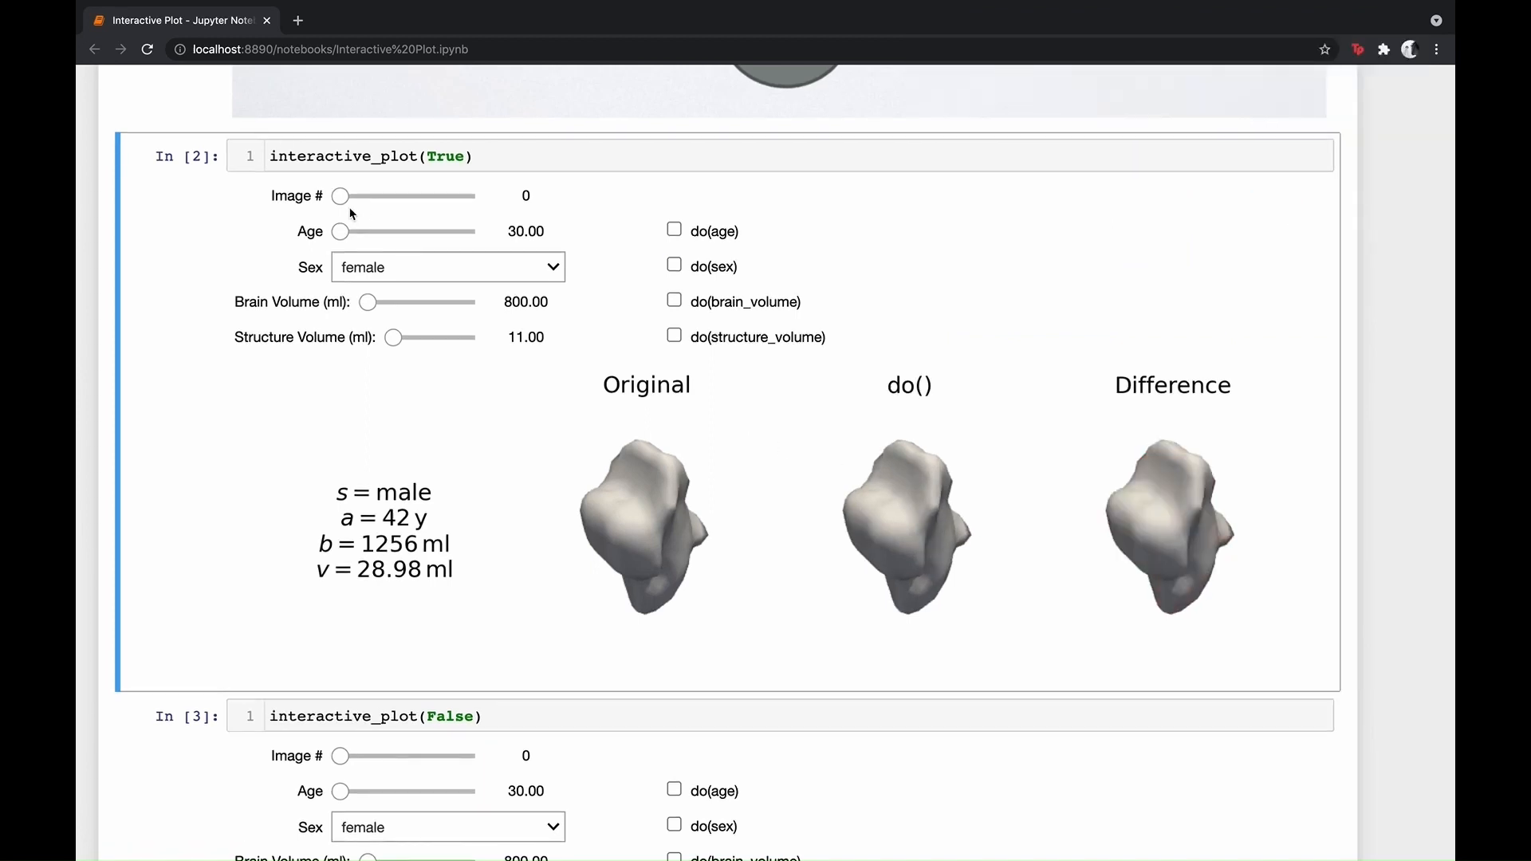
# - Step the Image # slider through subjects 1 and 2 to image 3, a 66-year-old male
pyautogui.moveTo(340, 195); pyautogui.dragTo(390, 195)
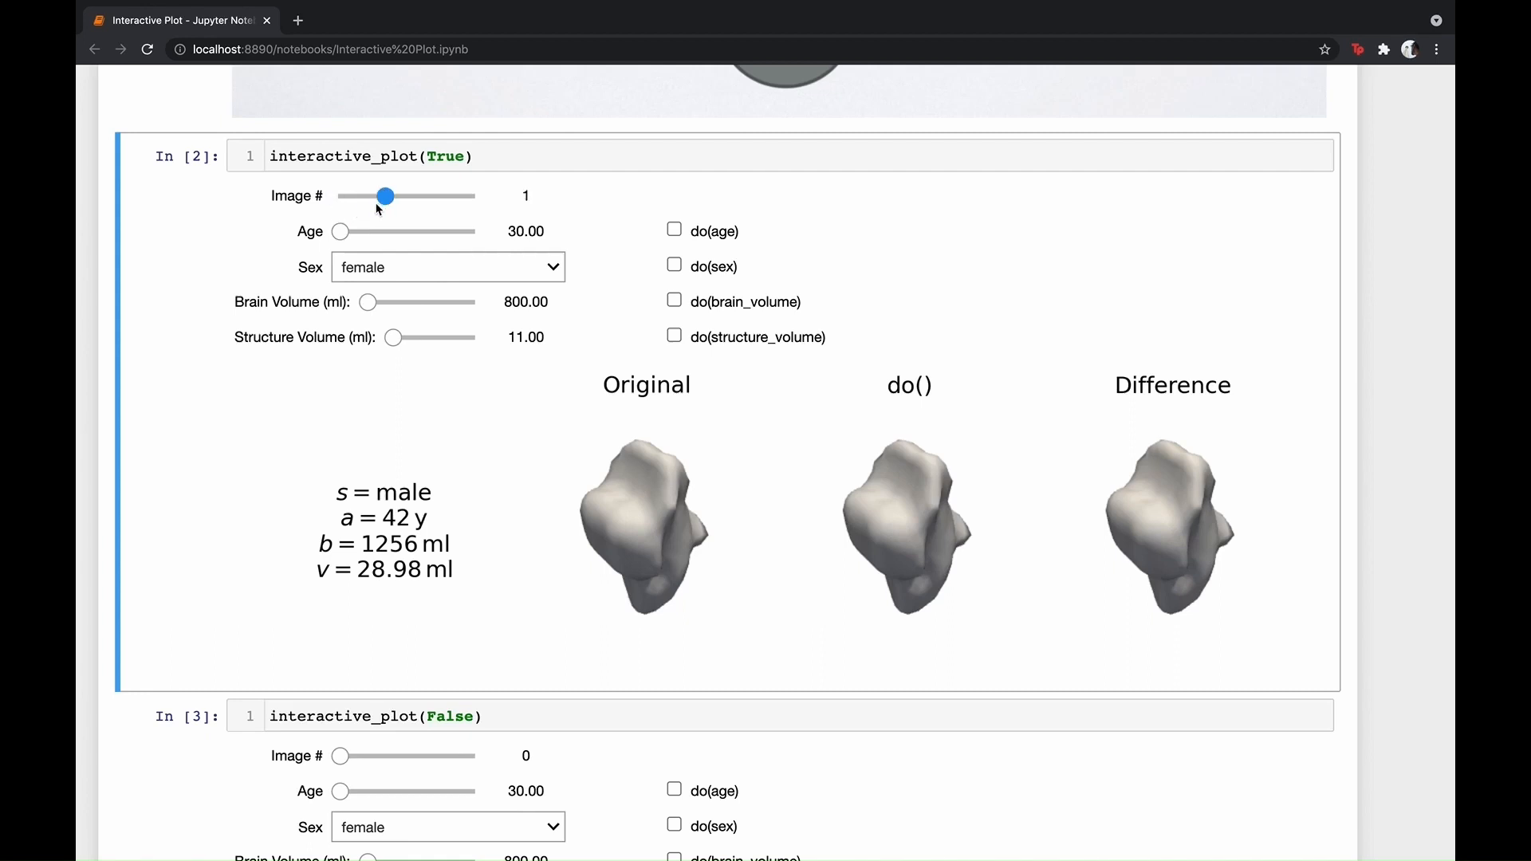
pyautogui.moveTo(389, 194); pyautogui.dragTo(381, 195)
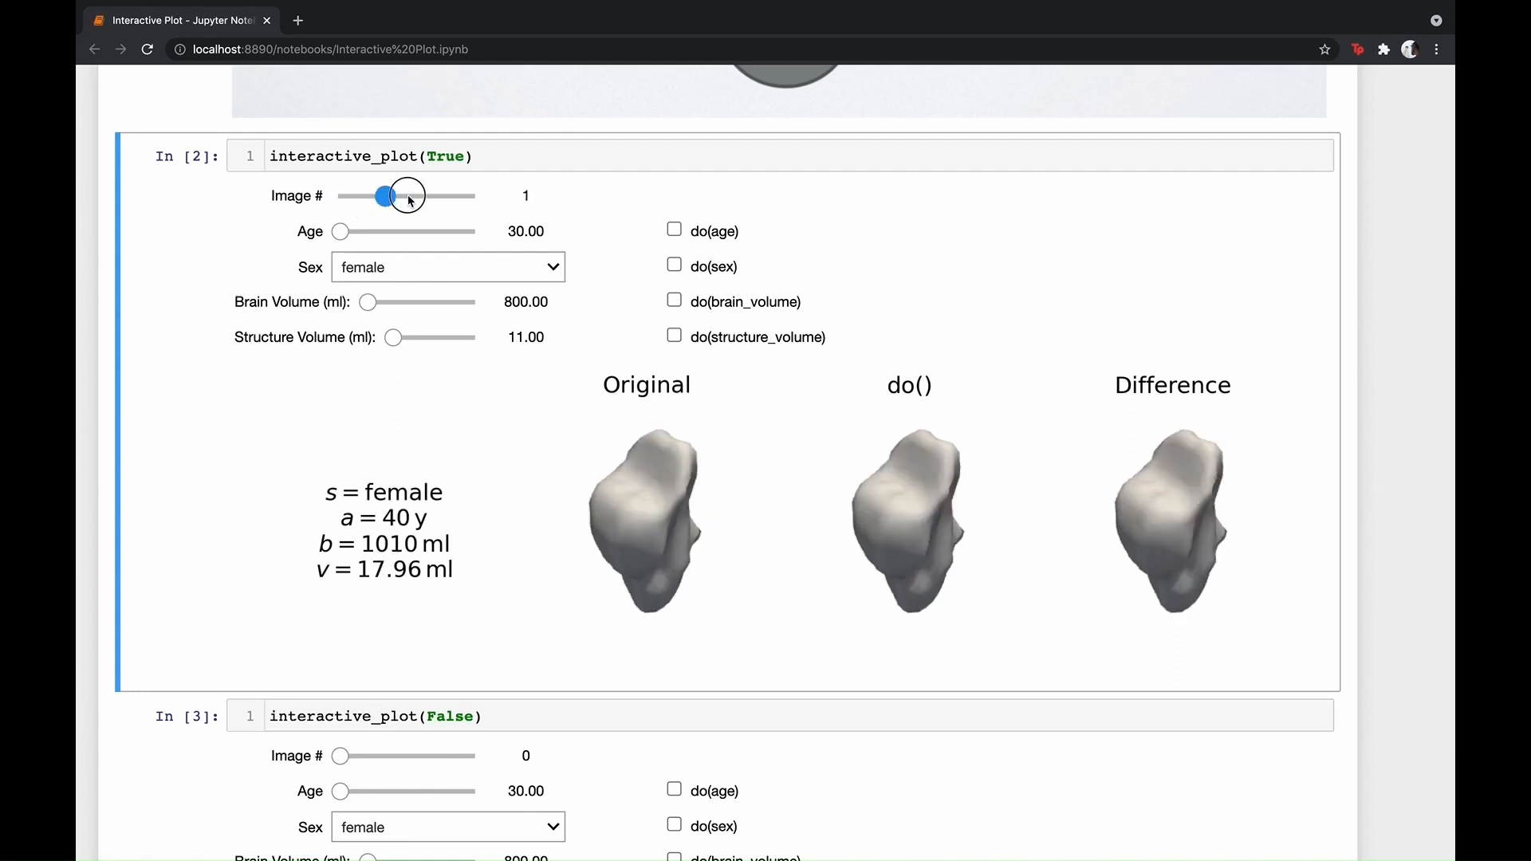
pyautogui.moveTo(381, 195); pyautogui.dragTo(427, 195)
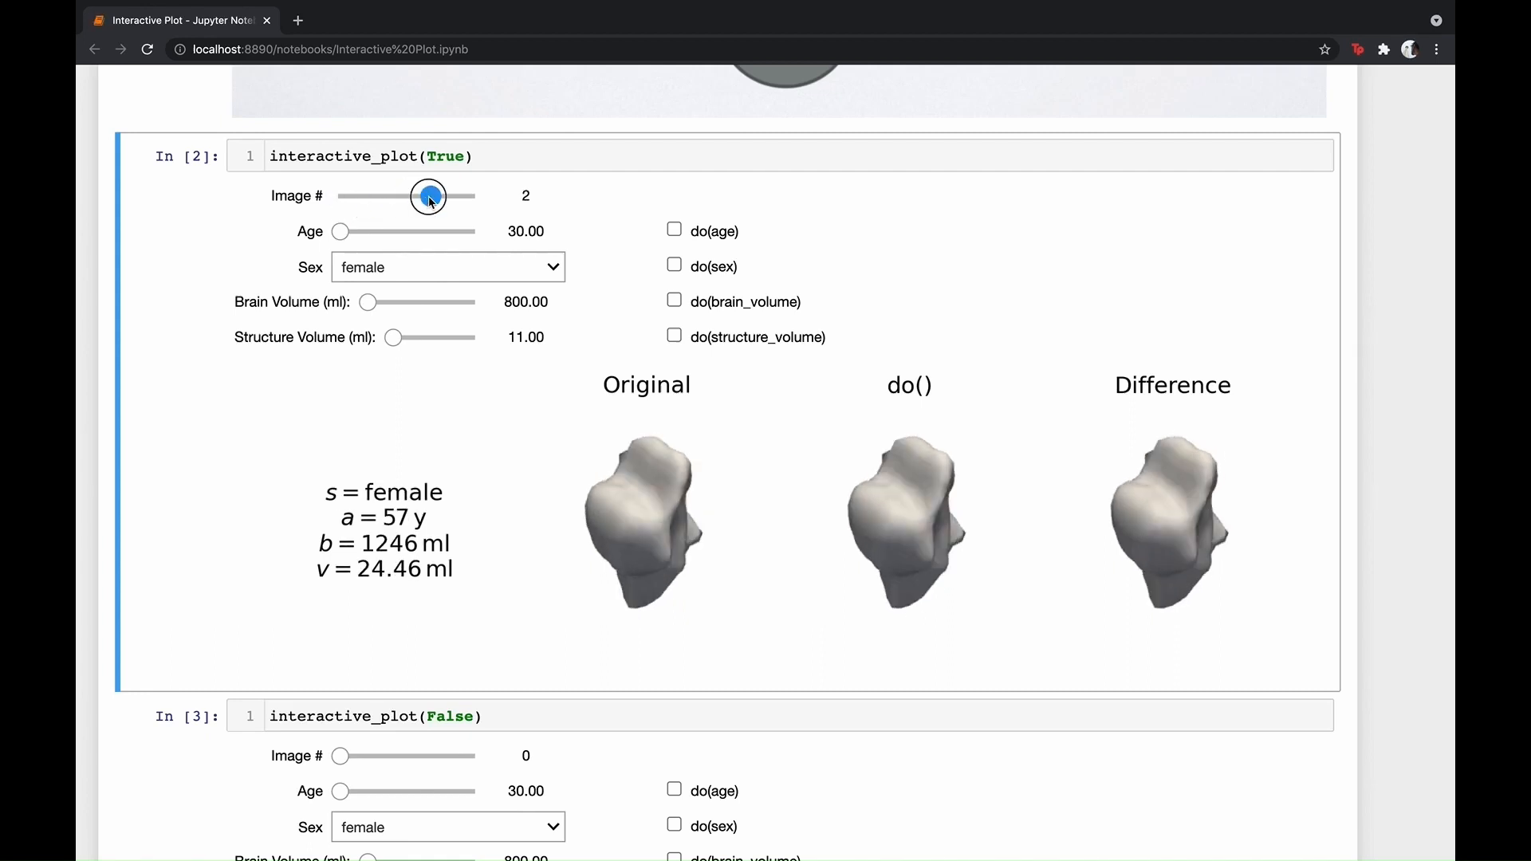
pyautogui.moveTo(428, 194); pyautogui.dragTo(476, 195)
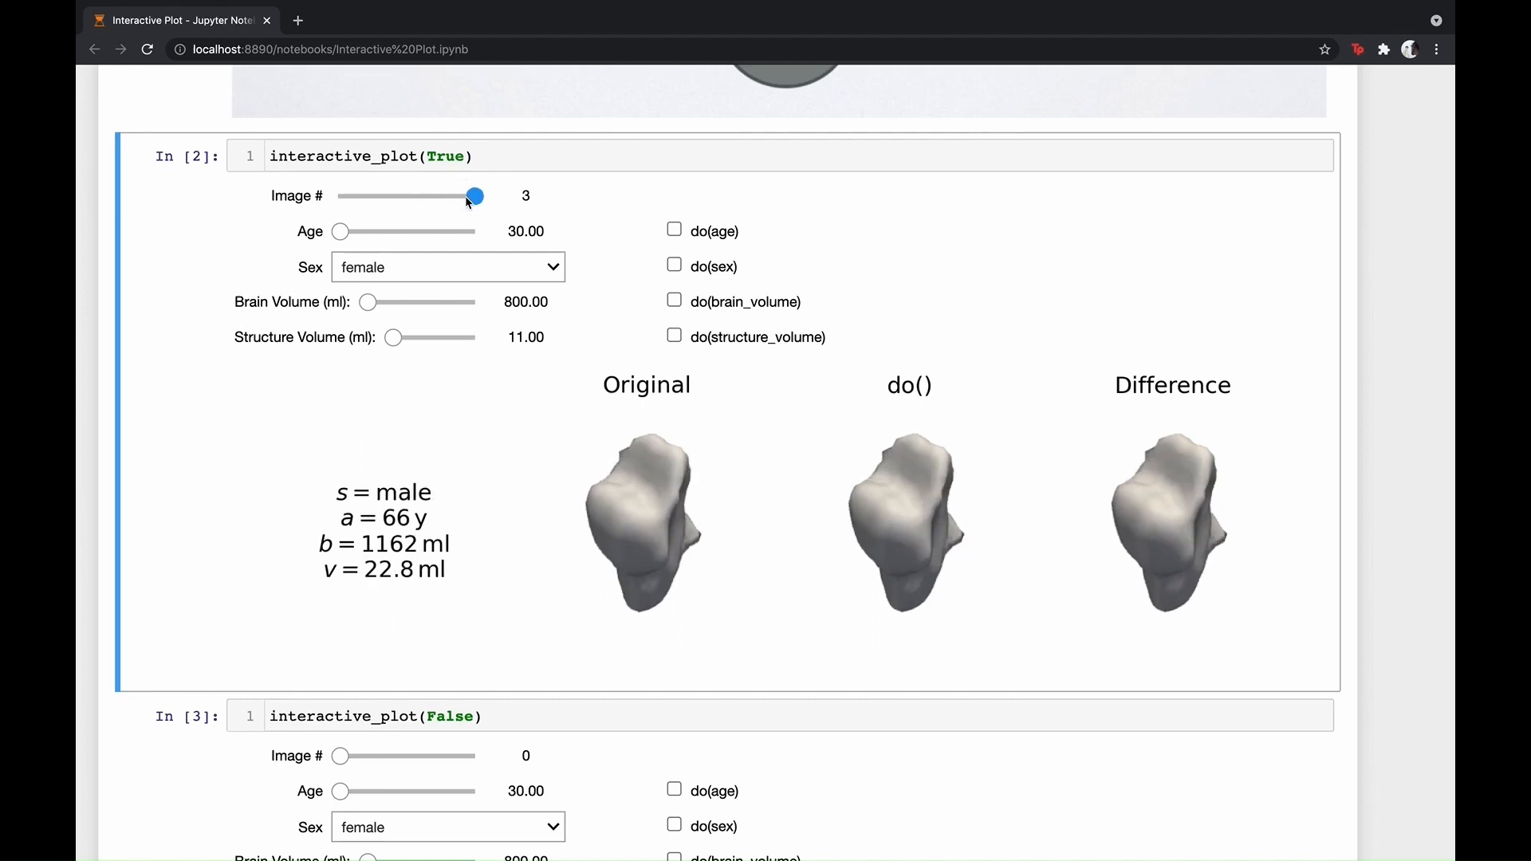
# - Scroll to the hippocampus plot and raise its counterfactual age through 51, 58 to 66
pyautogui.scroll(-3)
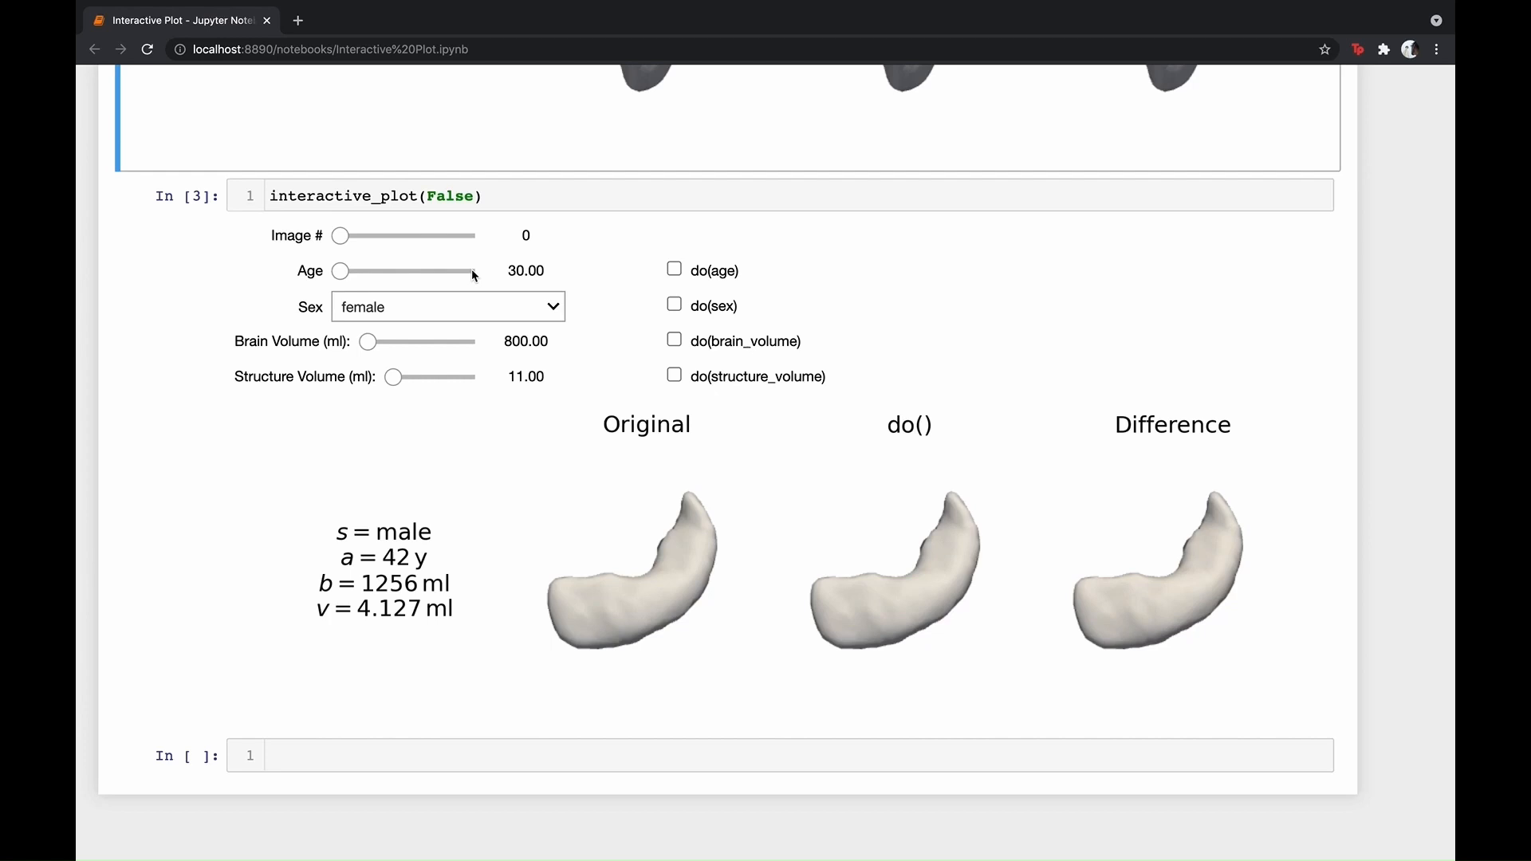
pyautogui.moveTo(673, 272)
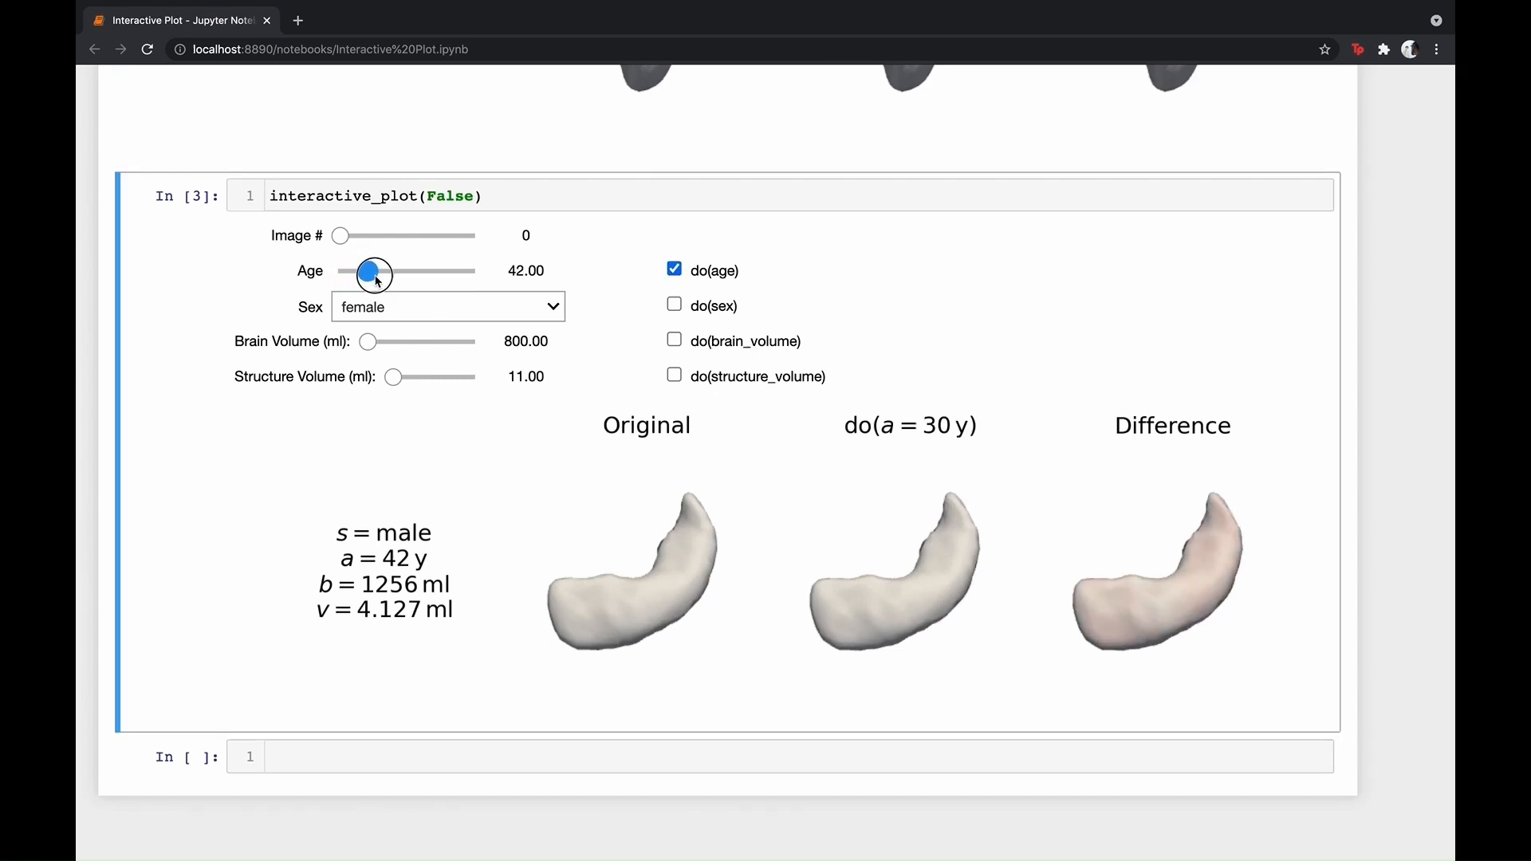
pyautogui.moveTo(372, 271); pyautogui.dragTo(396, 271)
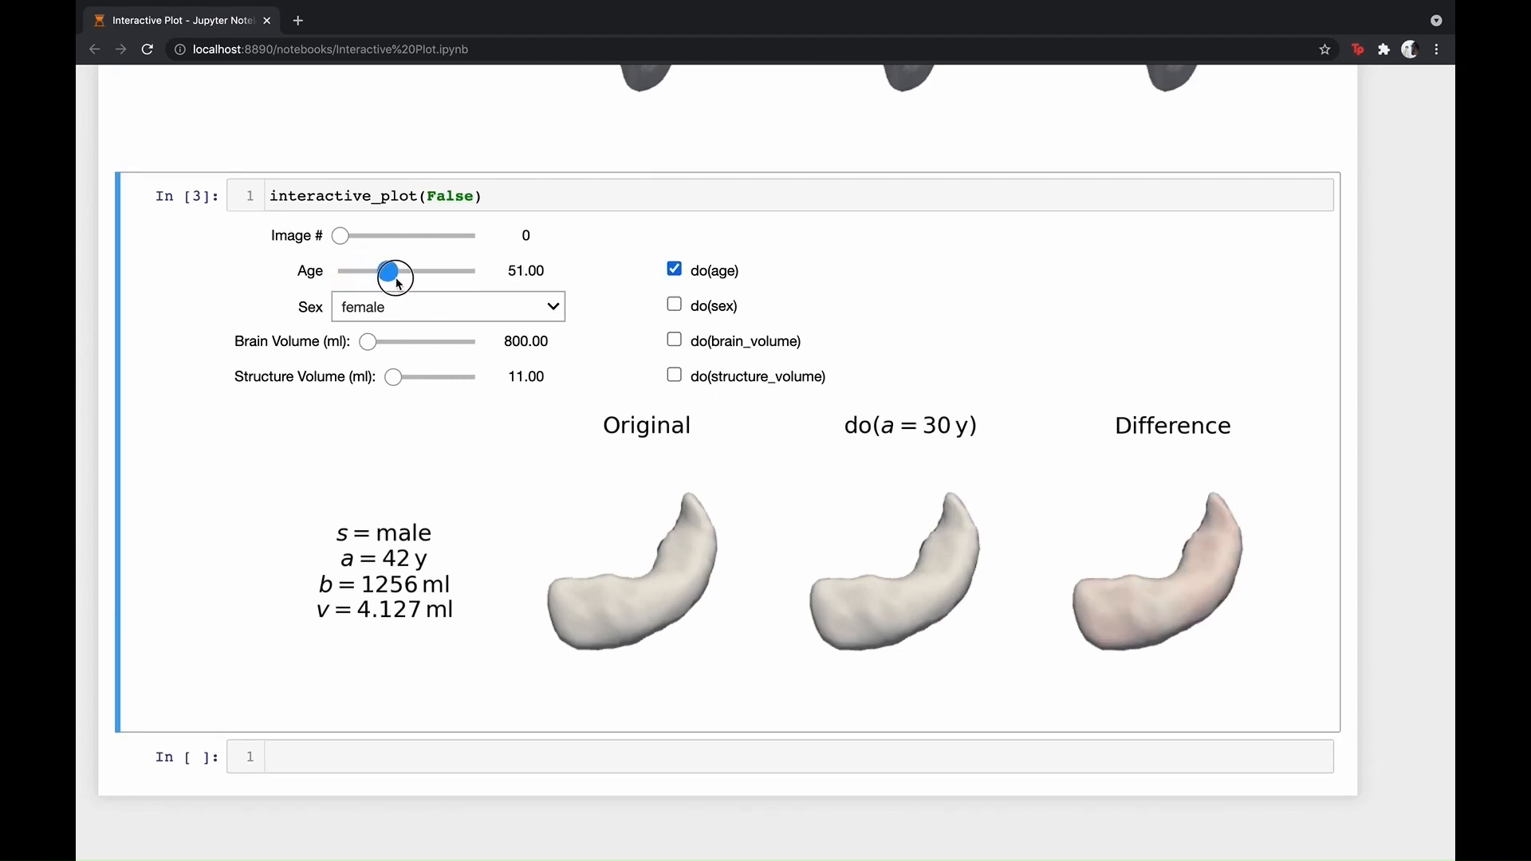
pyautogui.moveTo(396, 271); pyautogui.dragTo(389, 271)
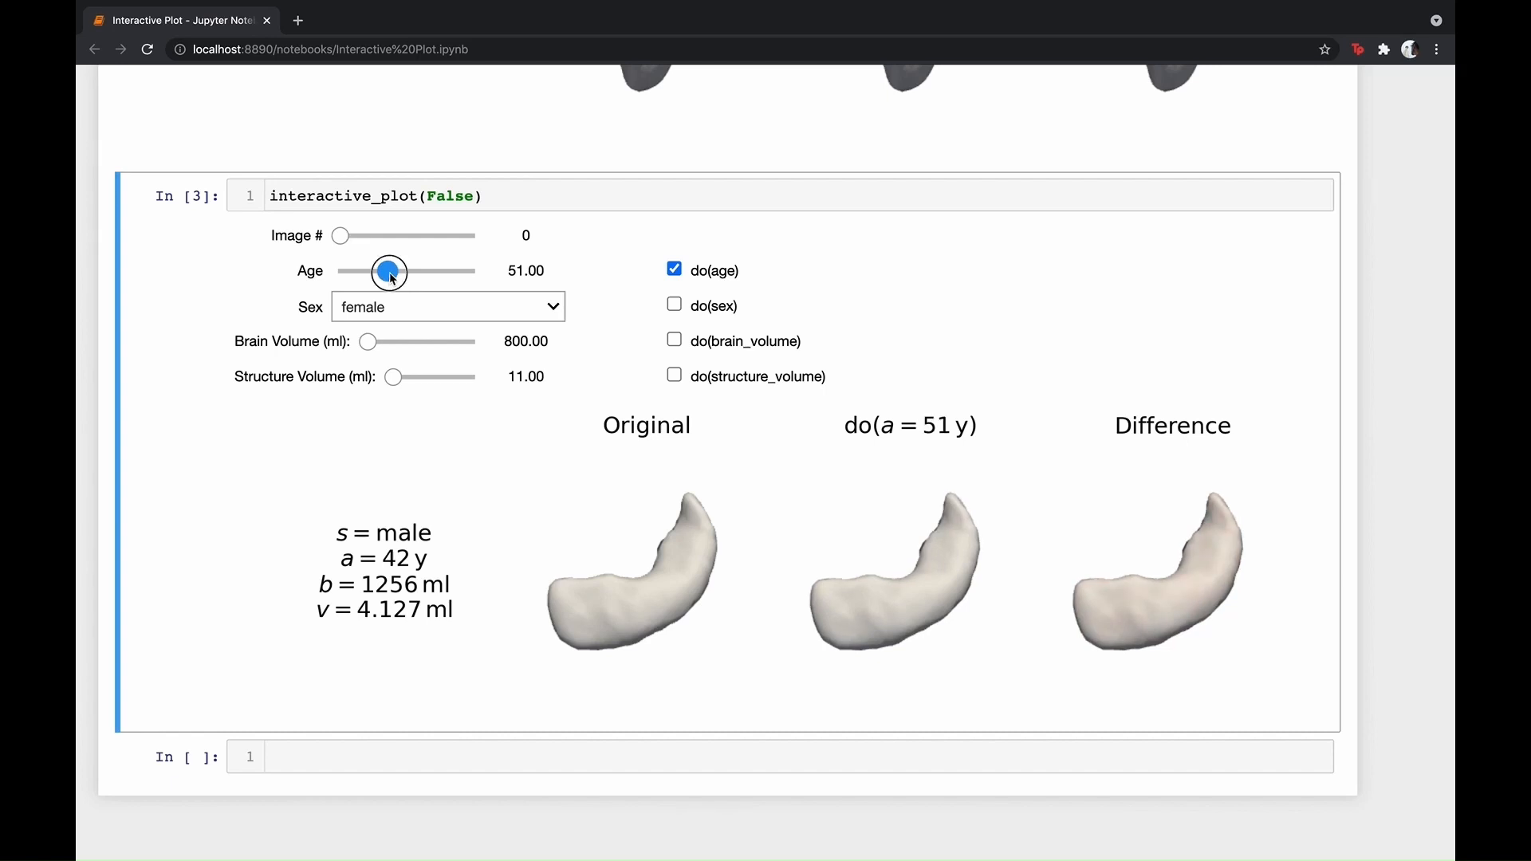
pyautogui.moveTo(389, 271); pyautogui.dragTo(403, 271)
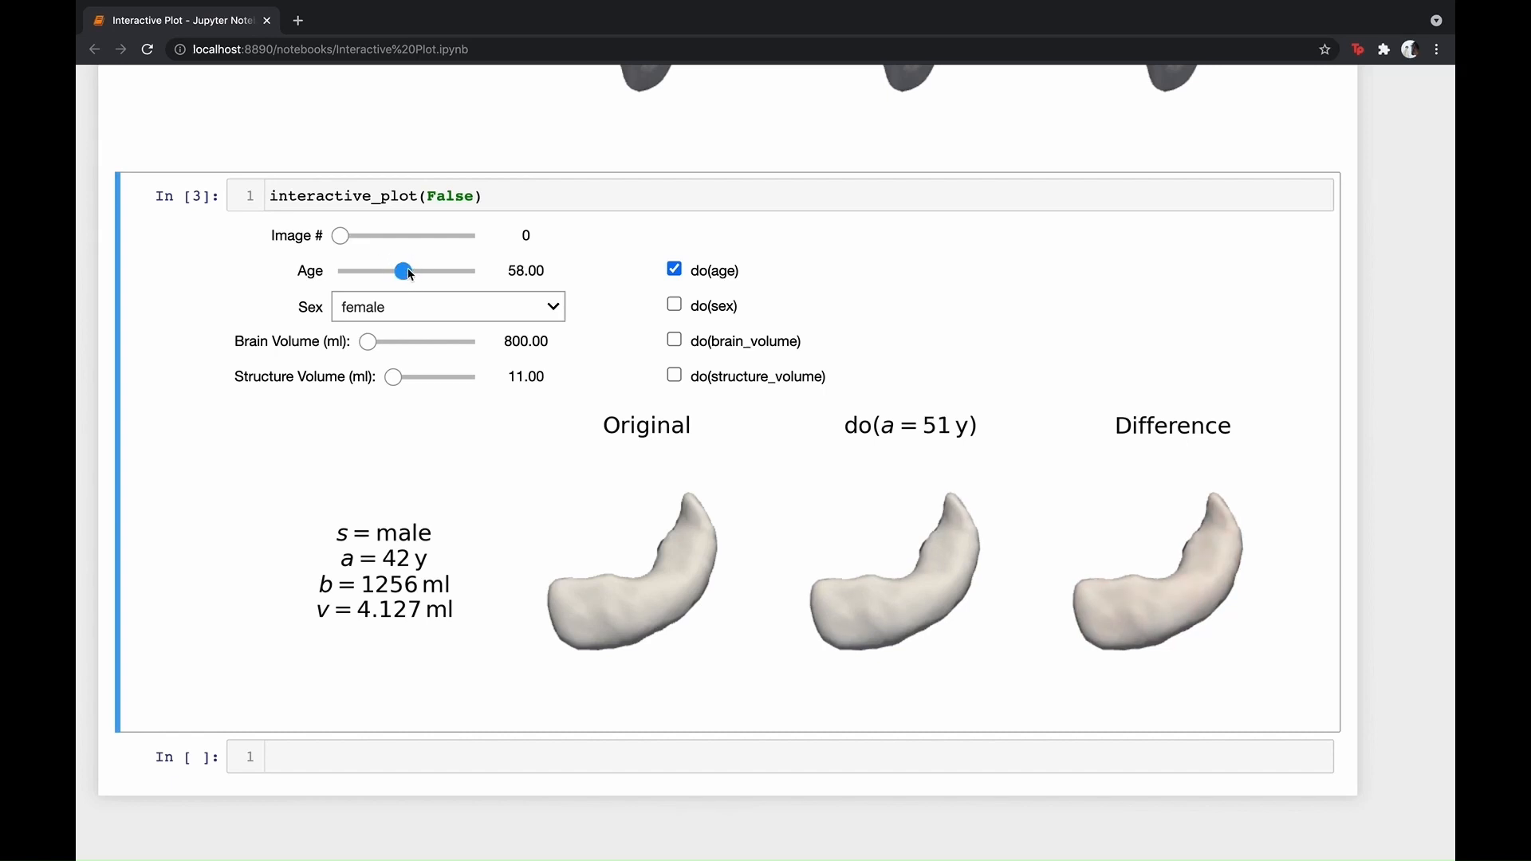
pyautogui.moveTo(404, 272); pyautogui.dragTo(421, 271)
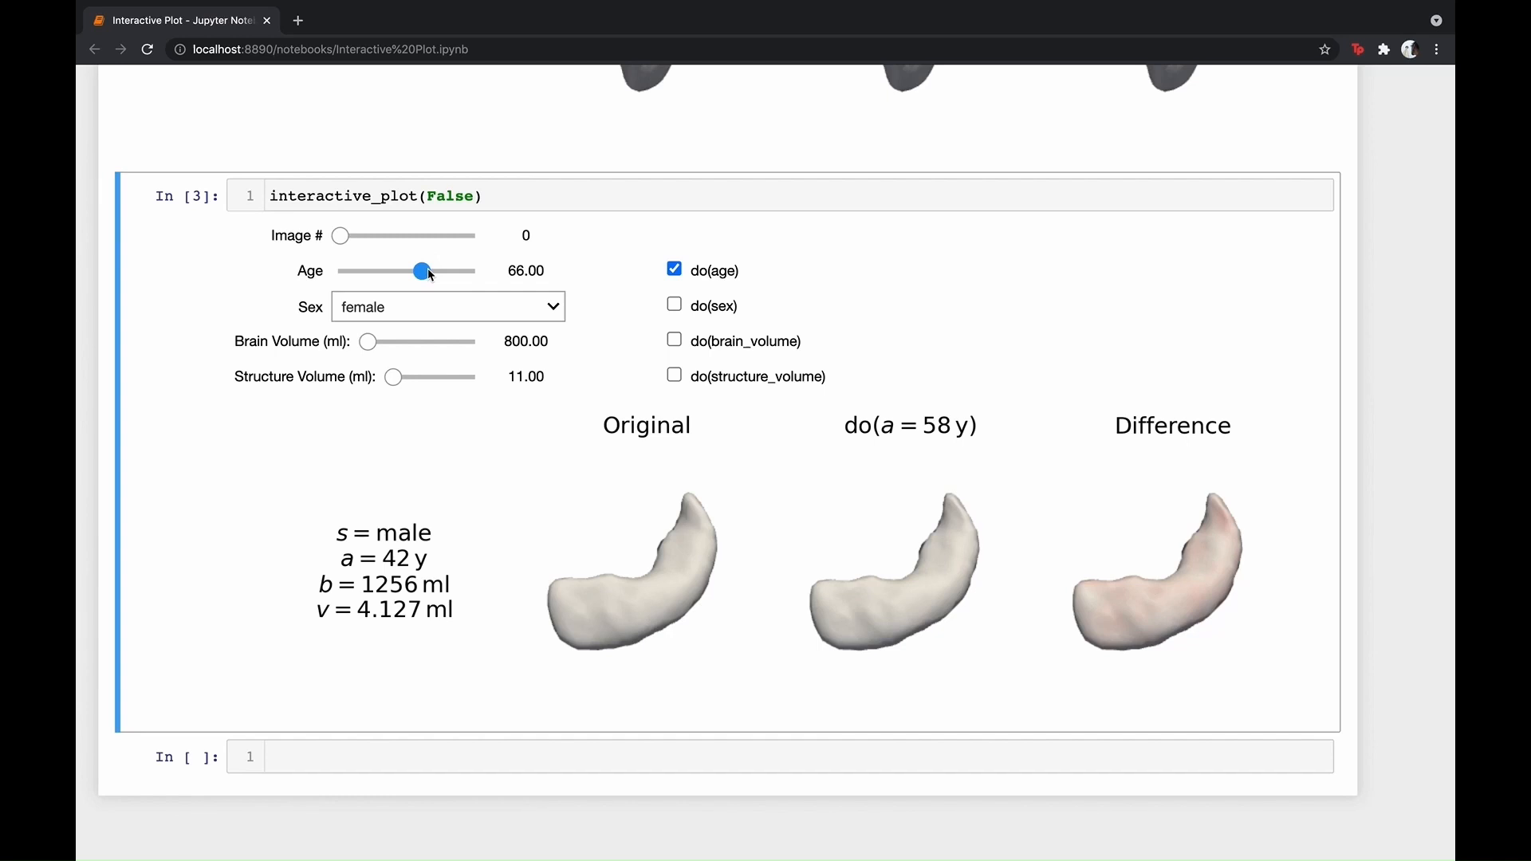
# - Push the counterfactual age to 75 and 84, then return it to 30 with no intervention
pyautogui.moveTo(421, 271); pyautogui.dragTo(441, 271)
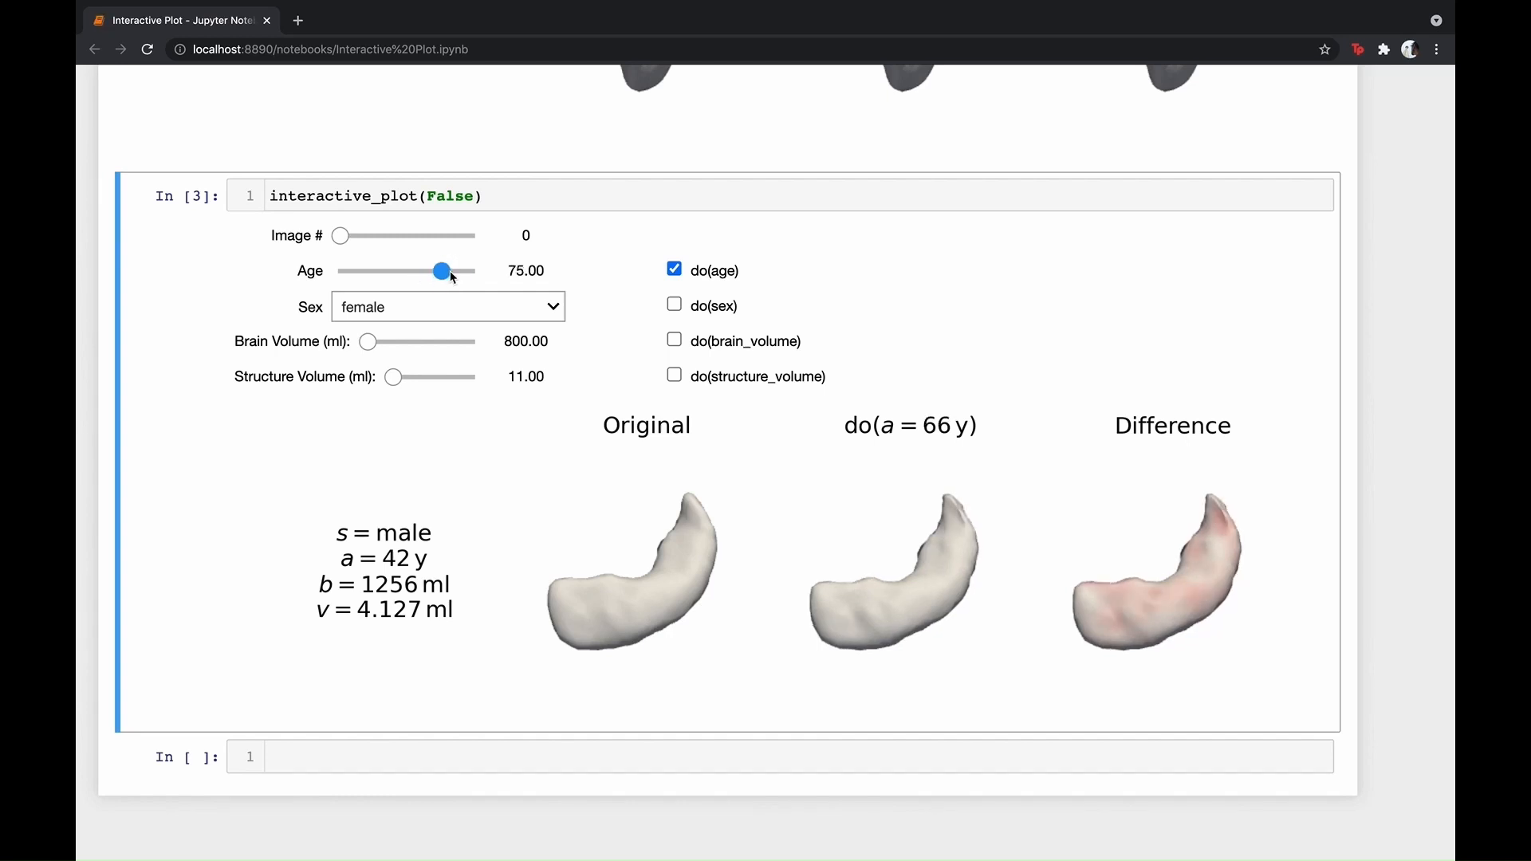
pyautogui.moveTo(442, 271); pyautogui.dragTo(467, 272)
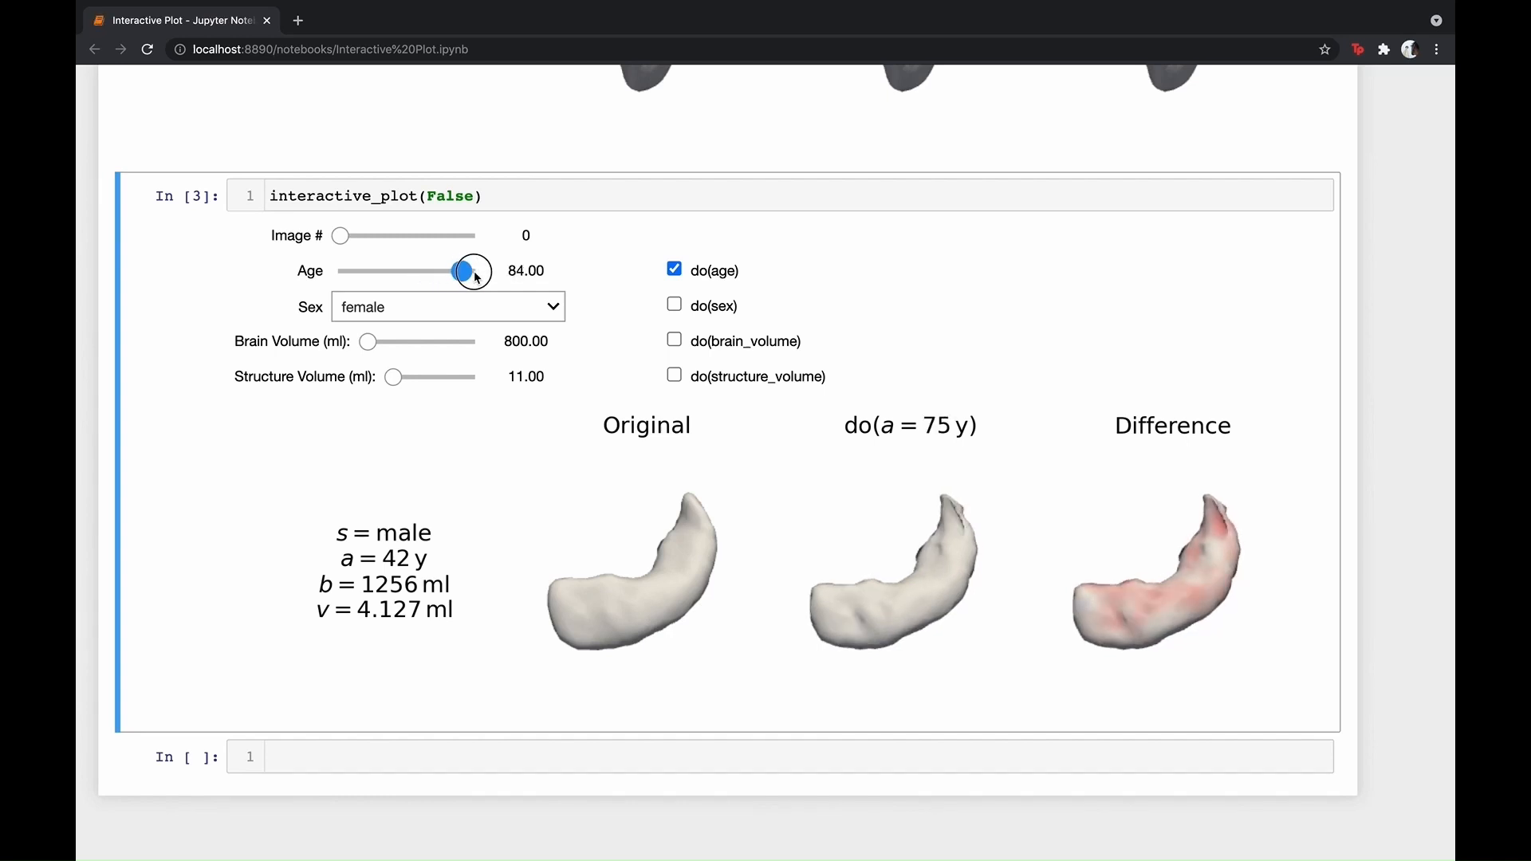
pyautogui.moveTo(450, 271); pyautogui.dragTo(467, 271)
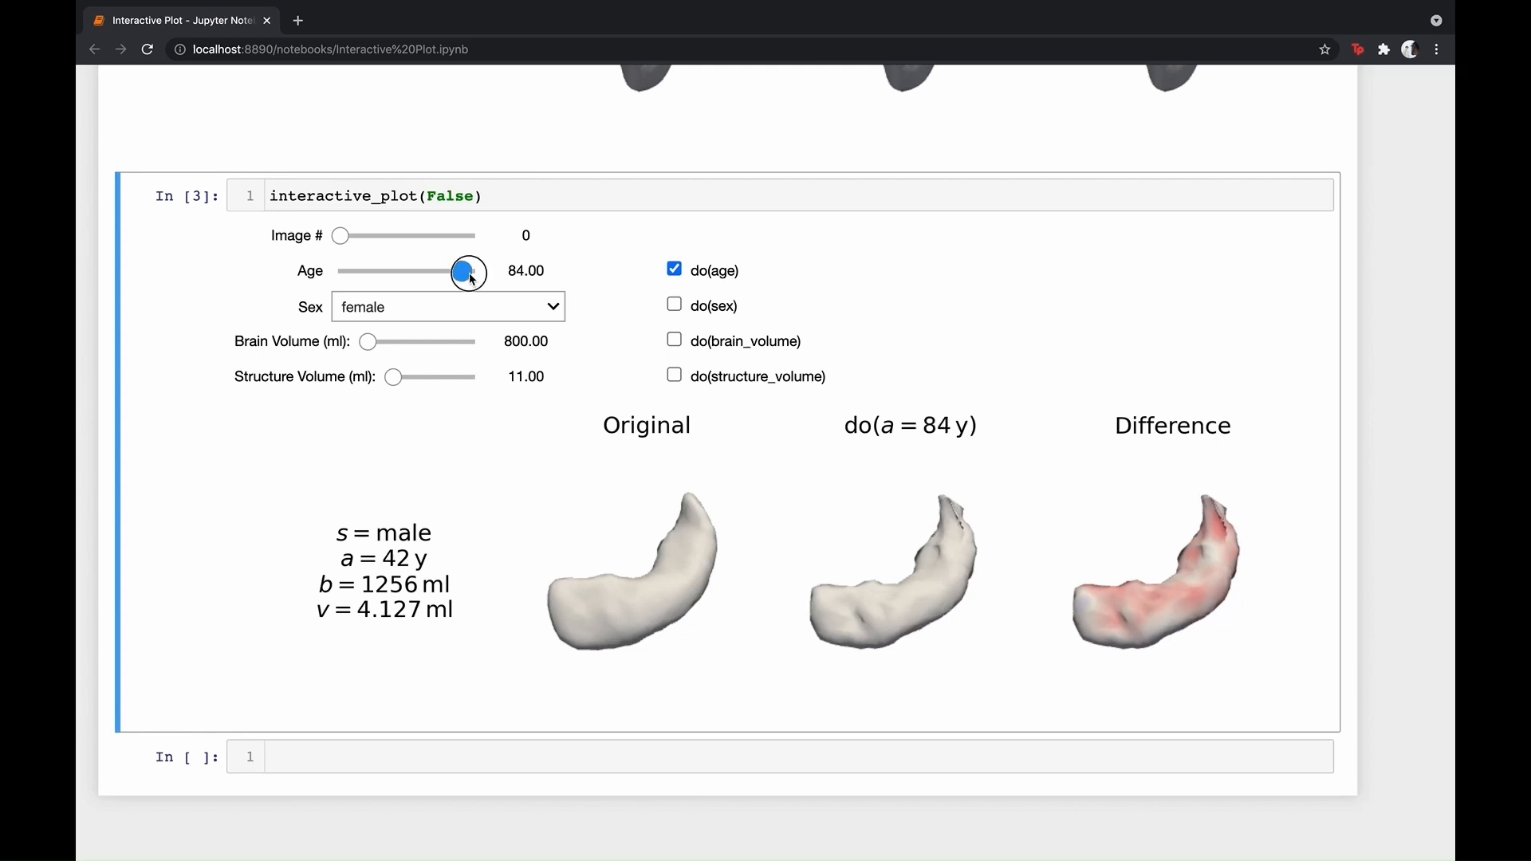
pyautogui.moveTo(464, 272); pyautogui.dragTo(476, 271)
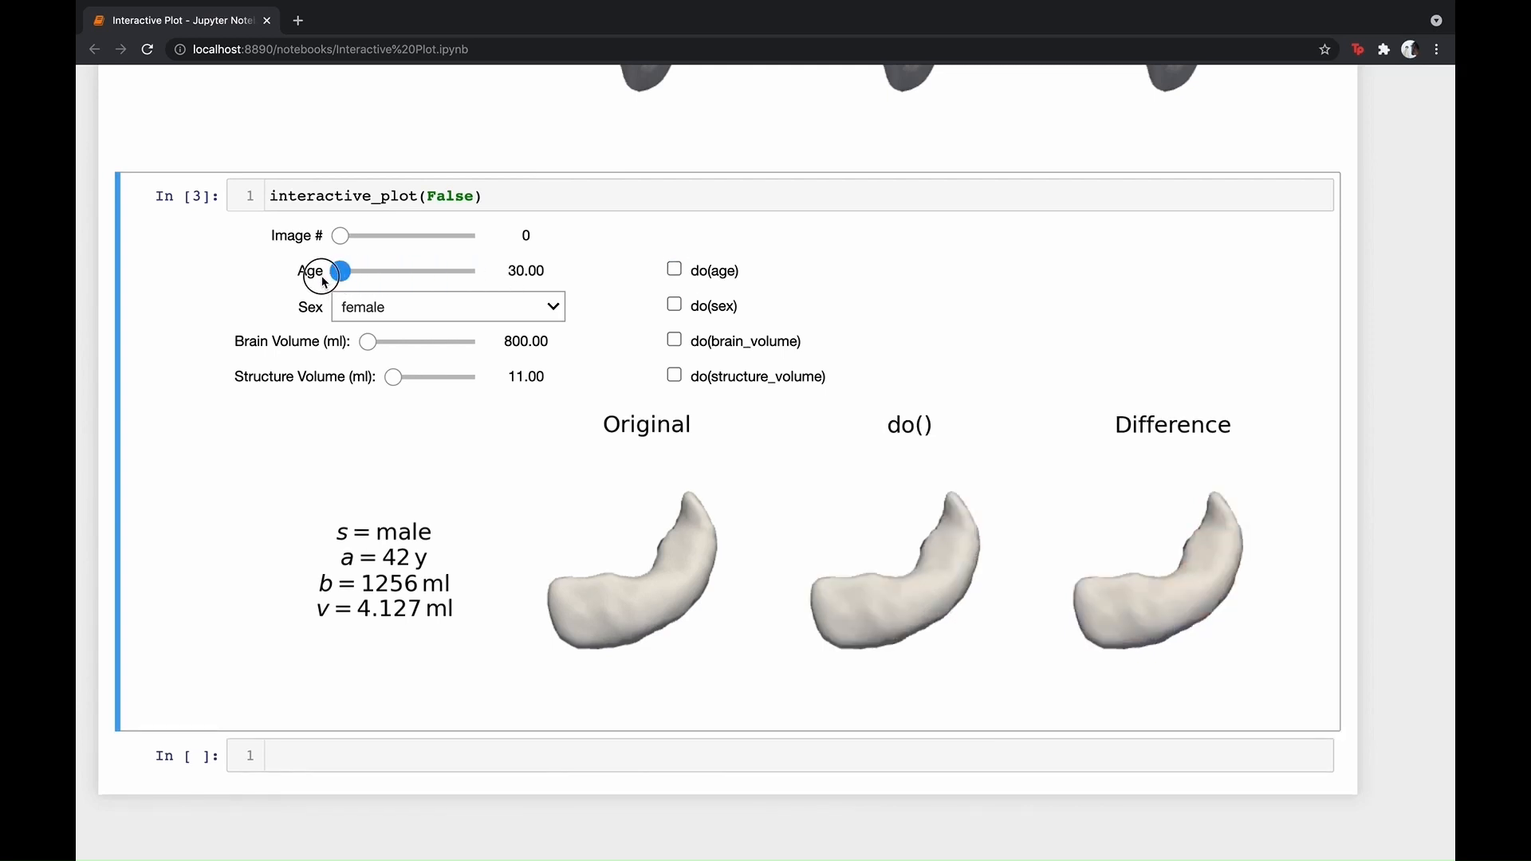
# - Enable the female do(sex) intervention on the hippocampus and step through subject images 1 and 2
pyautogui.click(673, 305)
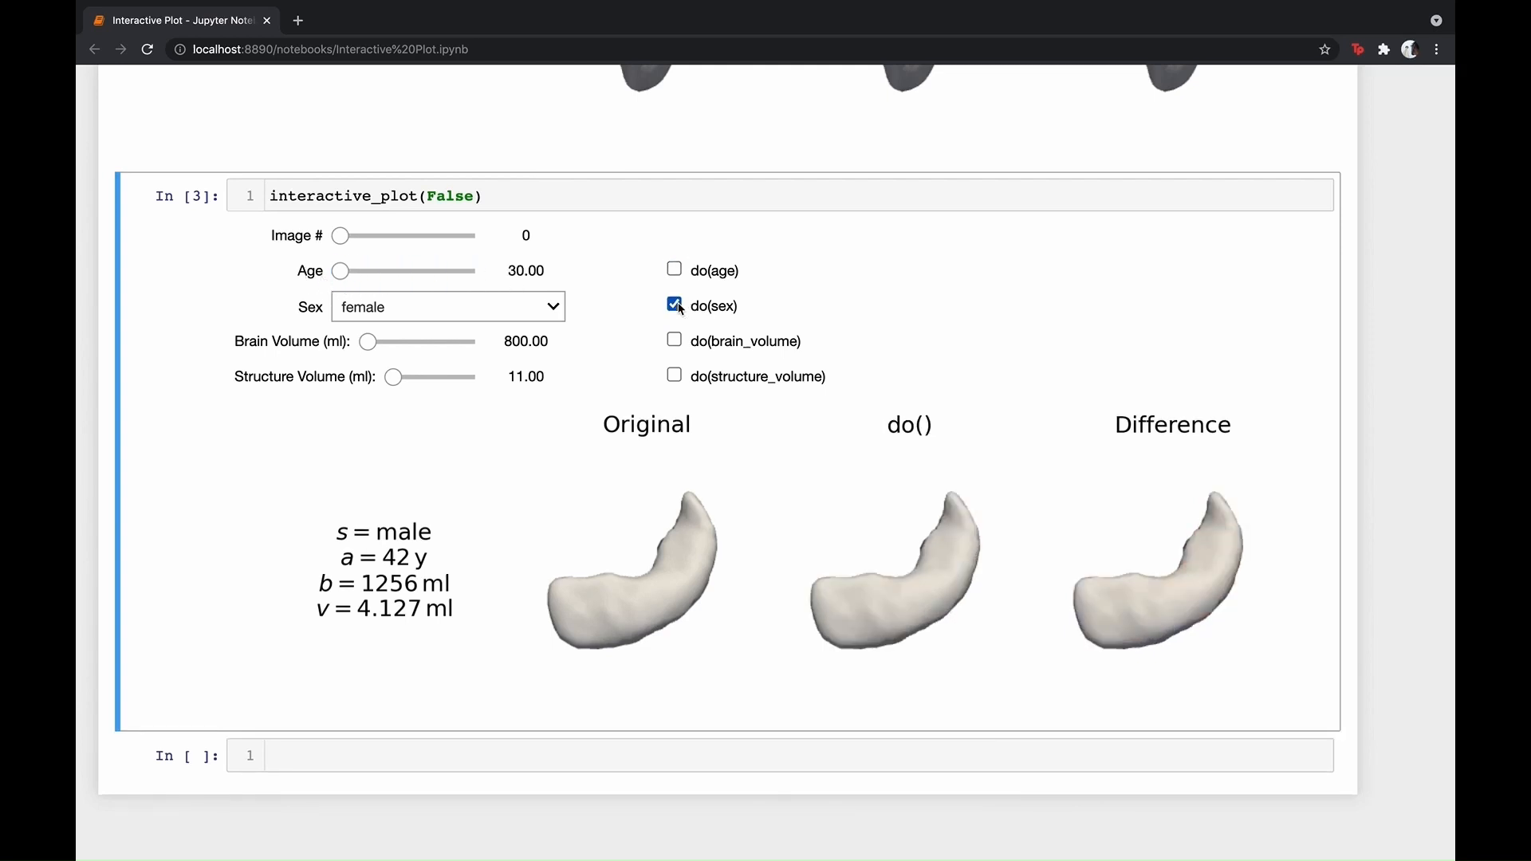
pyautogui.moveTo(341, 271); pyautogui.dragTo(475, 272)
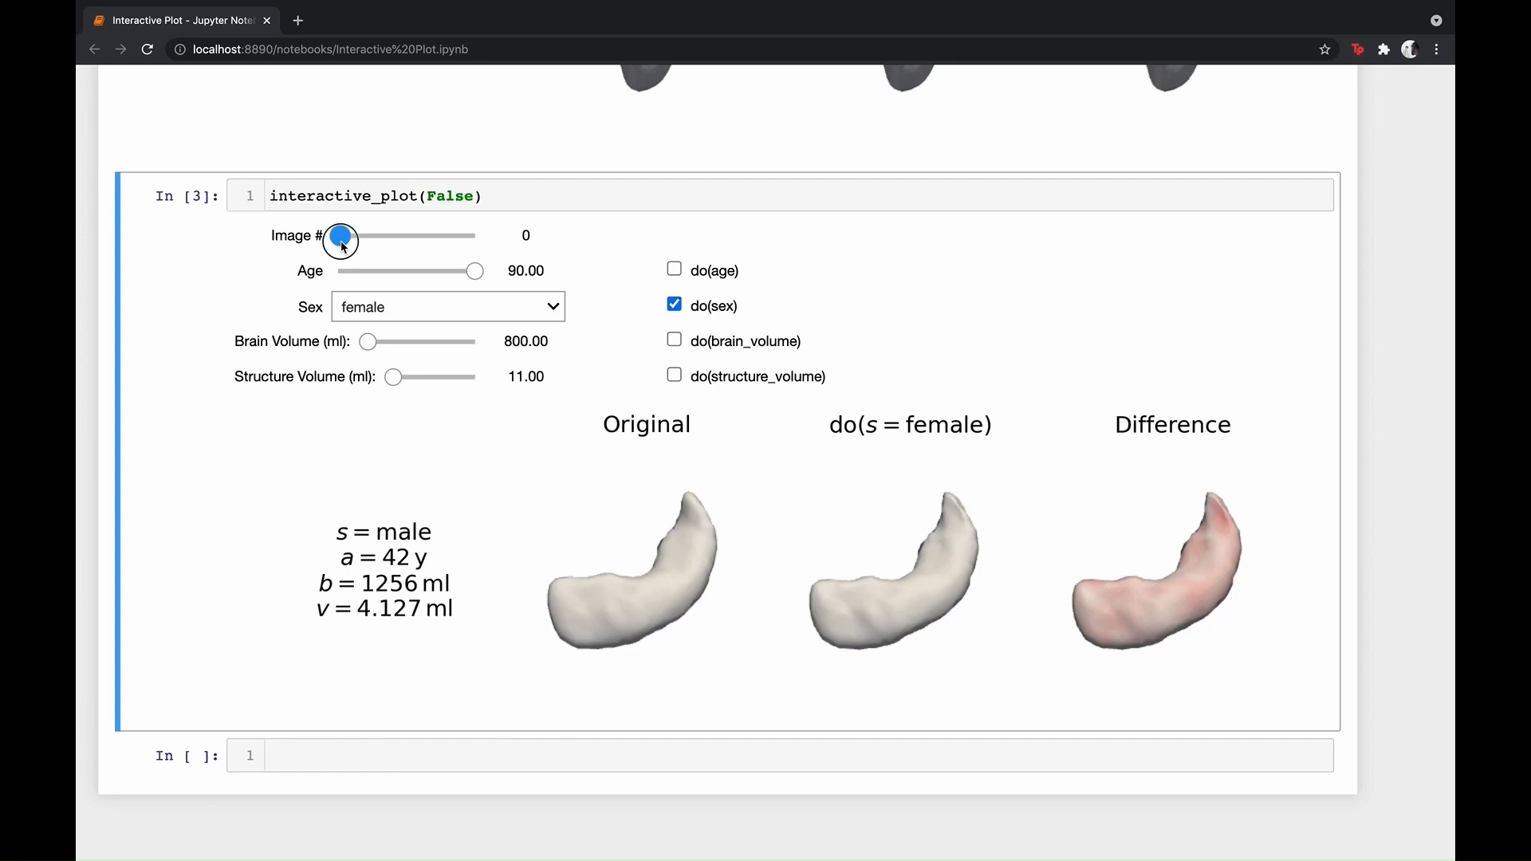
pyautogui.moveTo(338, 236); pyautogui.dragTo(384, 236)
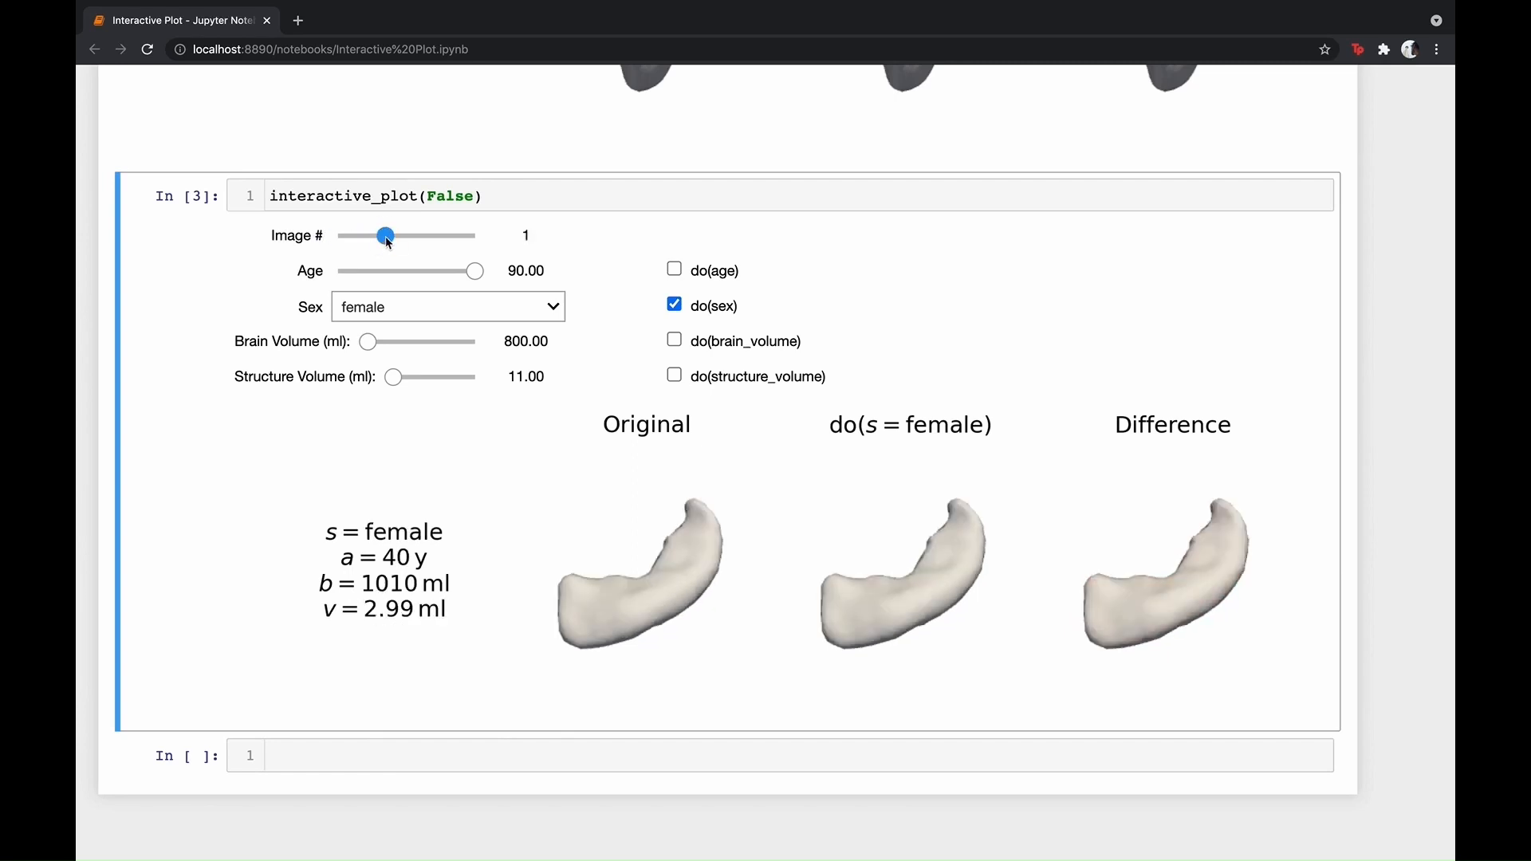
pyautogui.moveTo(384, 236); pyautogui.dragTo(432, 236)
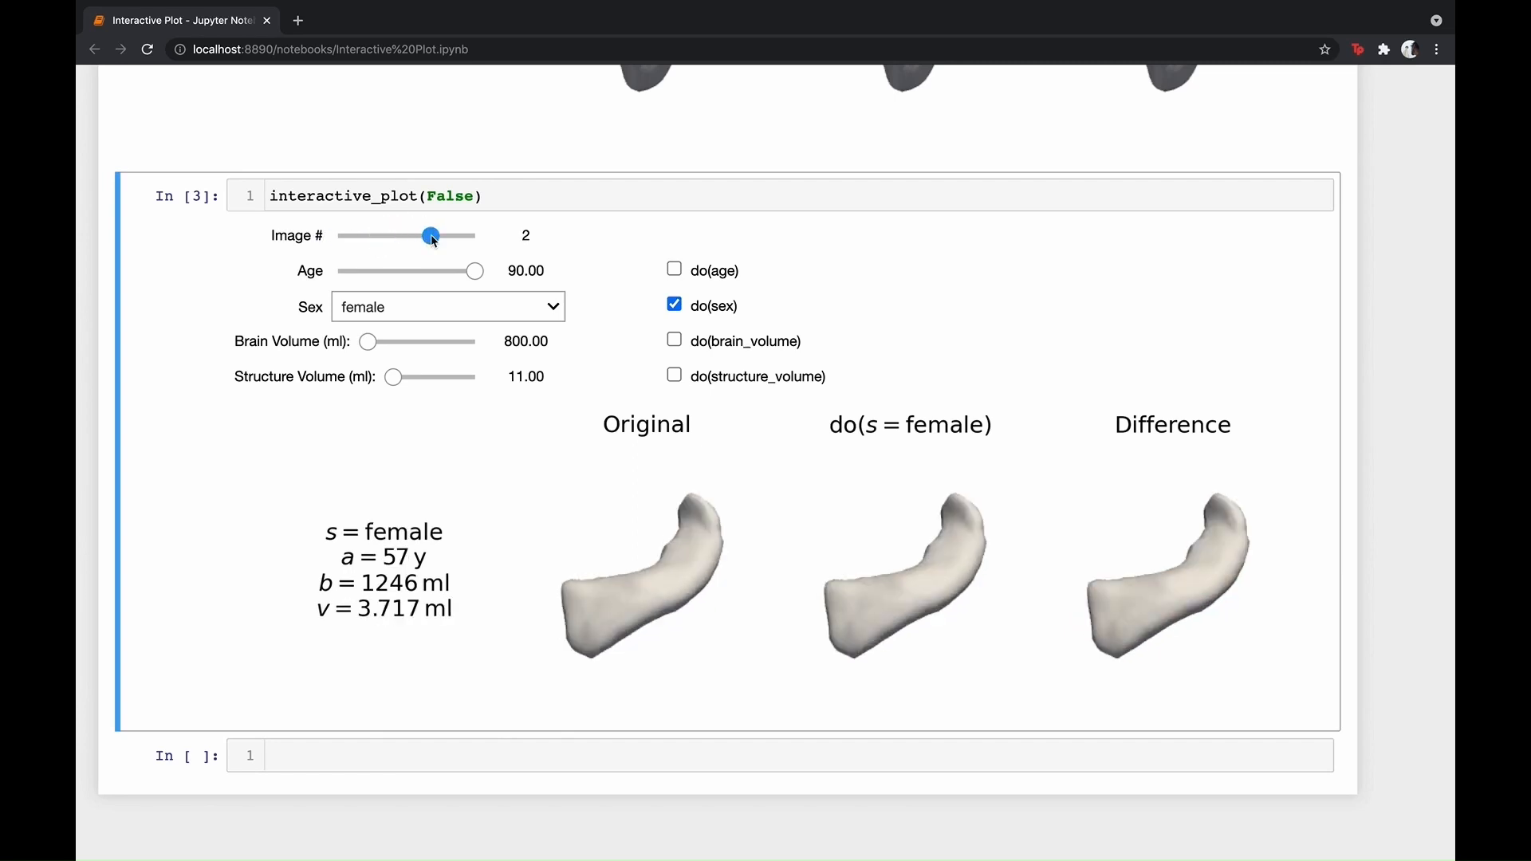